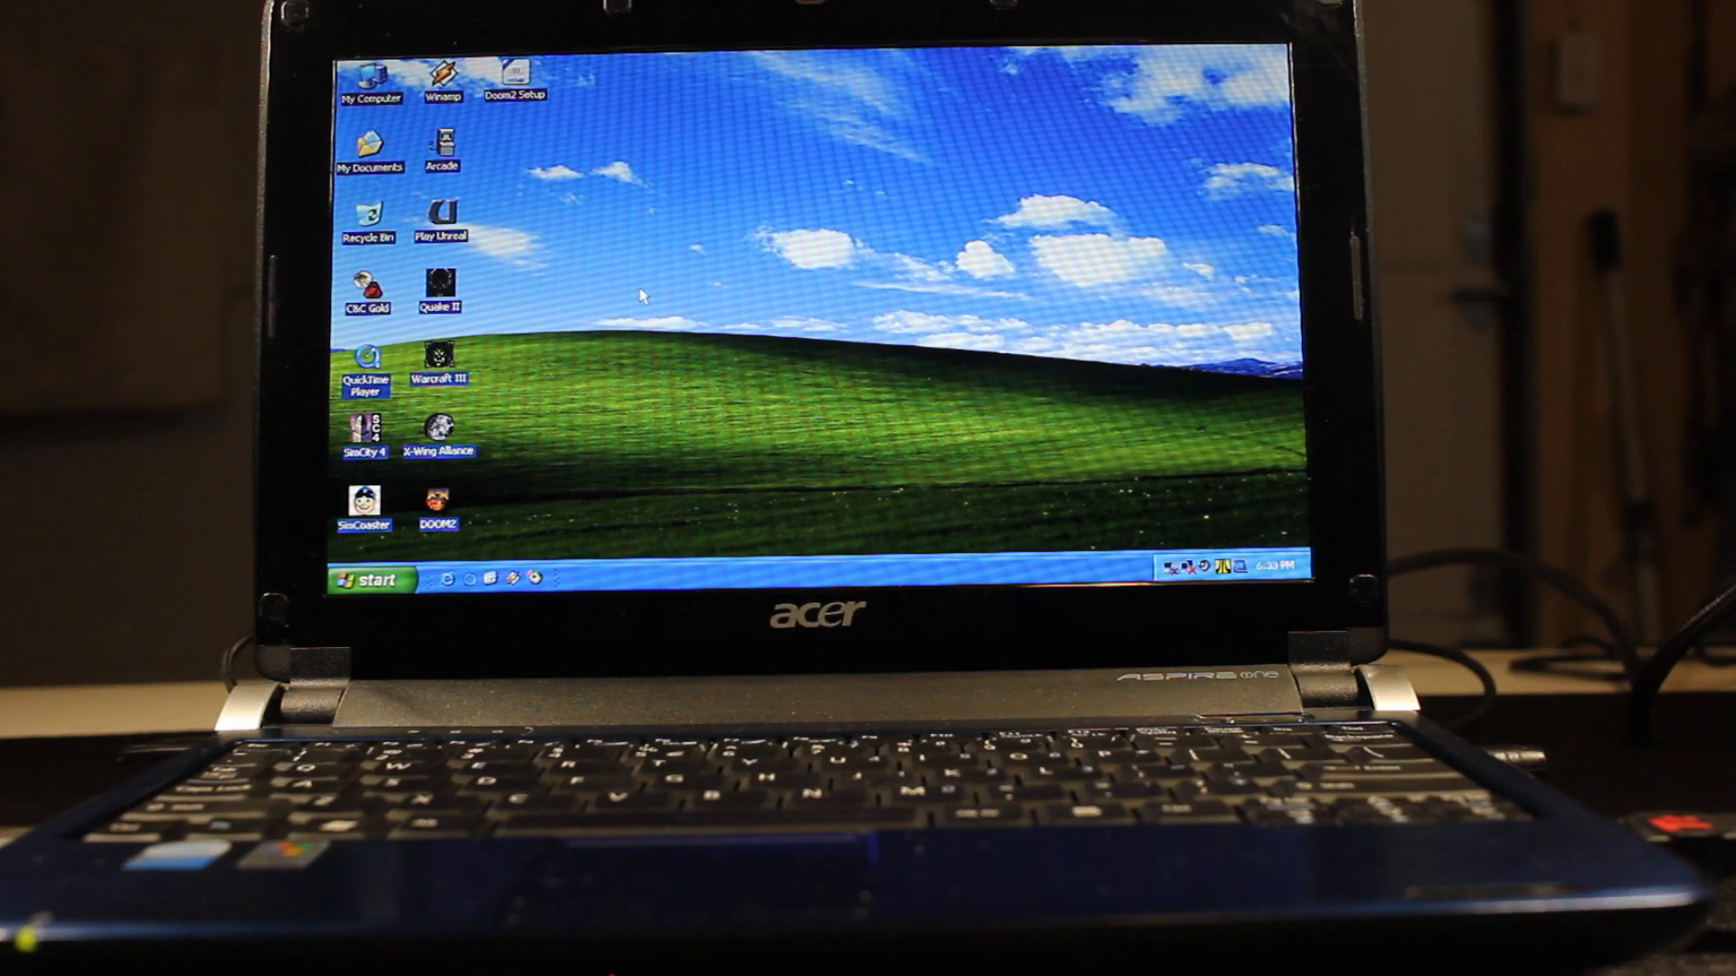
mouse_move(737, 340)
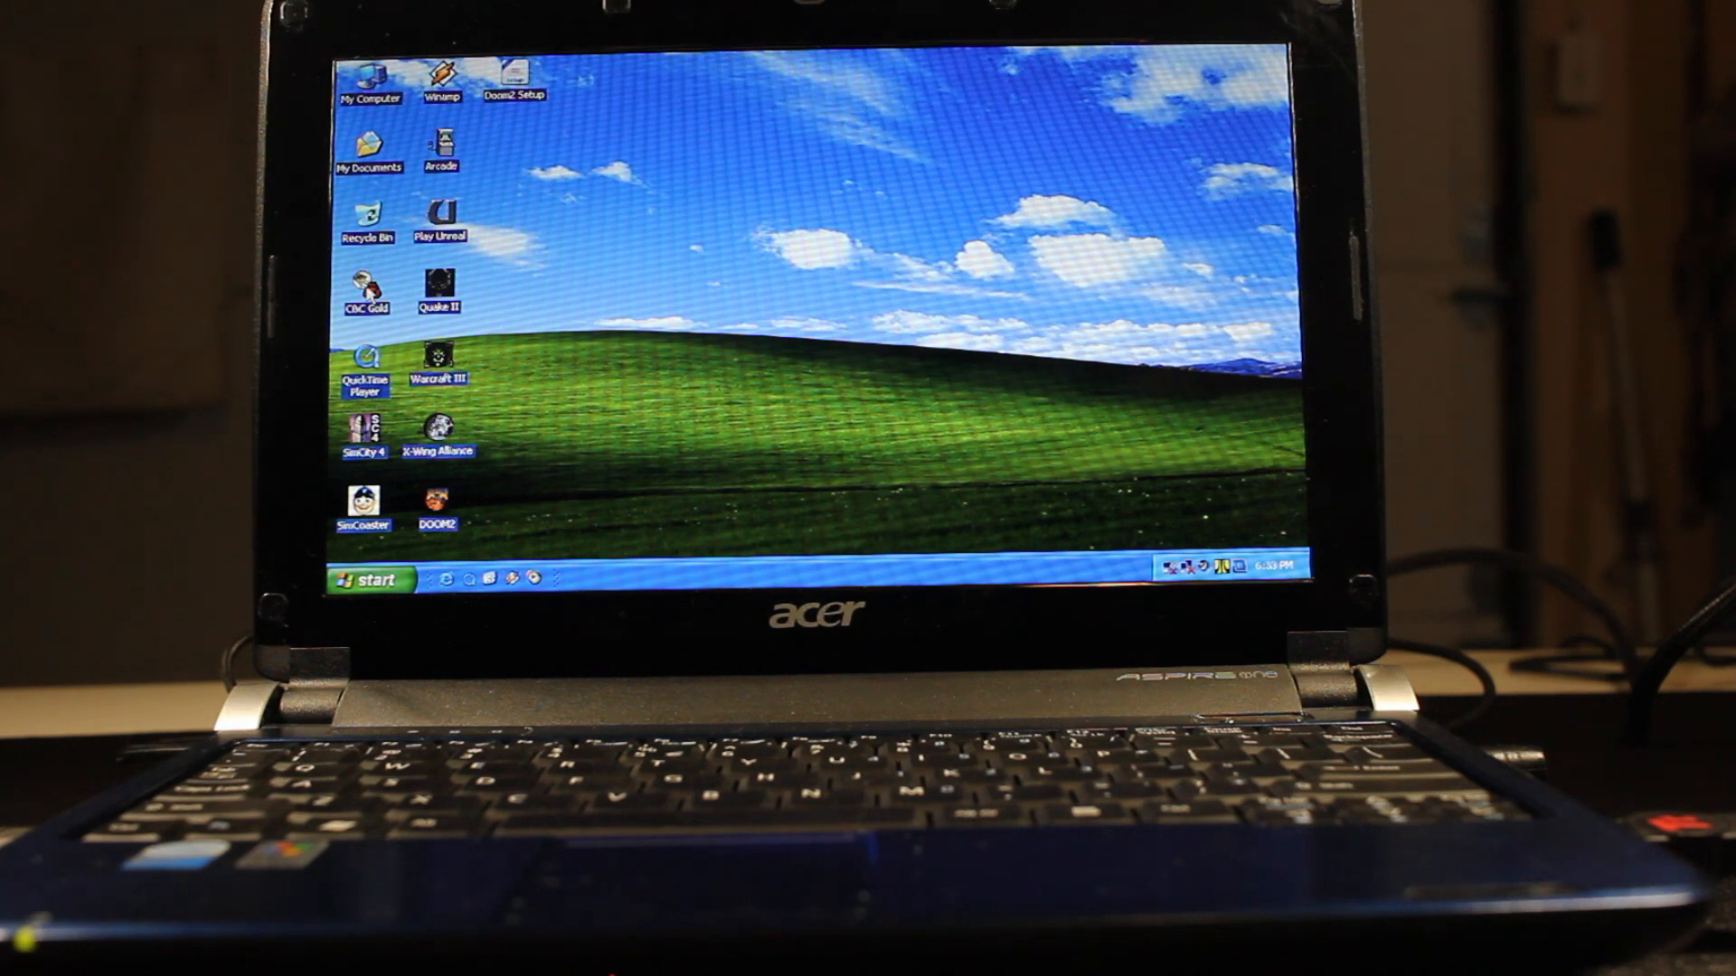
mouse_move(366, 432)
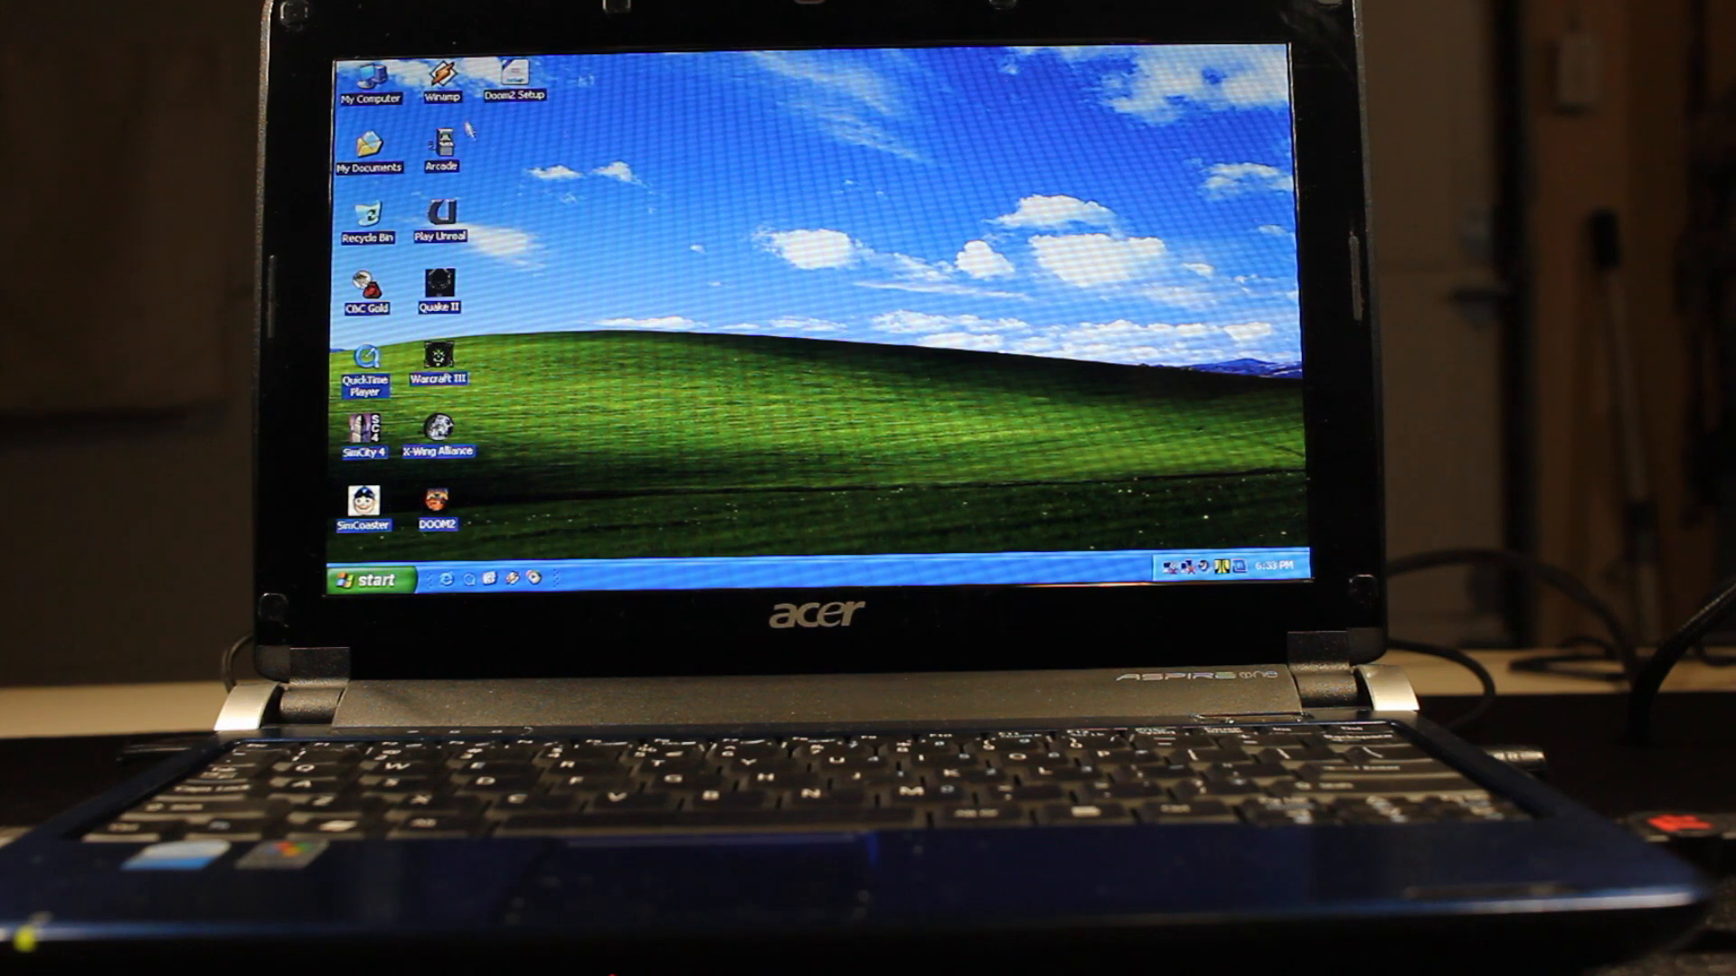
mouse_move(442, 141)
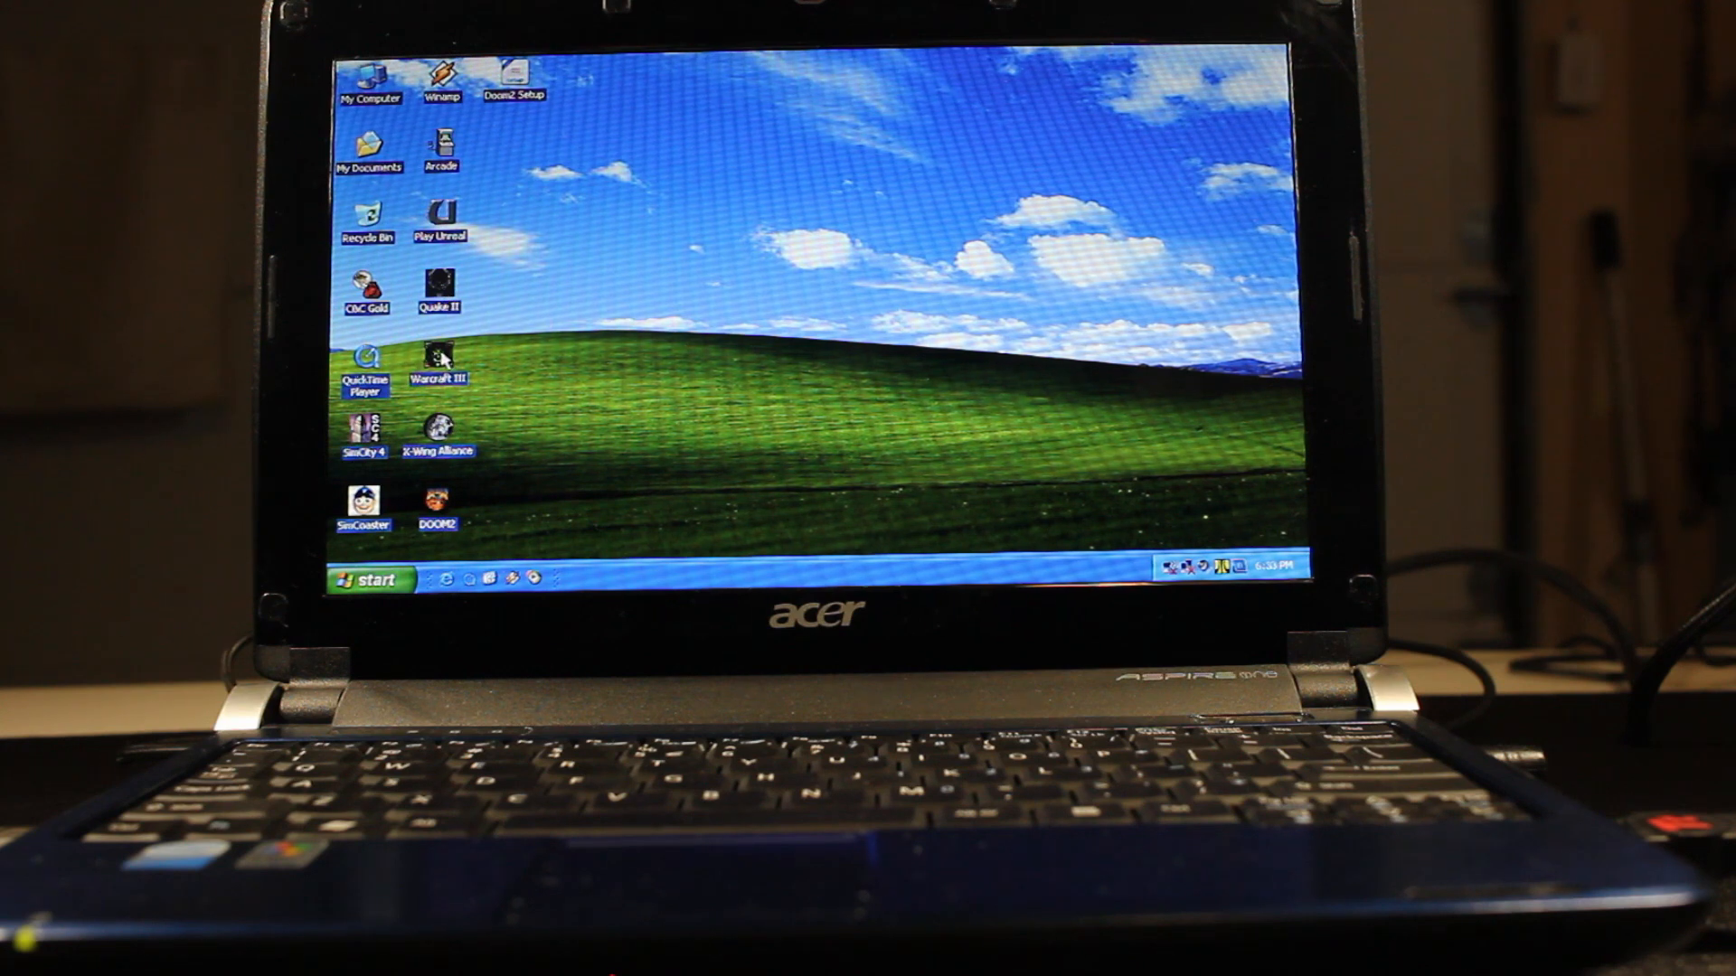
mouse_move(442, 423)
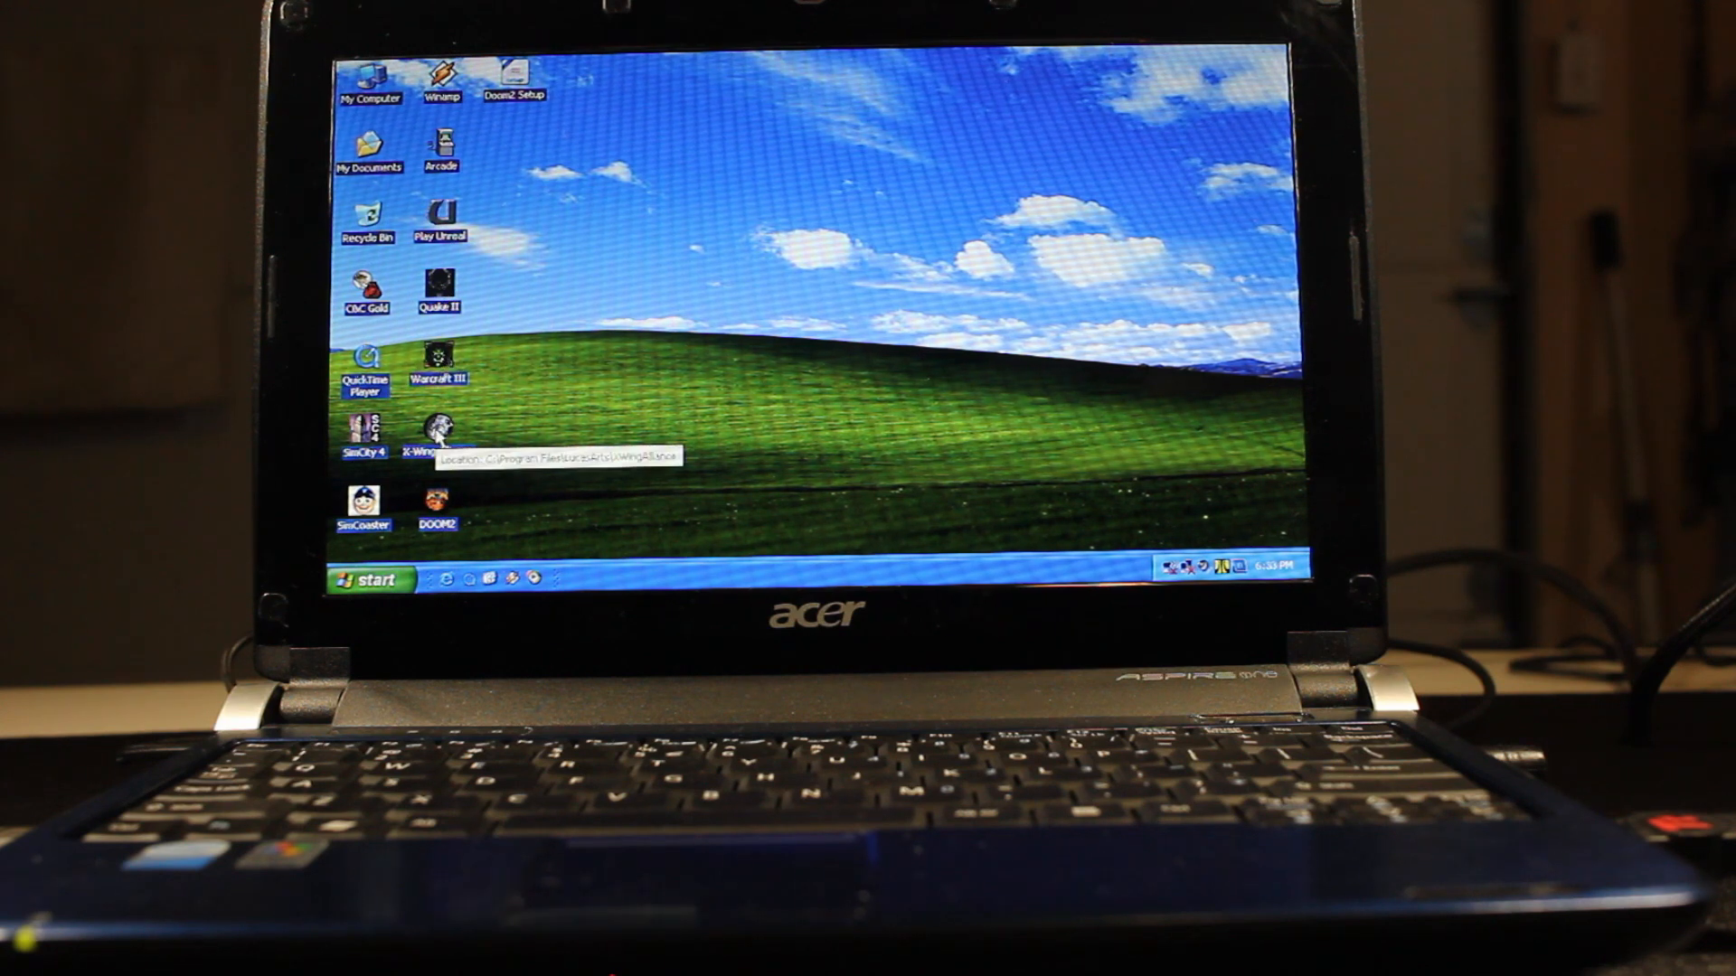
mouse_move(589, 347)
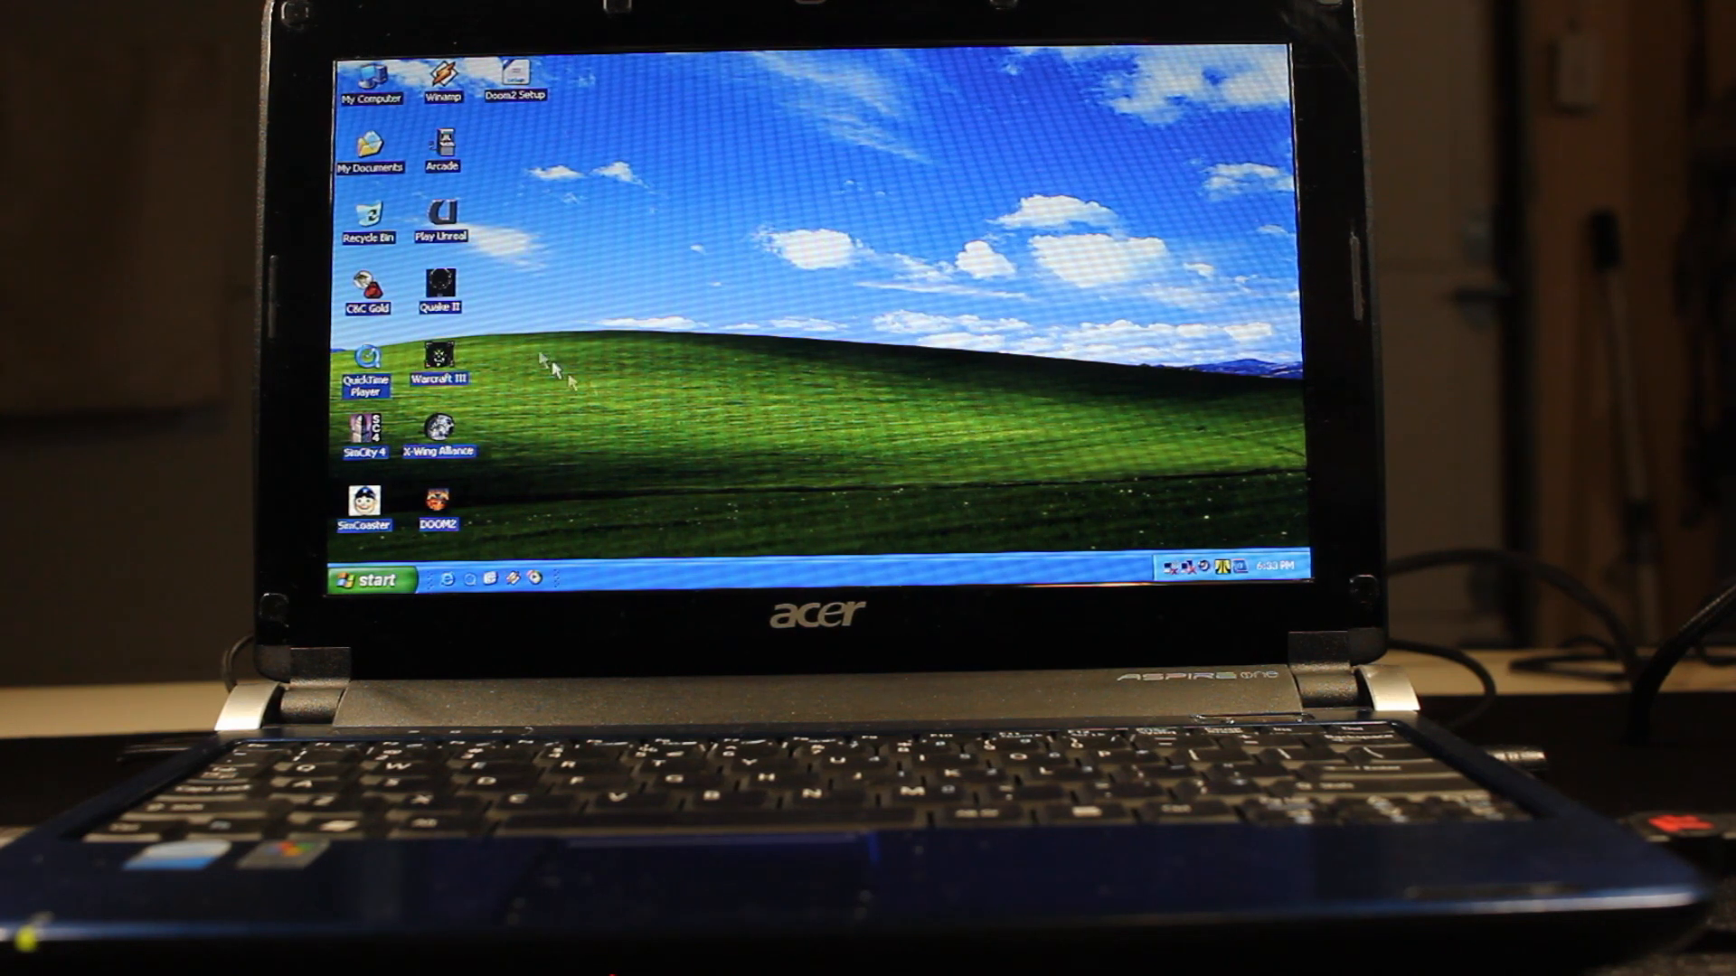
mouse_move(542, 406)
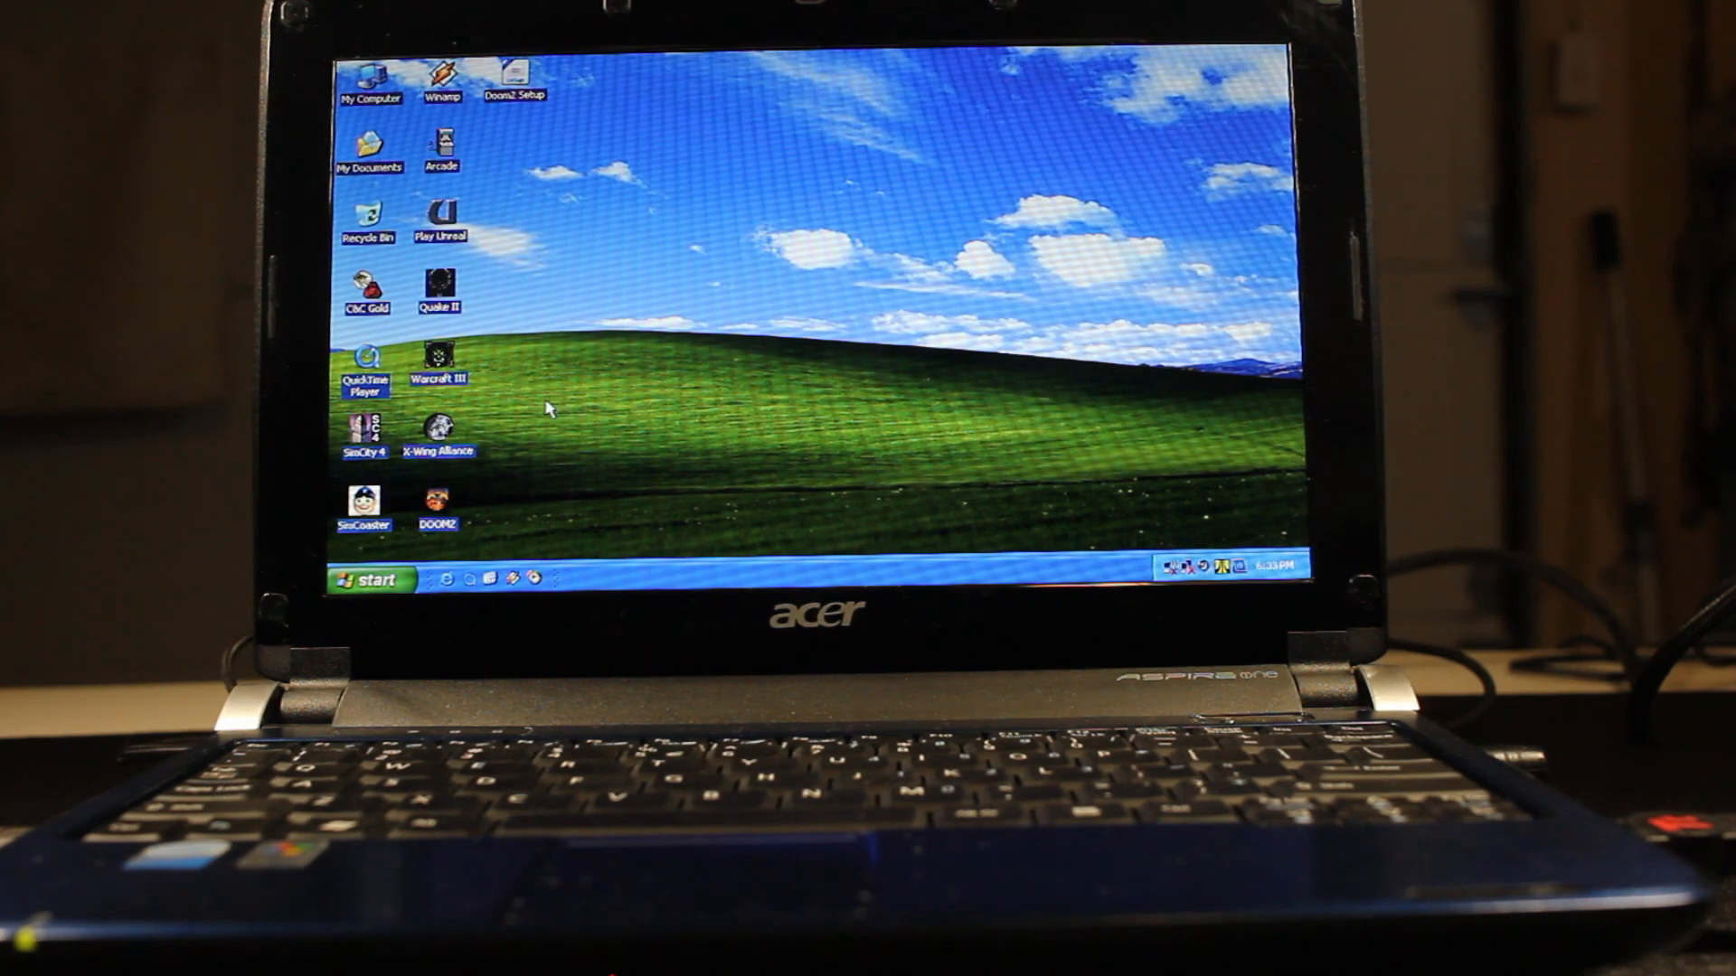
mouse_move(499, 343)
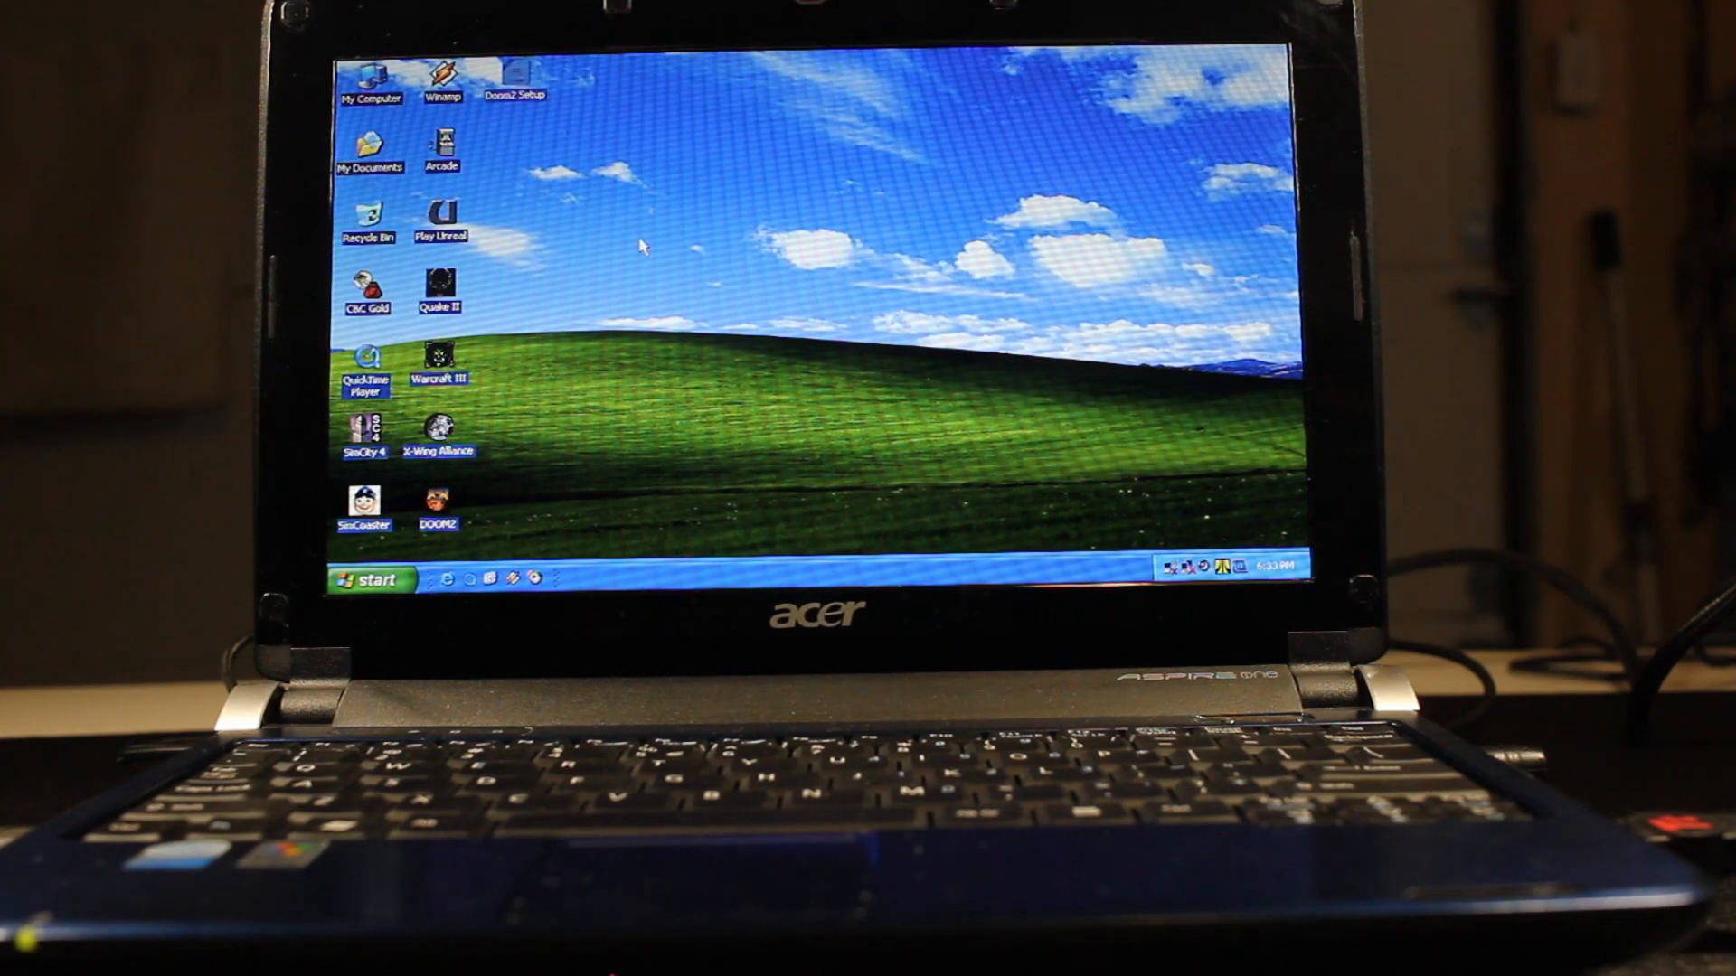
mouse_move(792, 342)
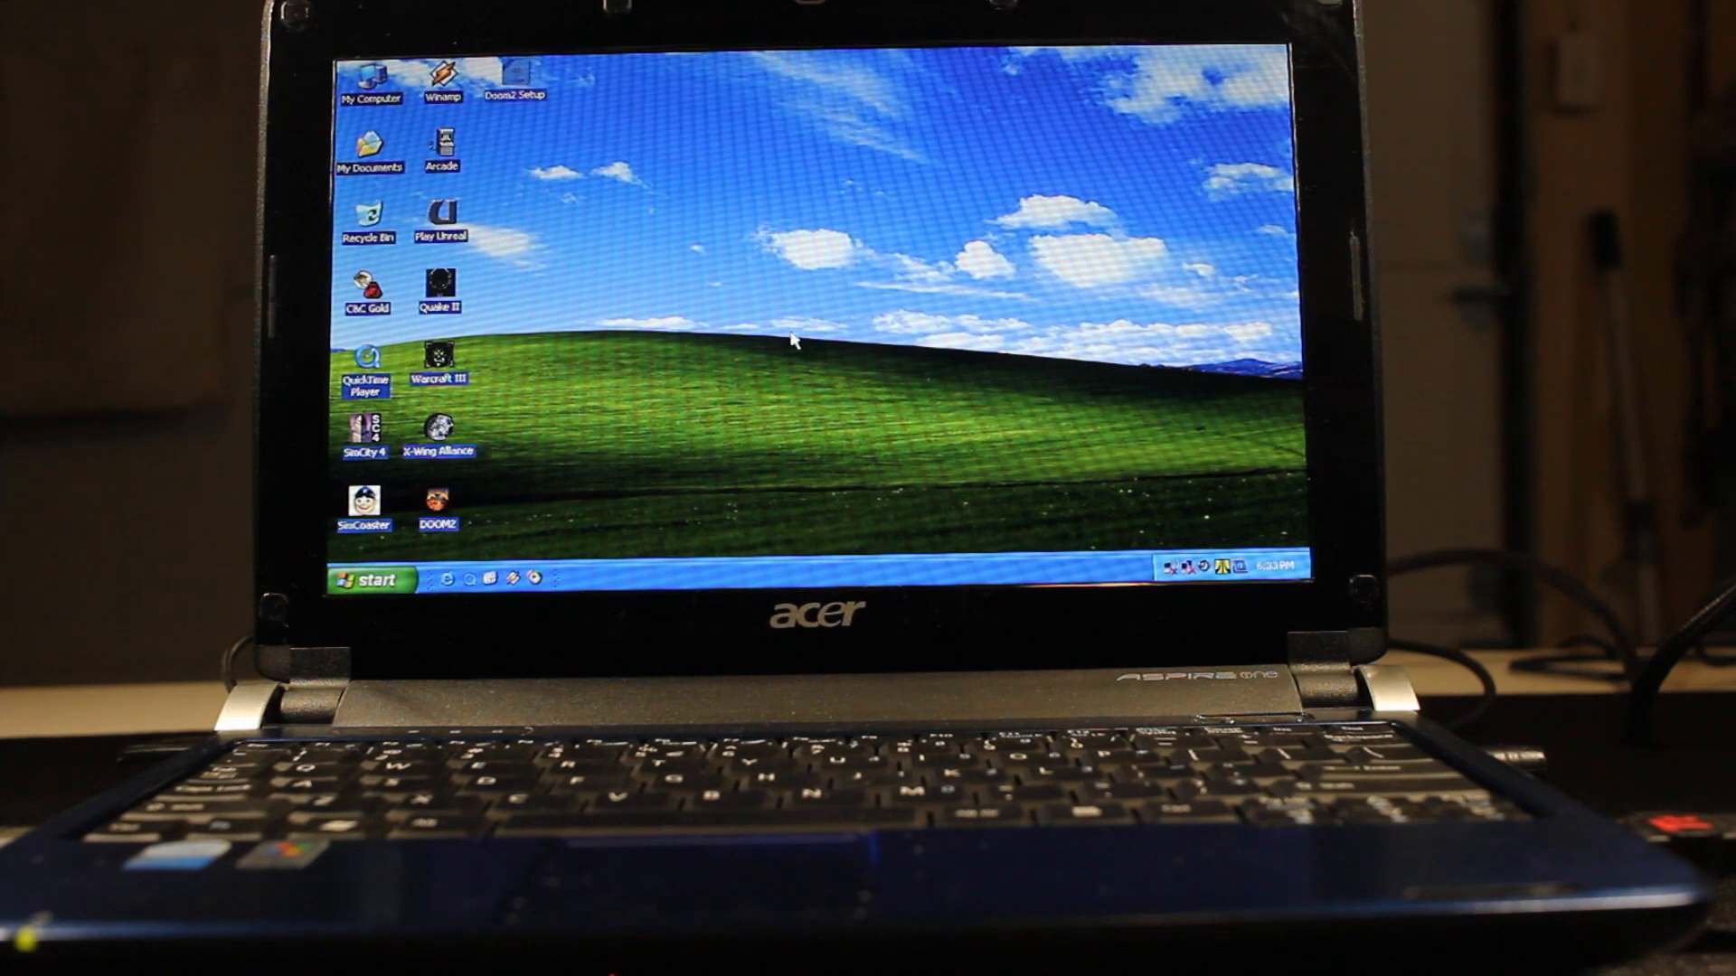
mouse_move(857, 358)
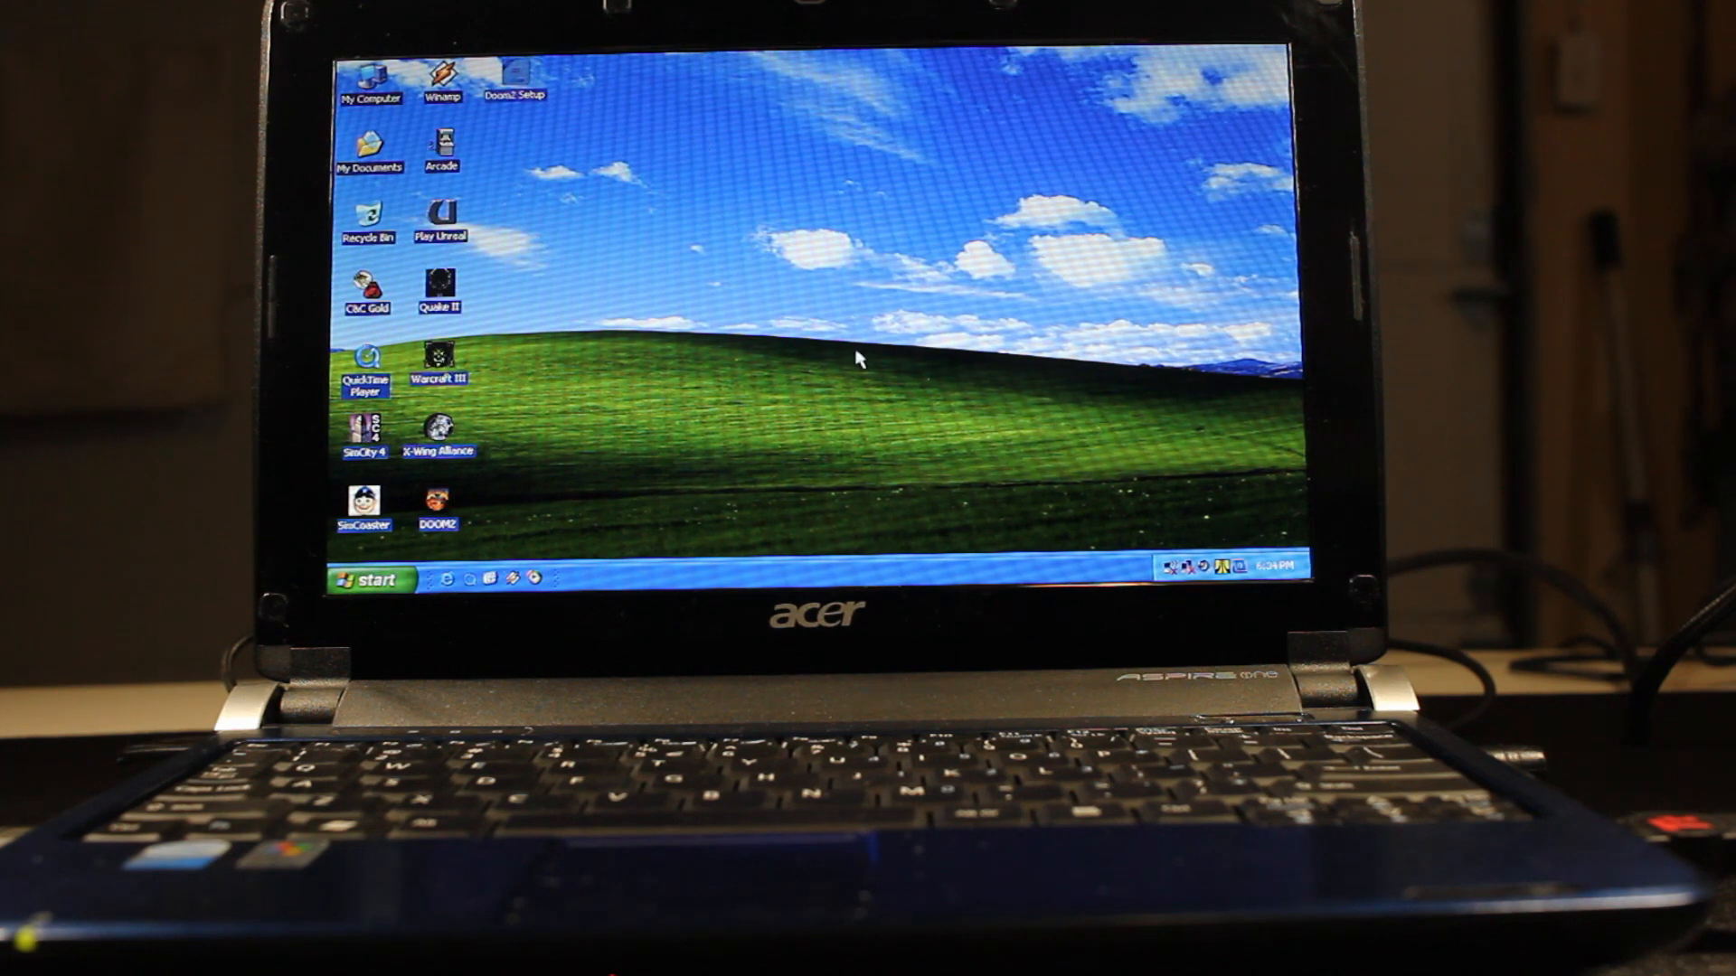
Run the Doom 2 setup with the default sound device, then quit the game back to Windows.
double_click(436, 503)
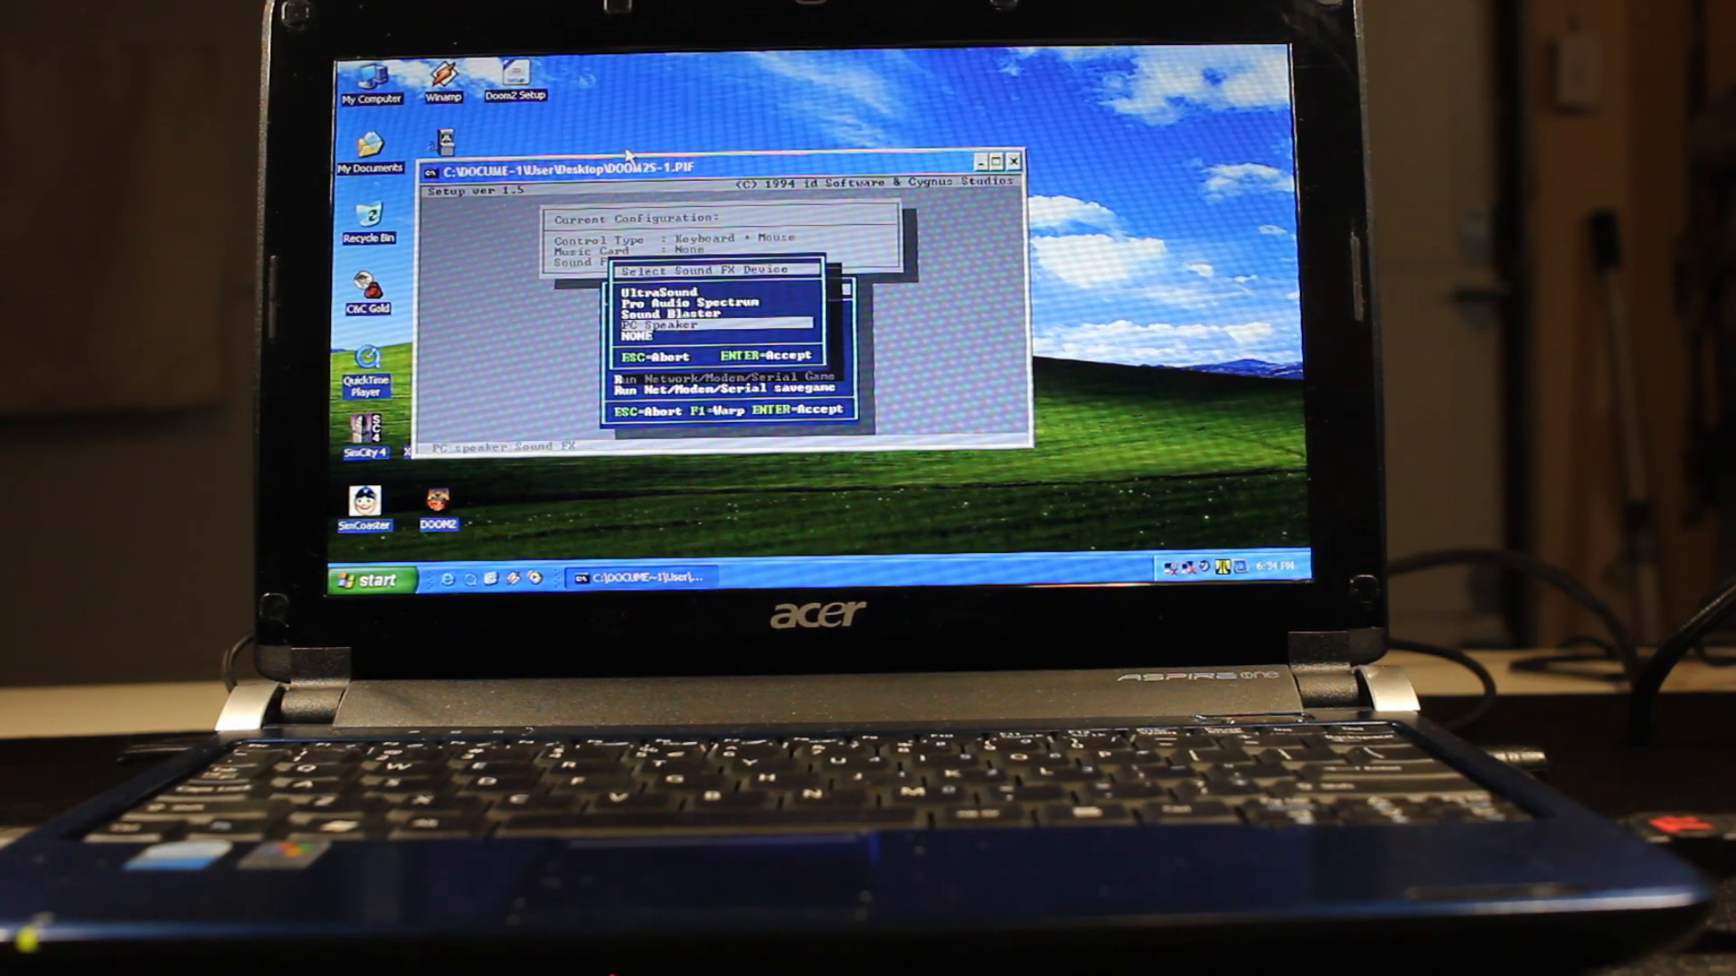
key(enter)
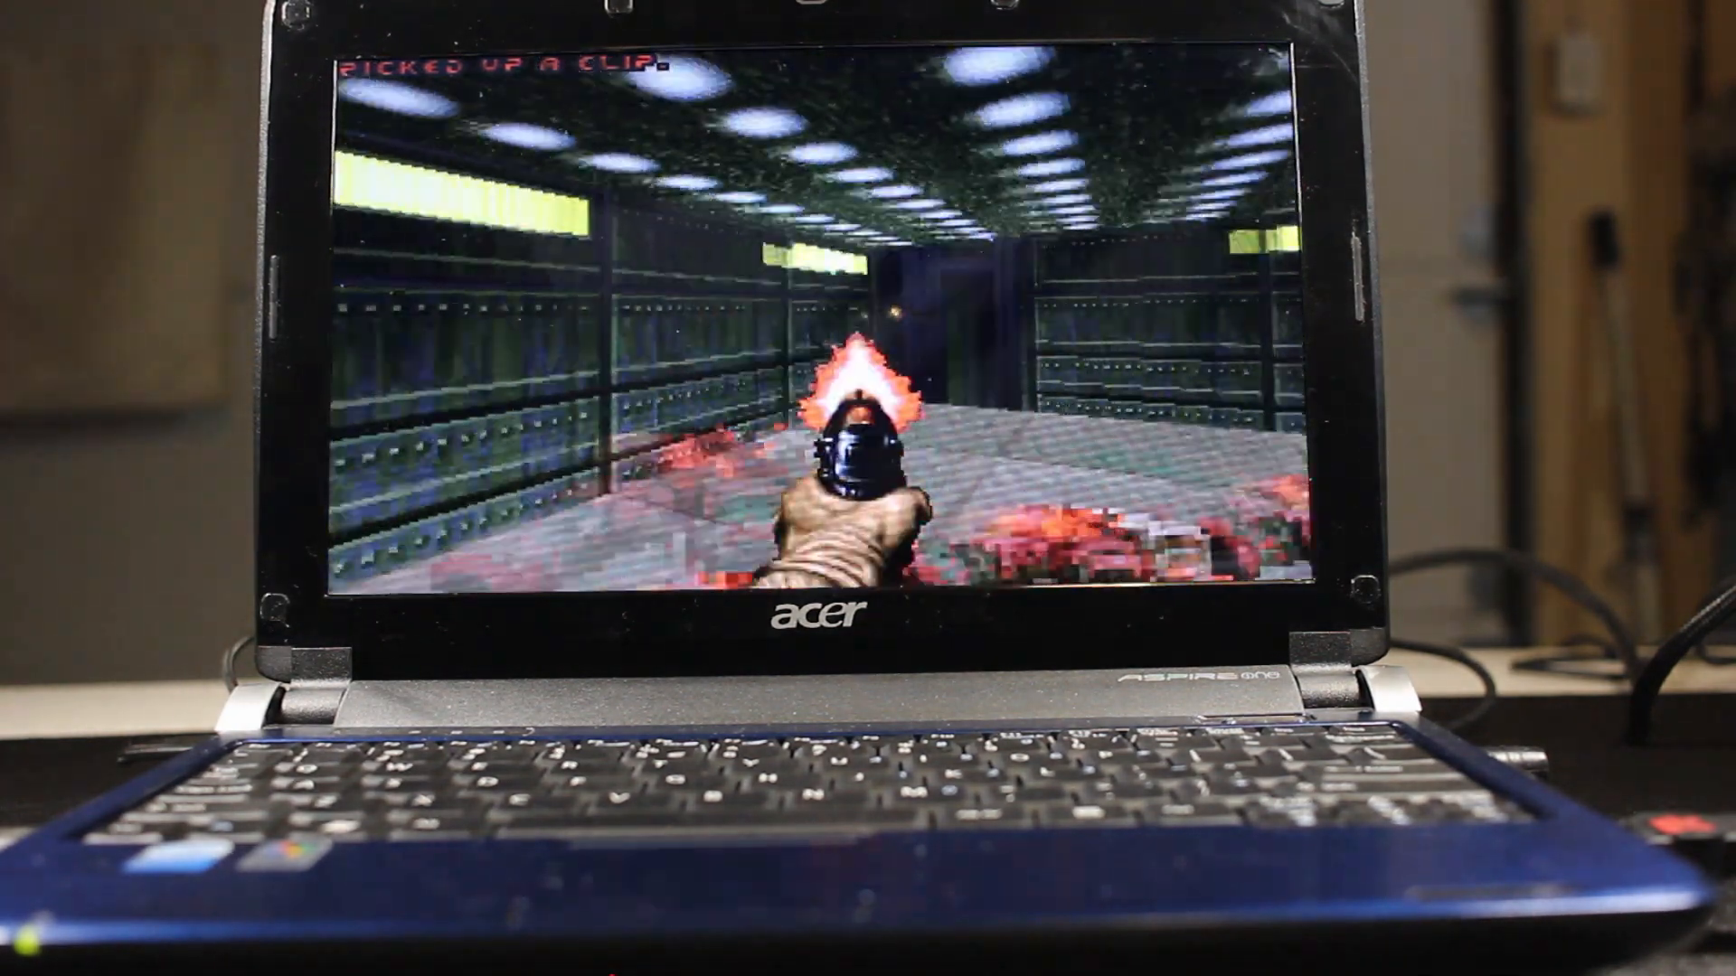
key(Escape)
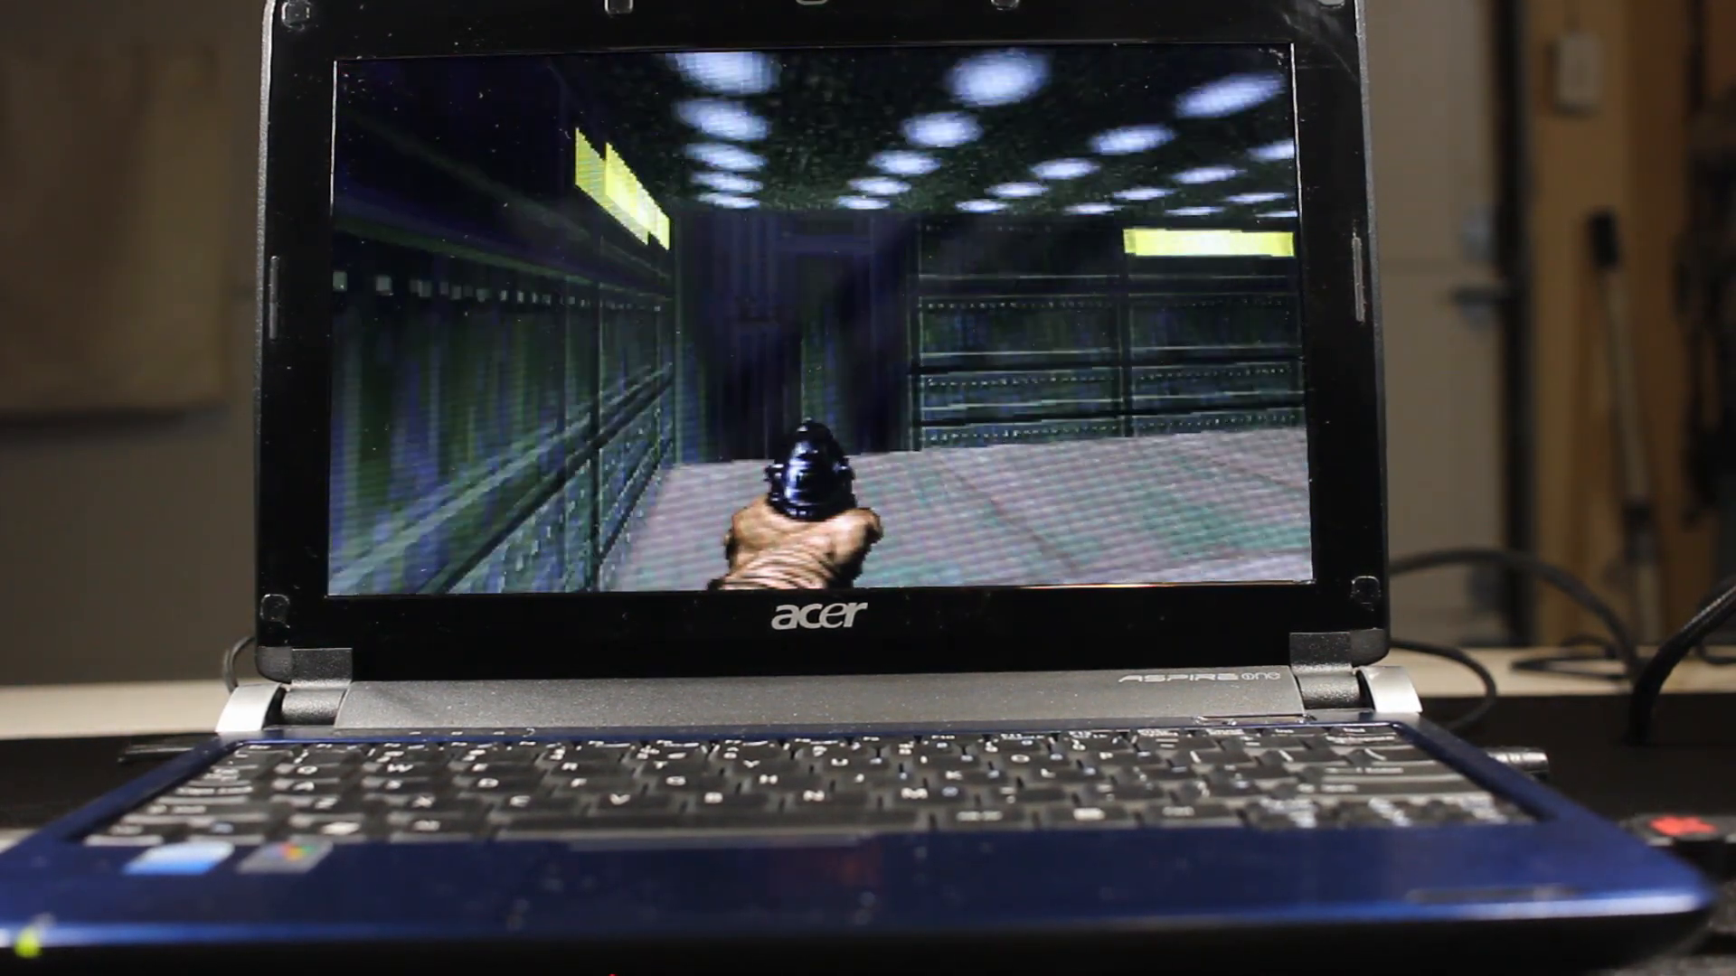
key(Escape)
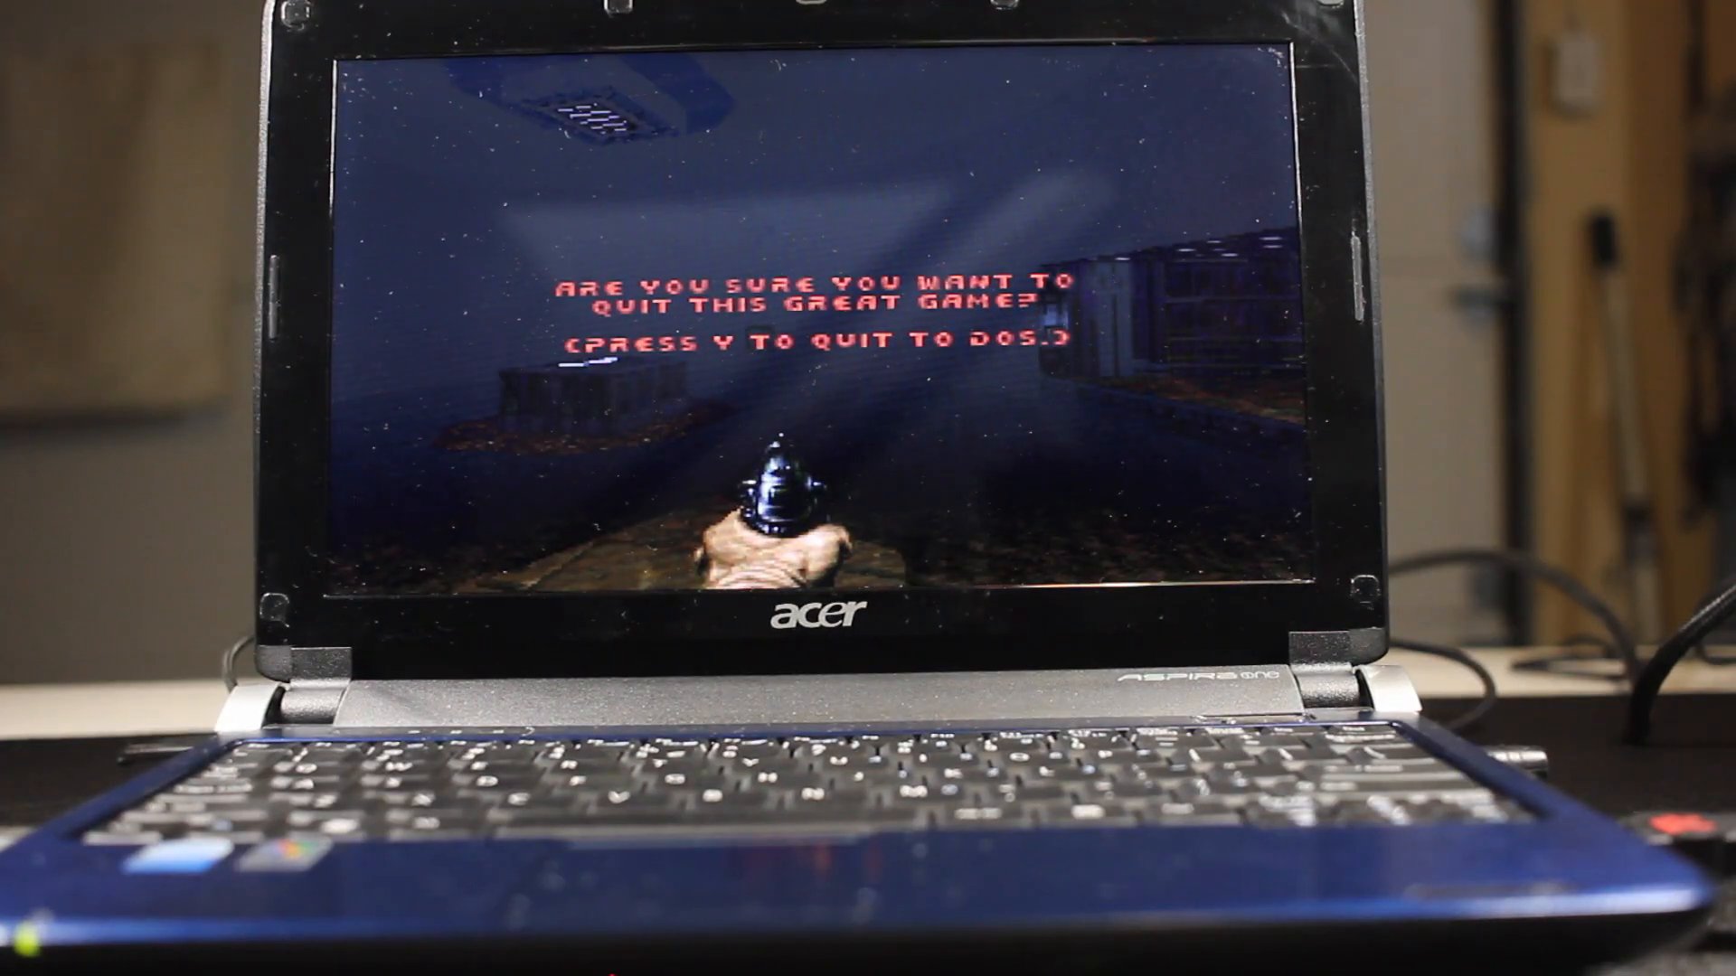
key(y)
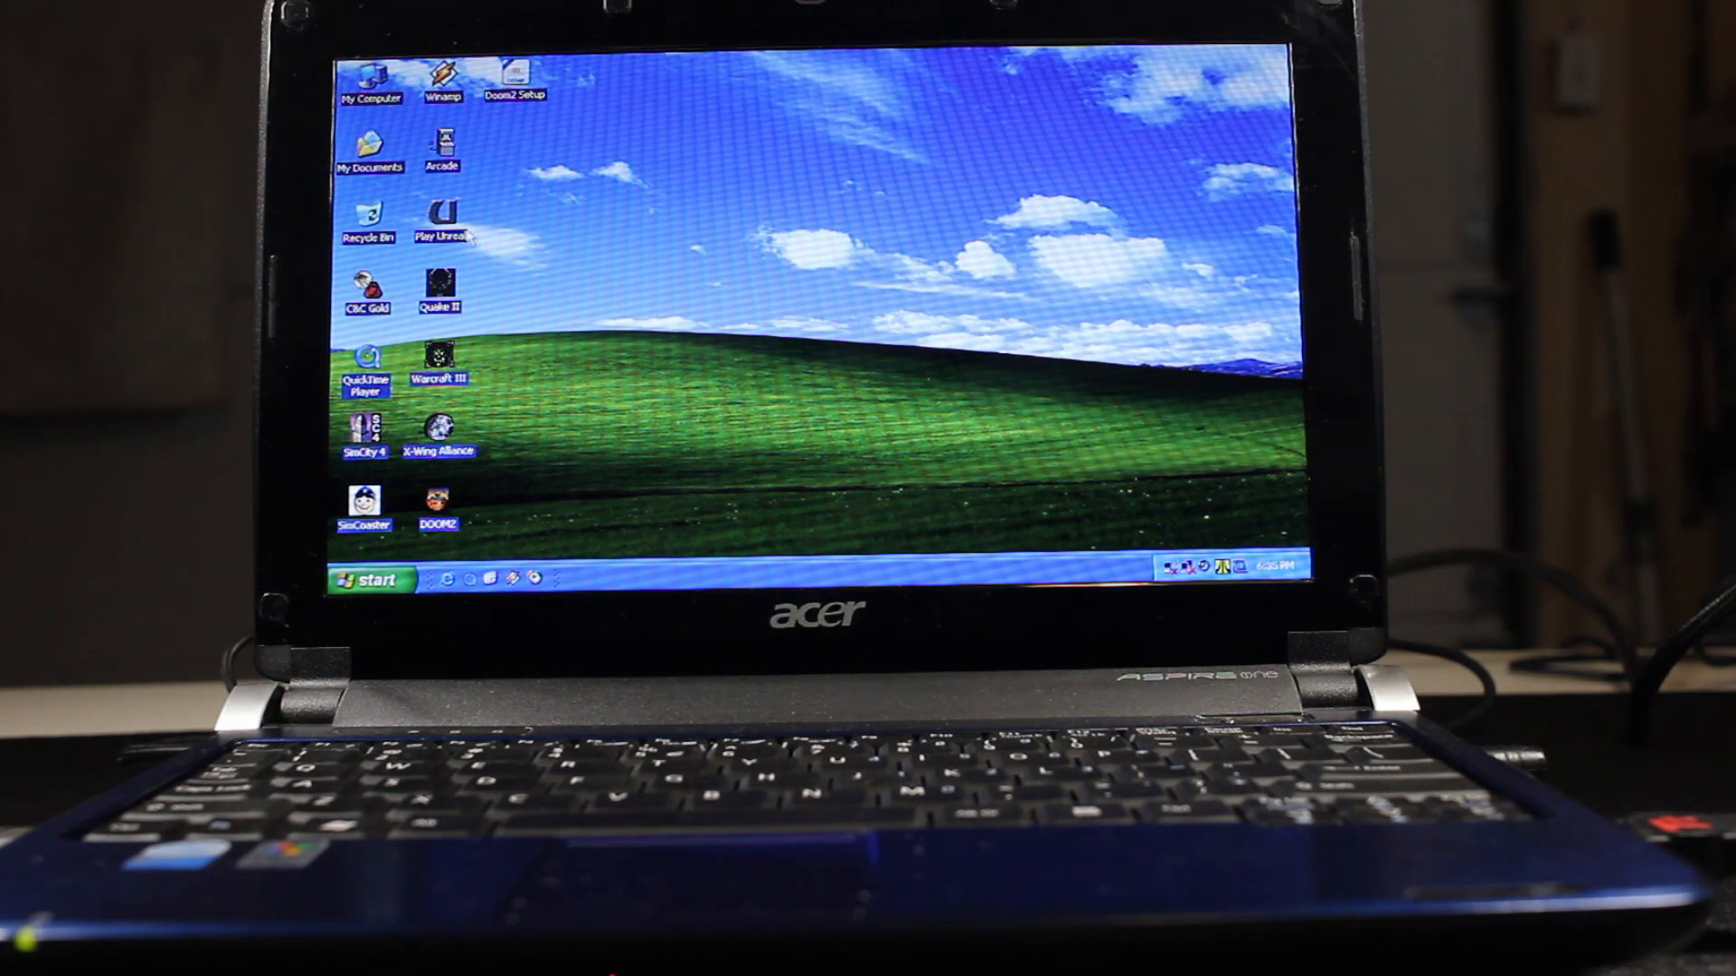
Launch Unreal from its Play Unreal desktop shortcut to reach the player setup screen.
click(441, 216)
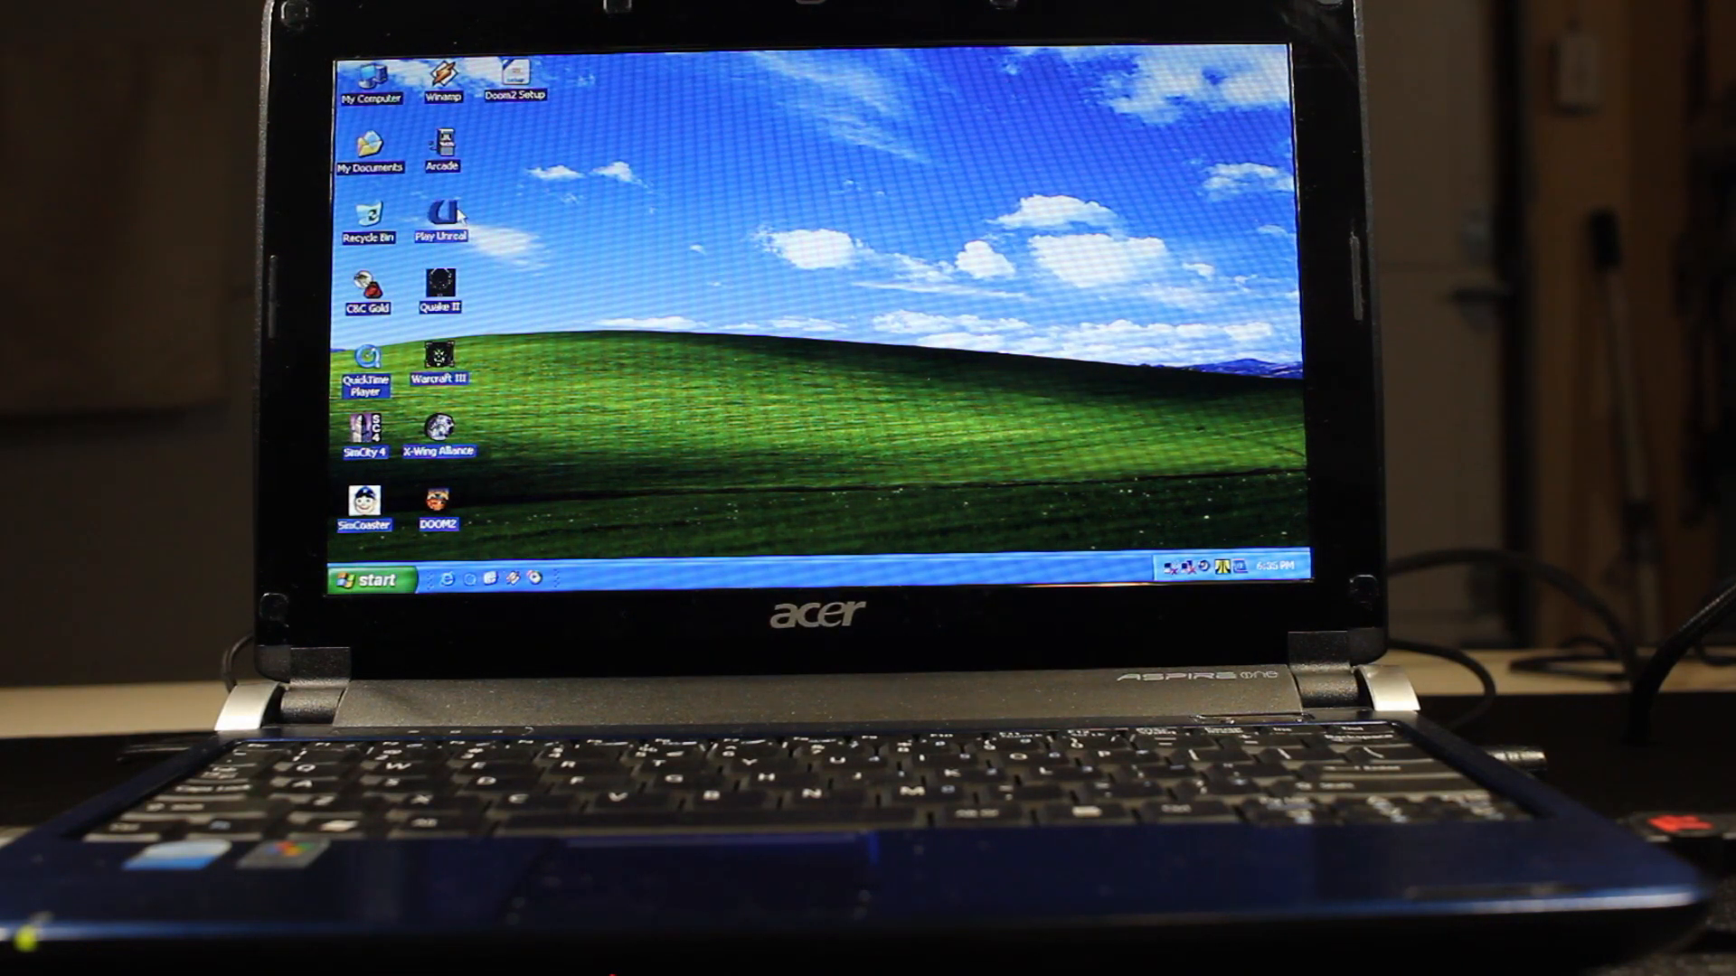
mouse_move(781, 363)
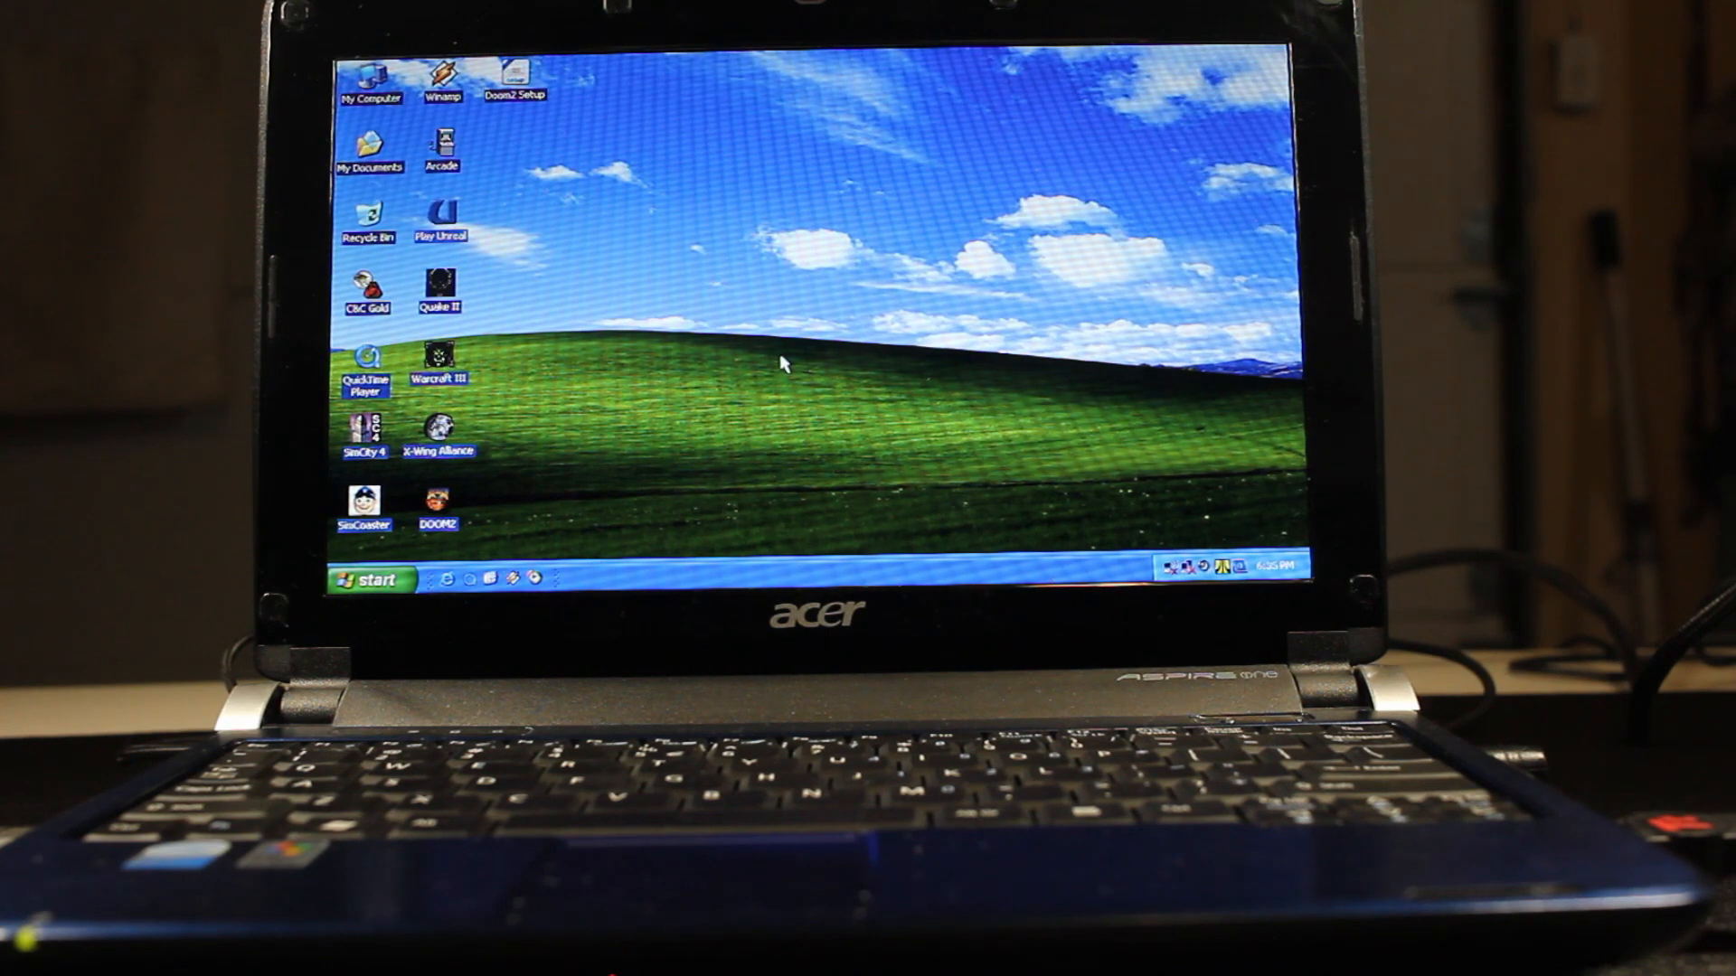
mouse_move(716, 371)
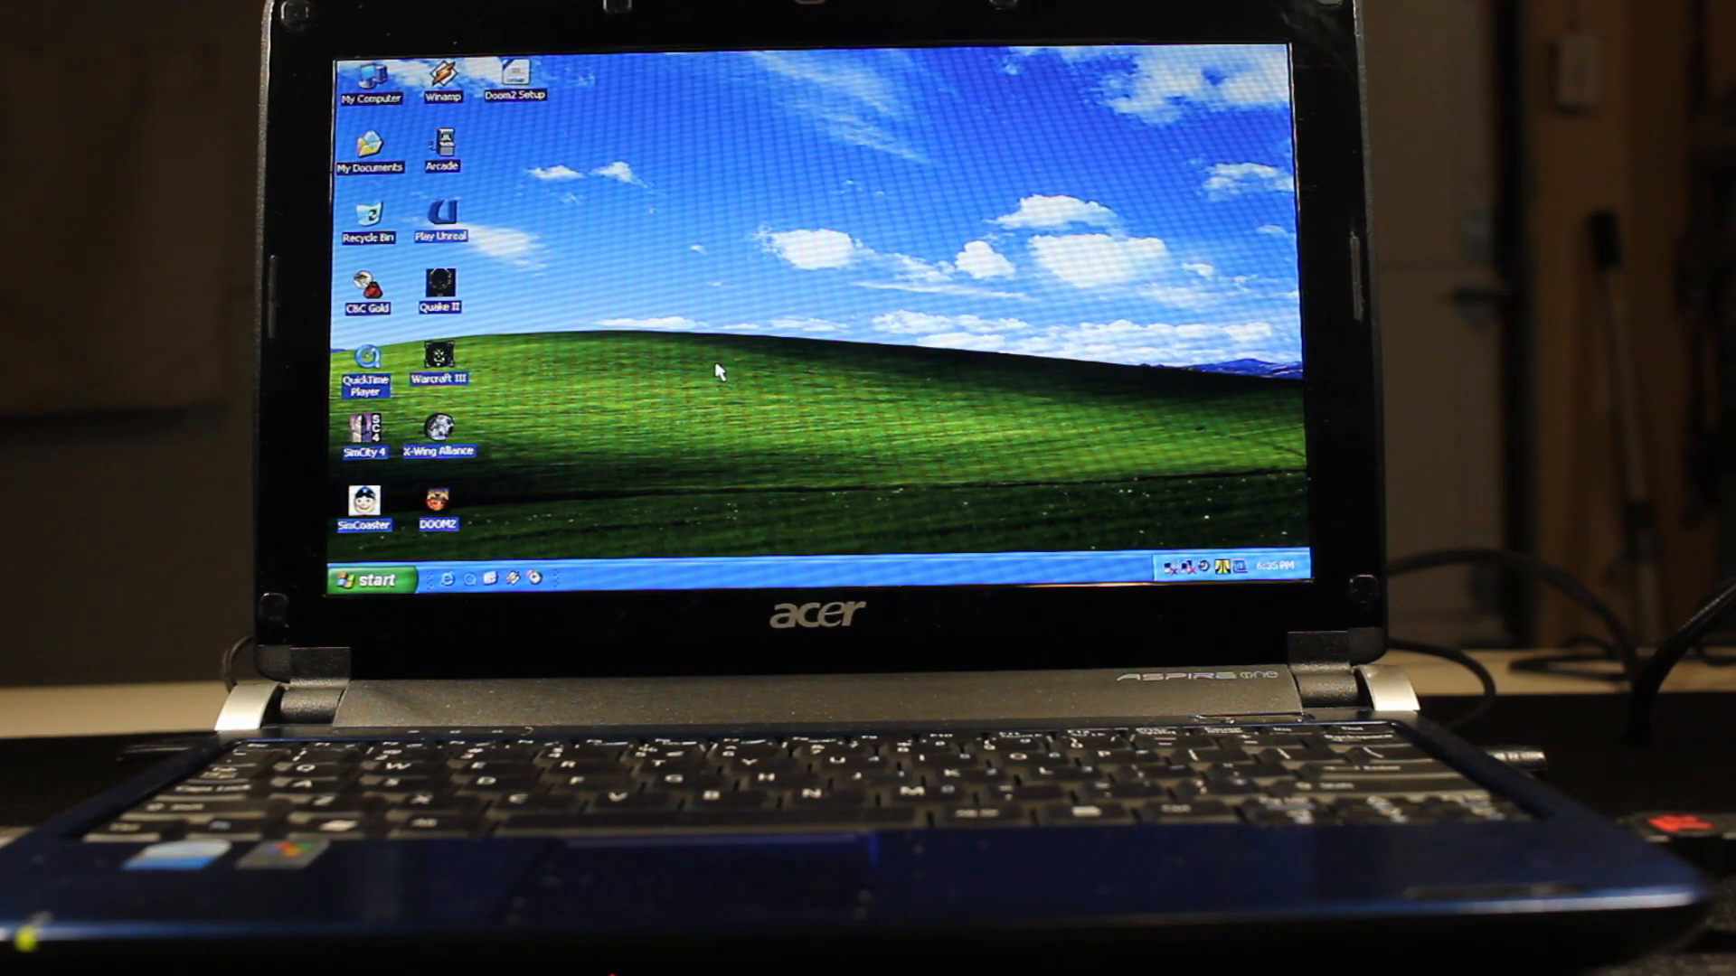
double_click(441, 210)
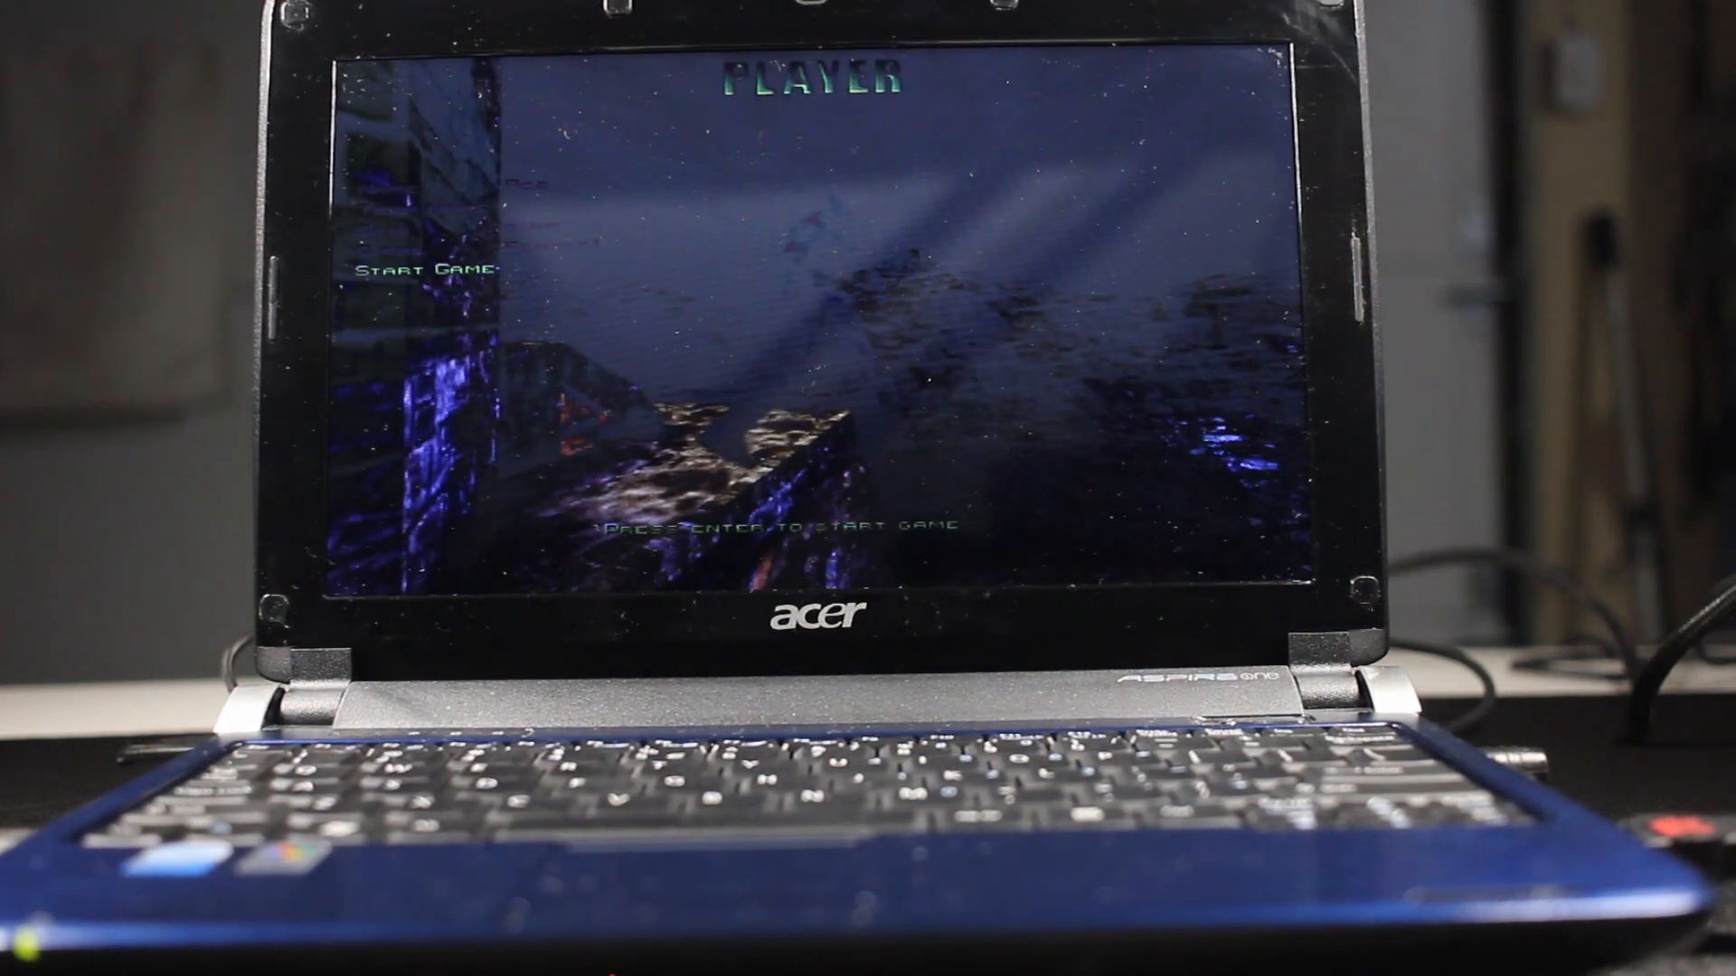
Start the game from player setup, play the level, then bring up the options menu.
key(enter)
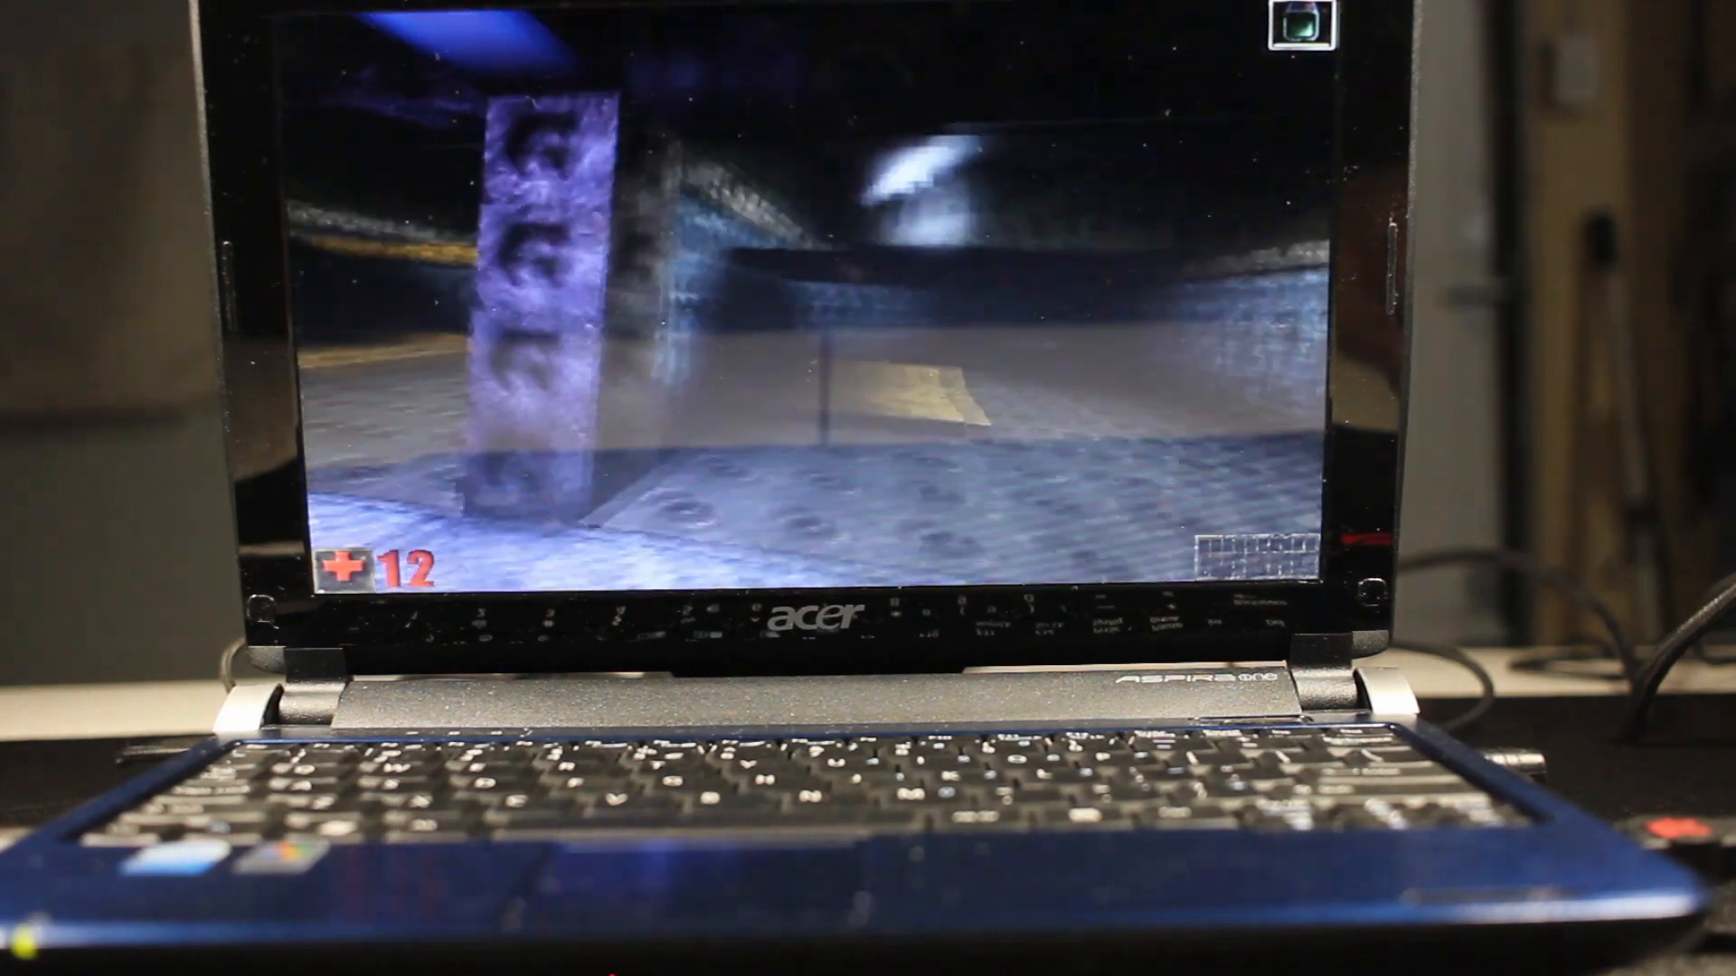
key(Escape)
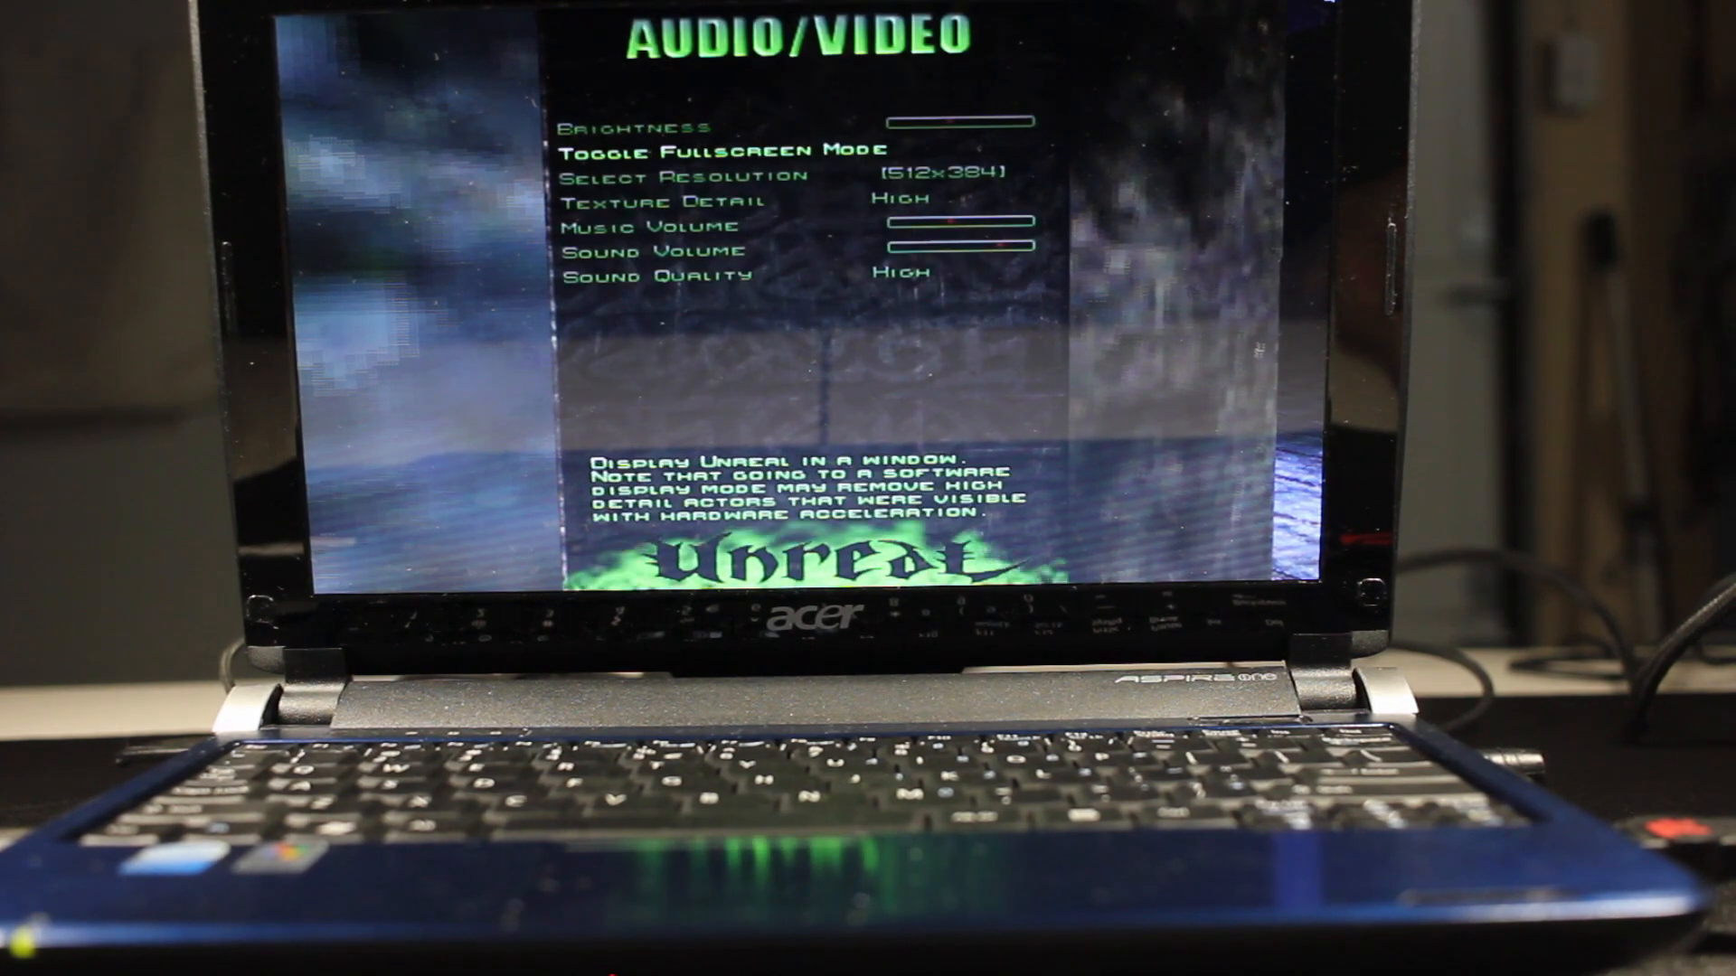
key(down)
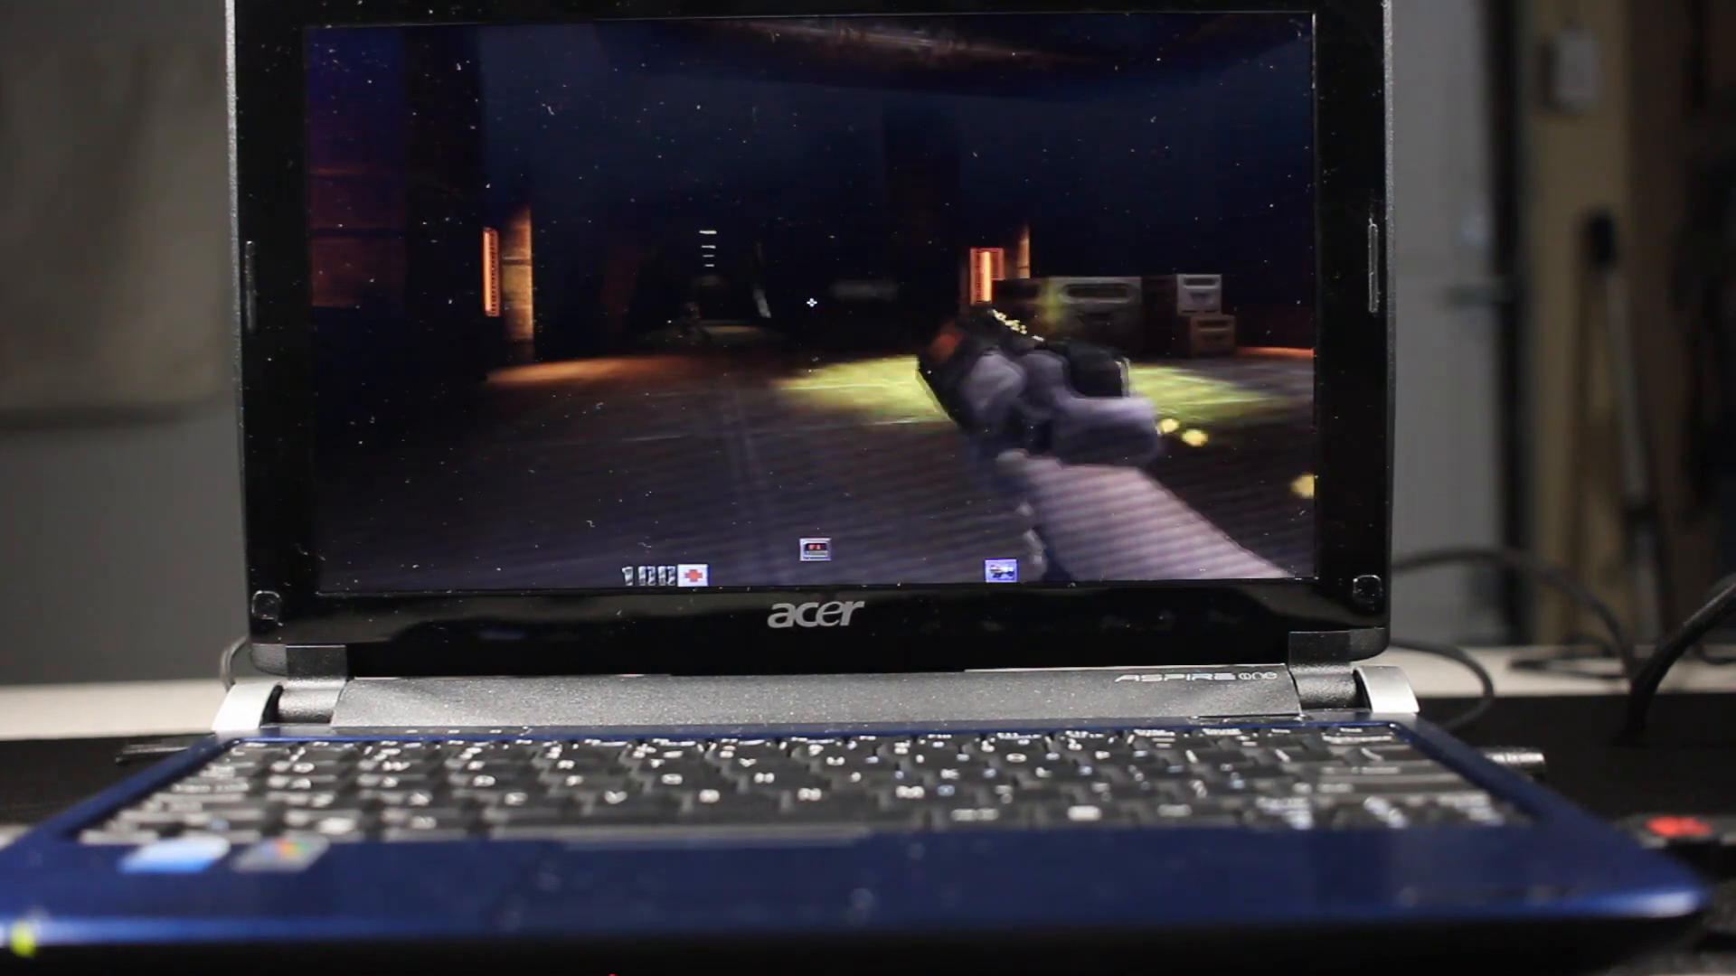
Leave the Quake II level via its menu after playing the opening base.
key(Escape)
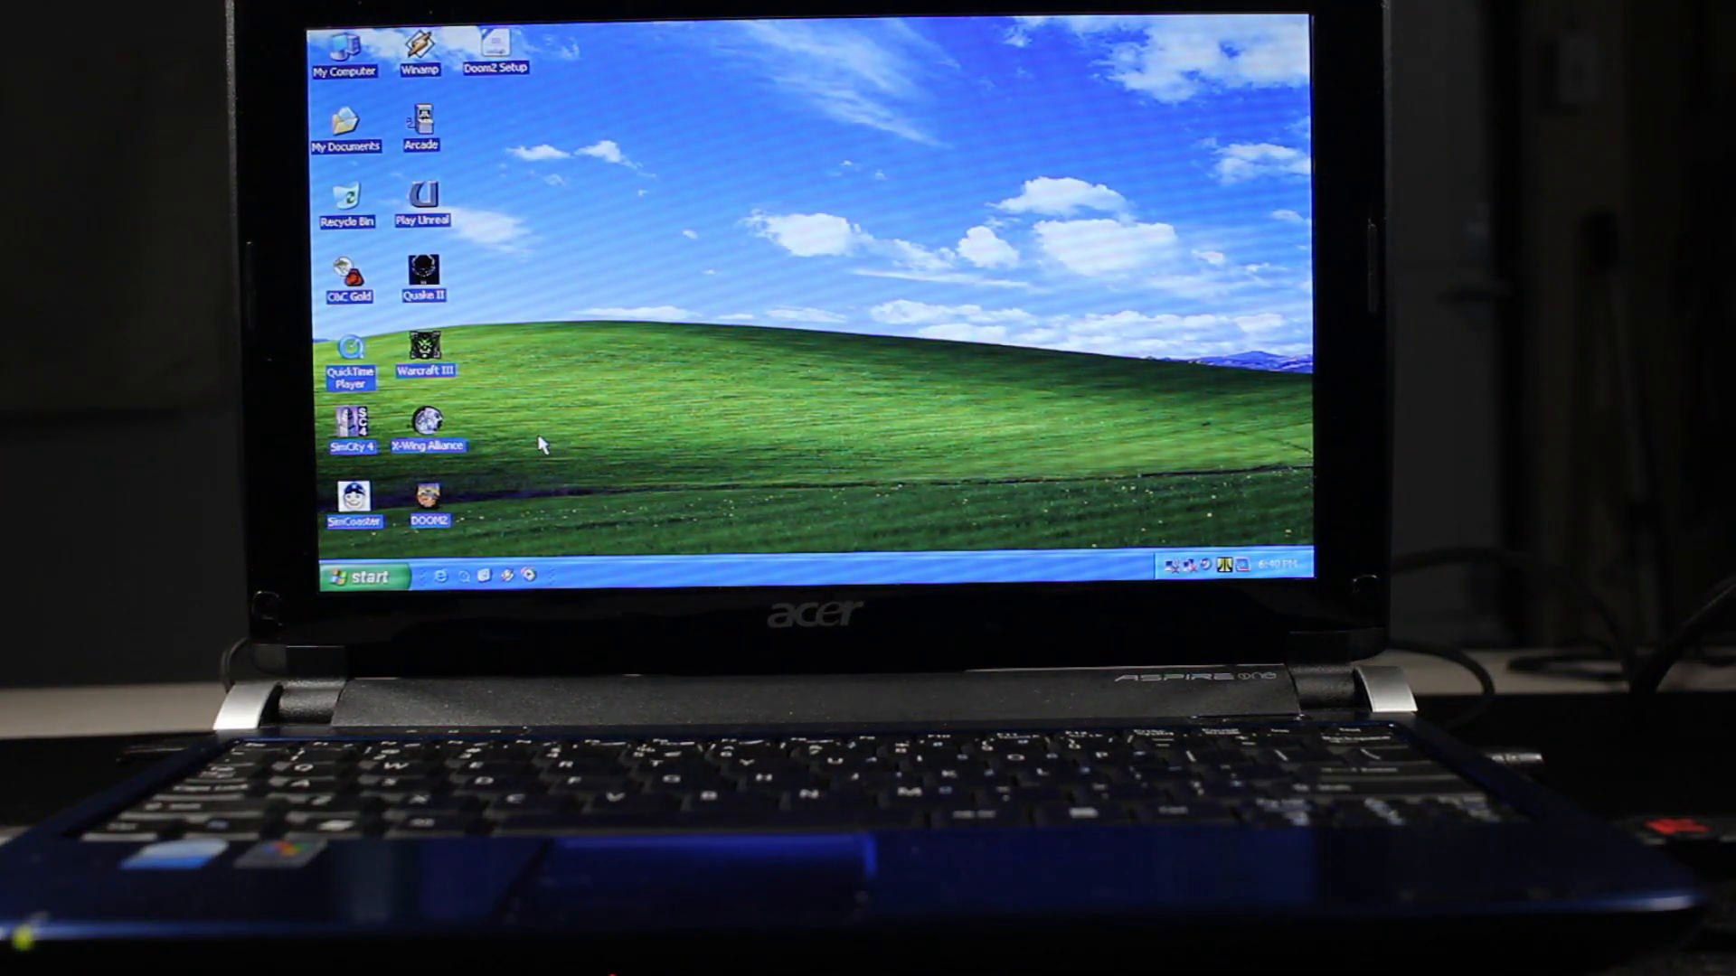
mouse_move(506, 267)
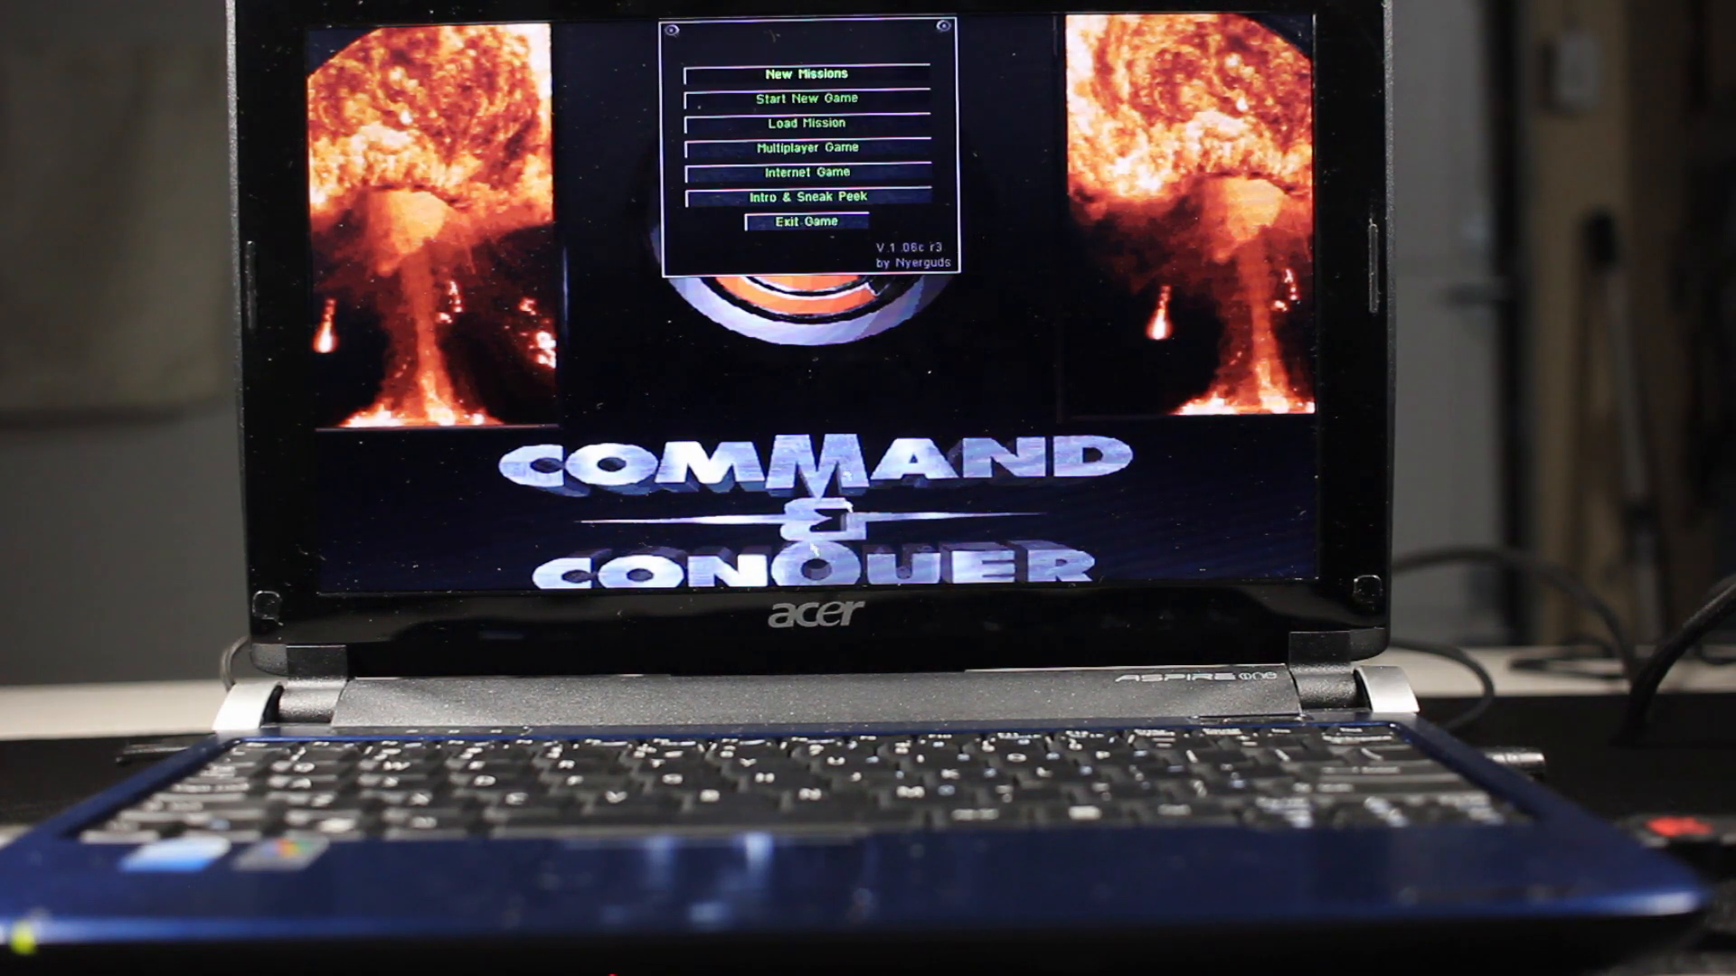
Host a new C&C Gold network game on Lost Arena with AI players and launch it.
click(810, 147)
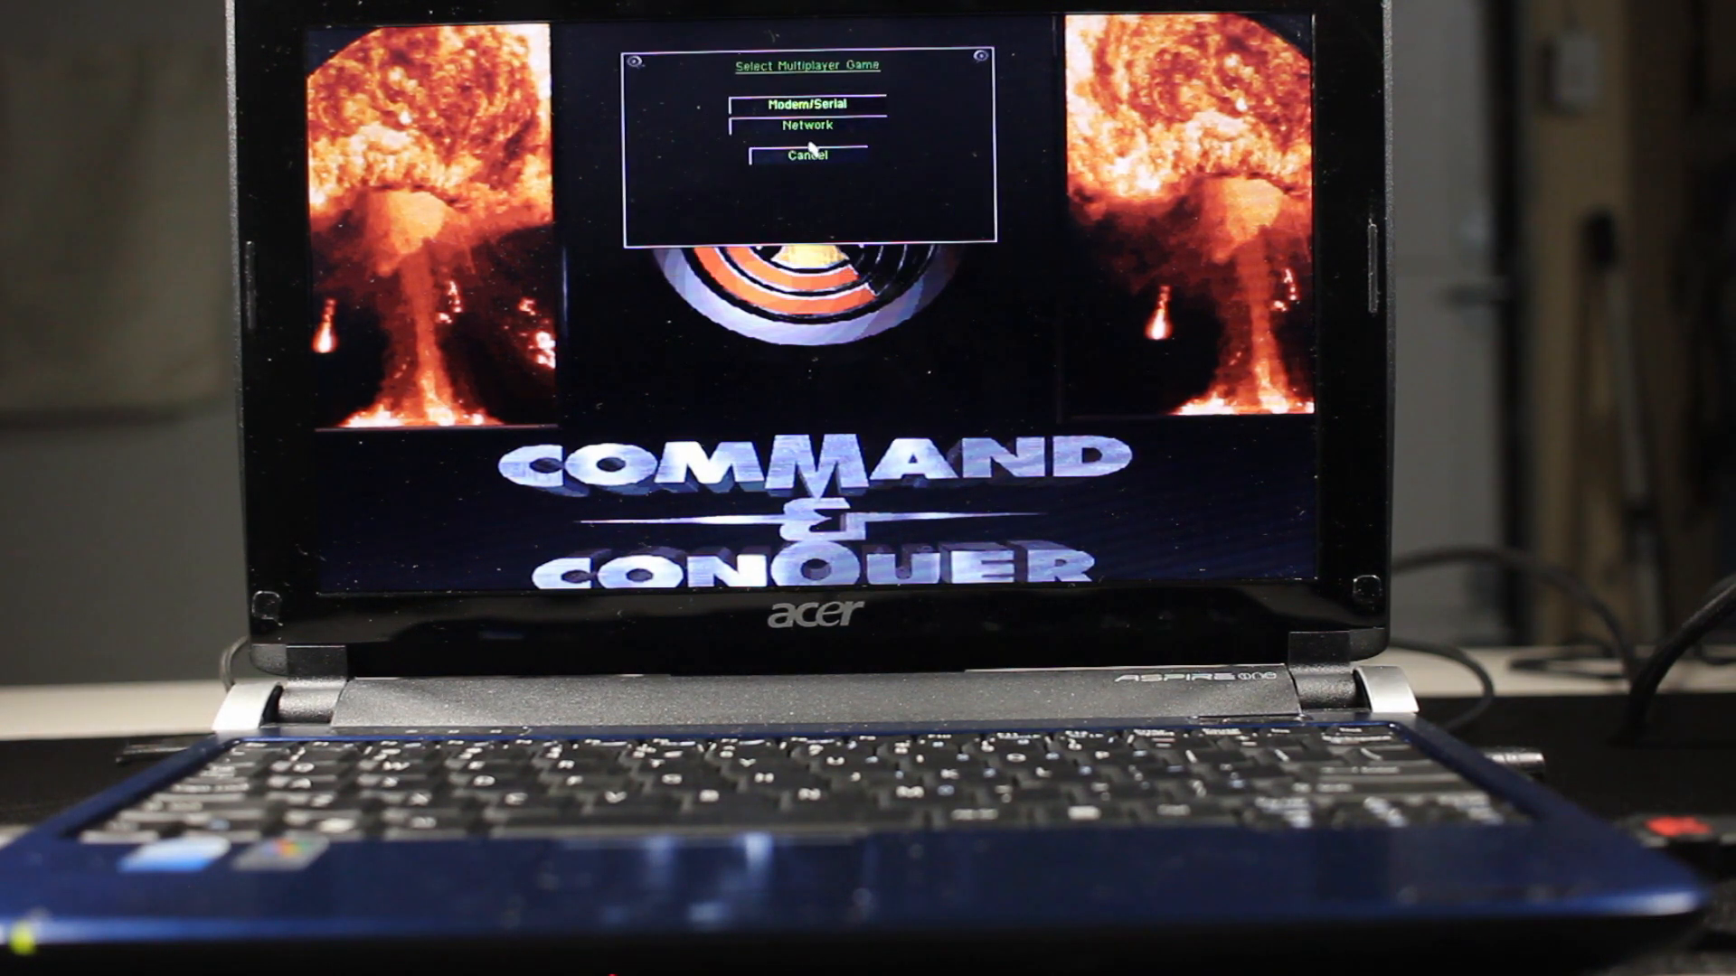
click(810, 124)
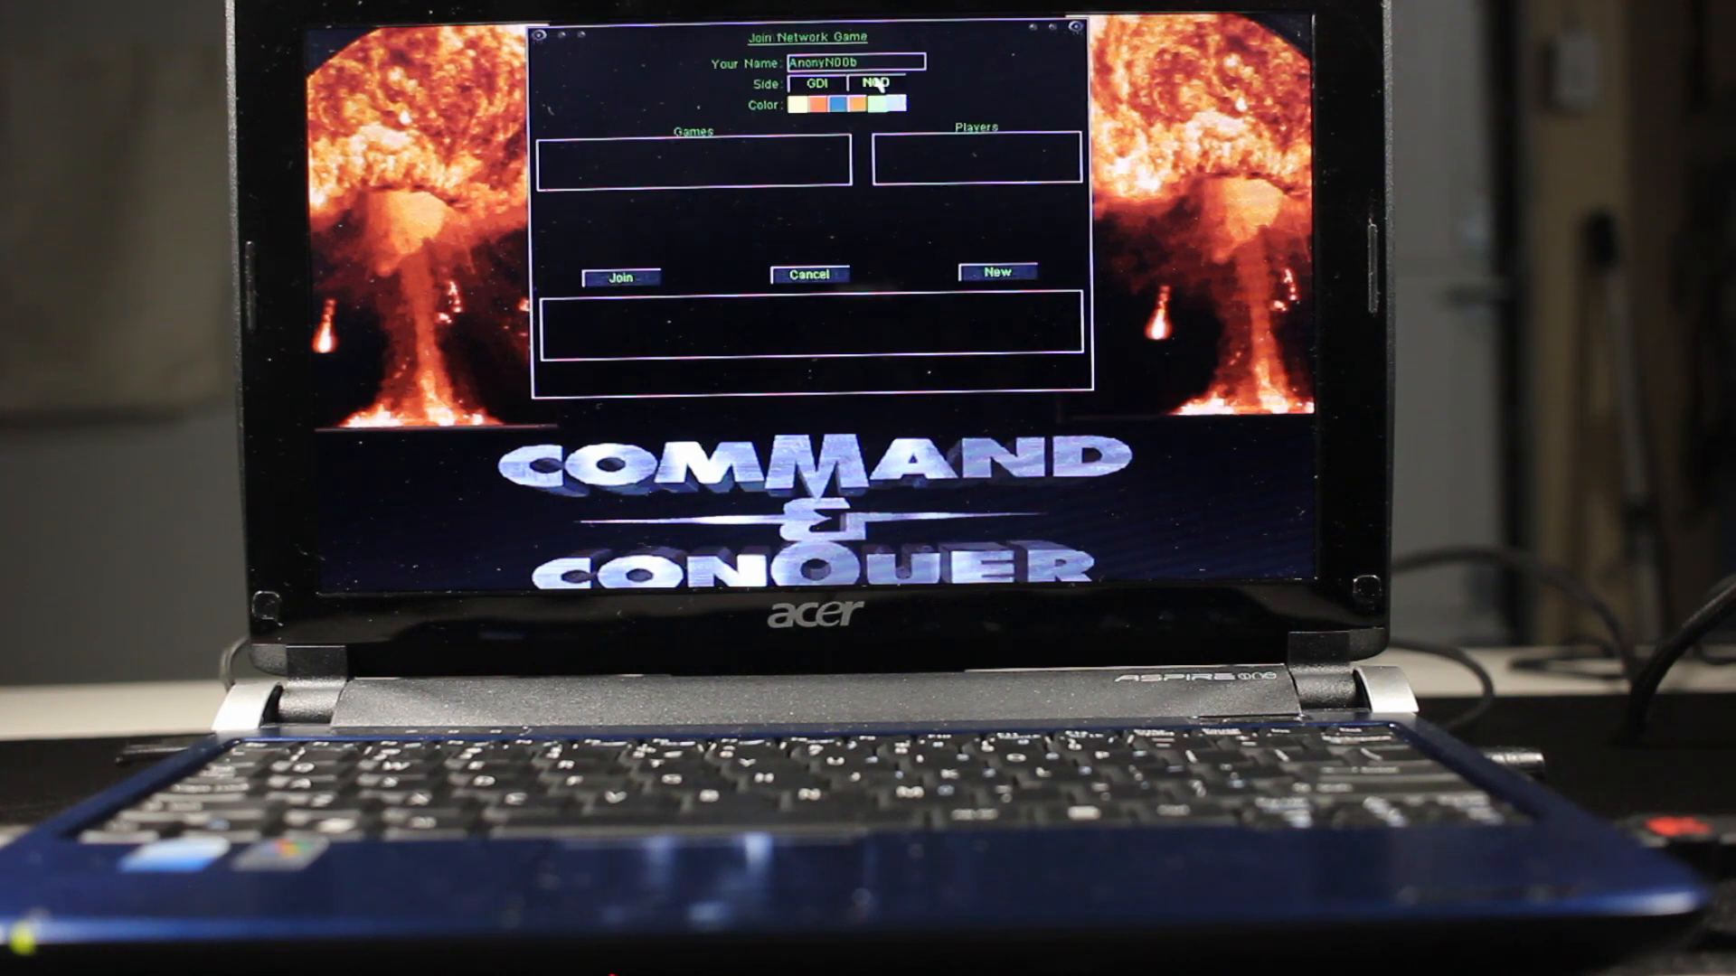
click(995, 273)
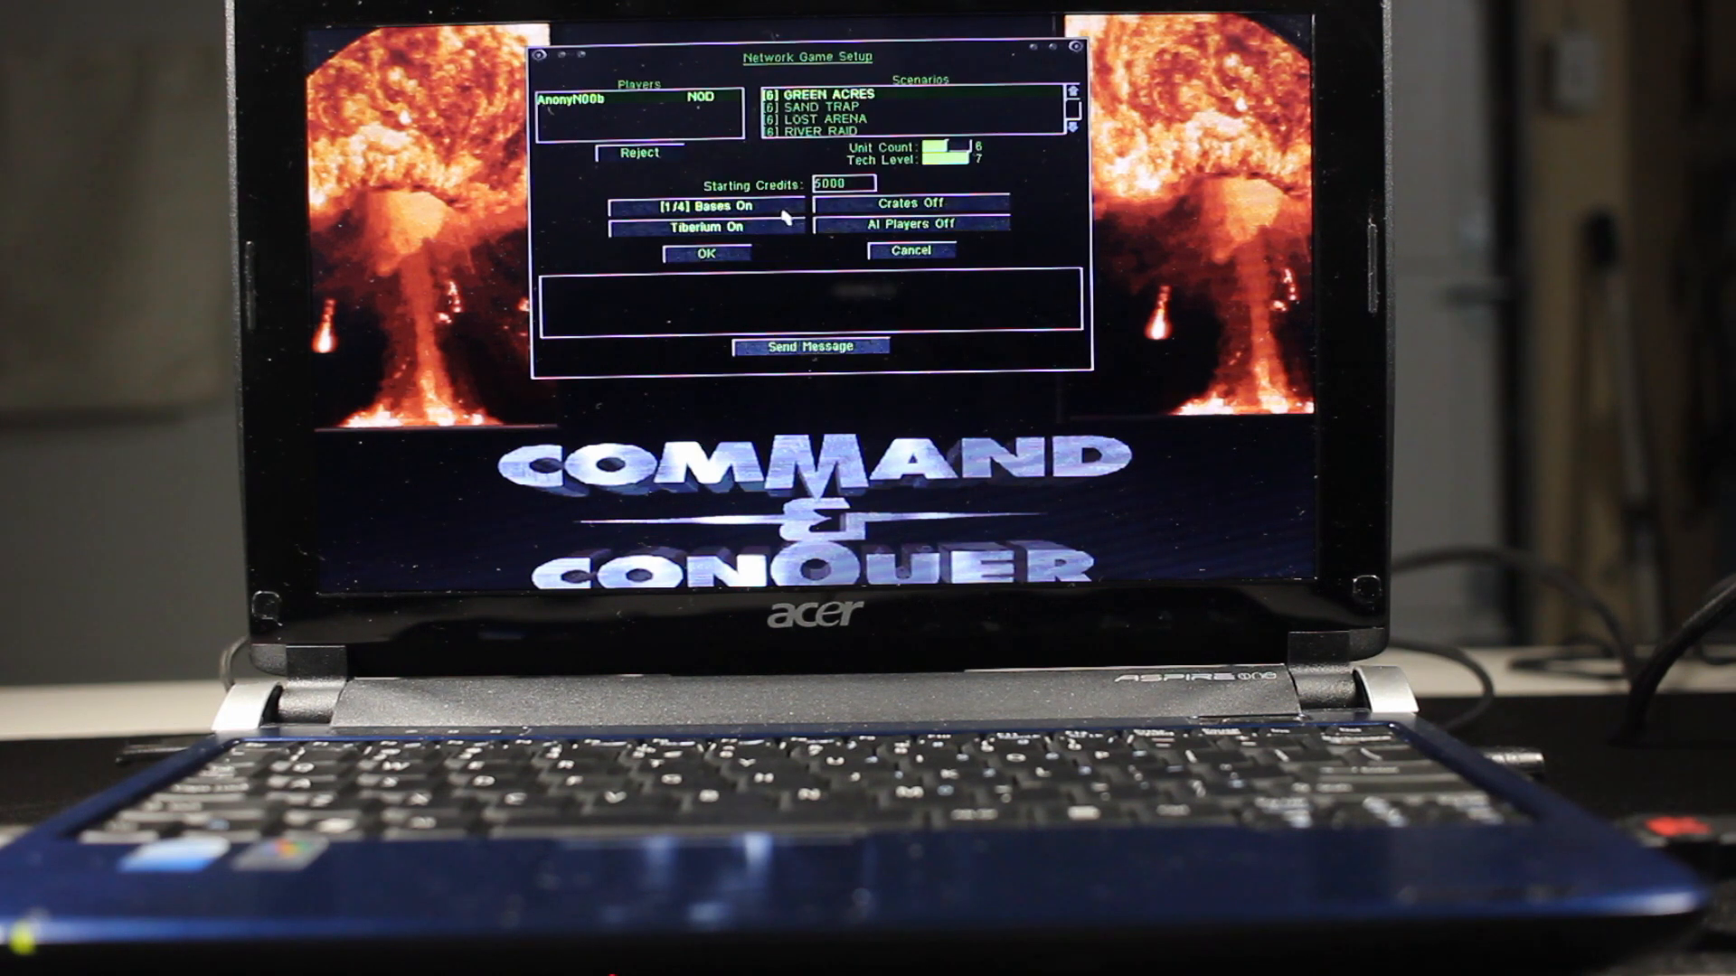
click(840, 120)
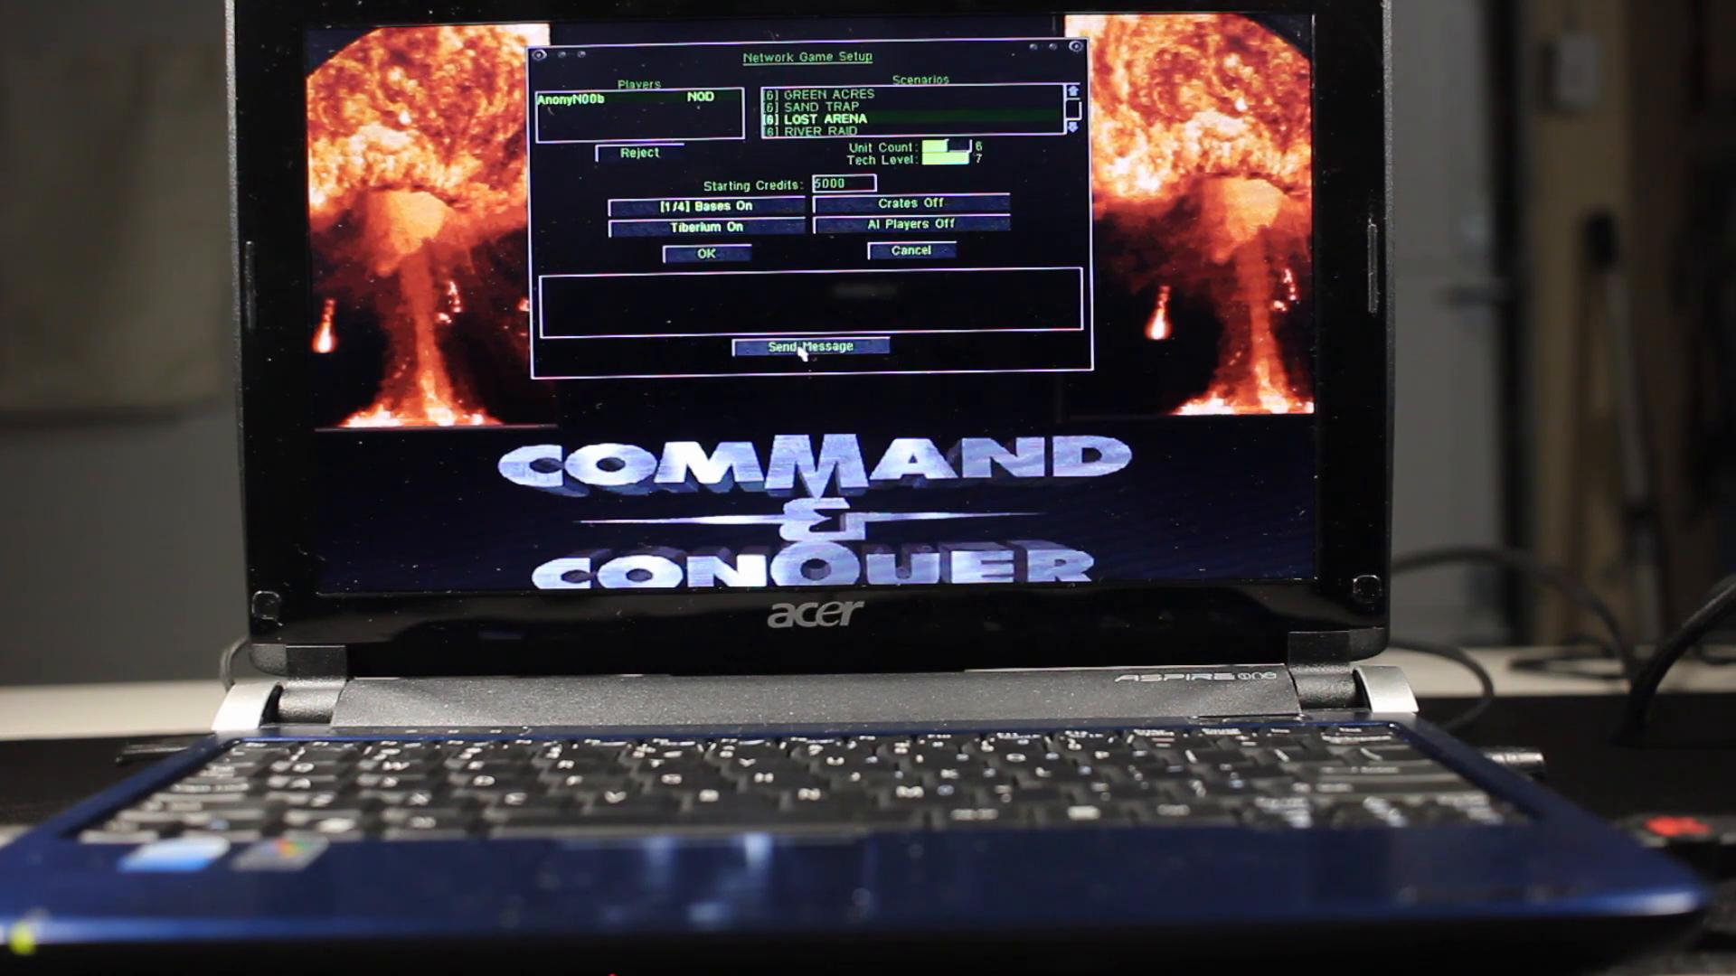
mouse_move(652, 165)
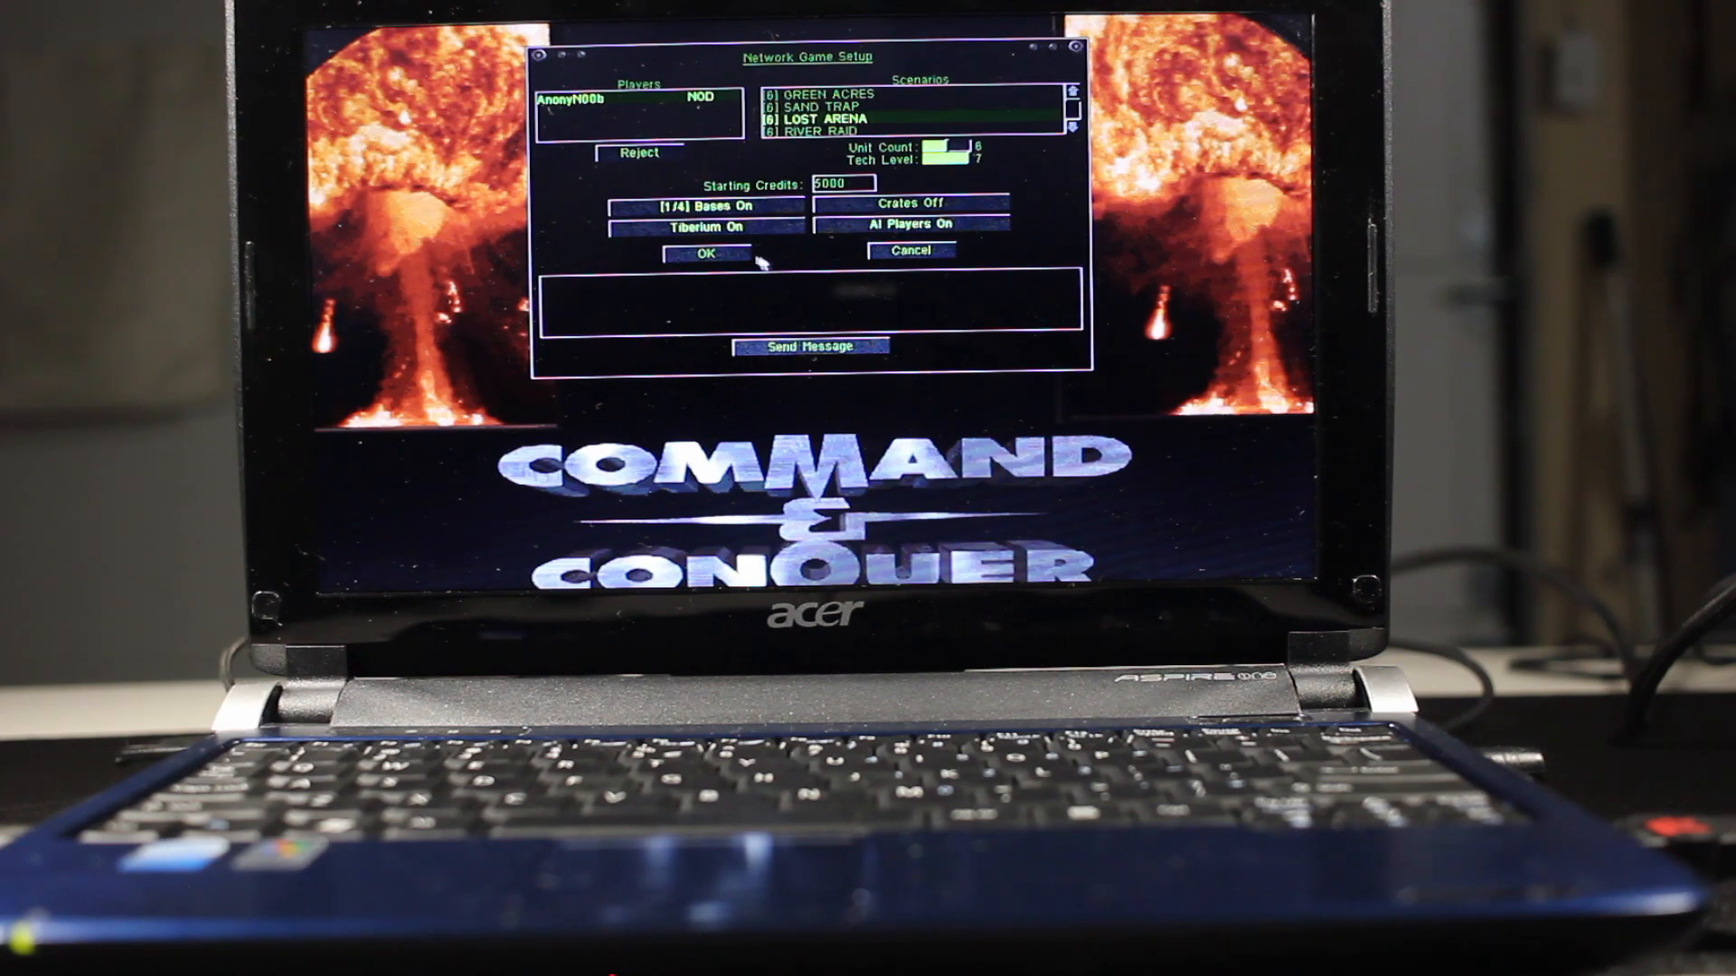
click(700, 253)
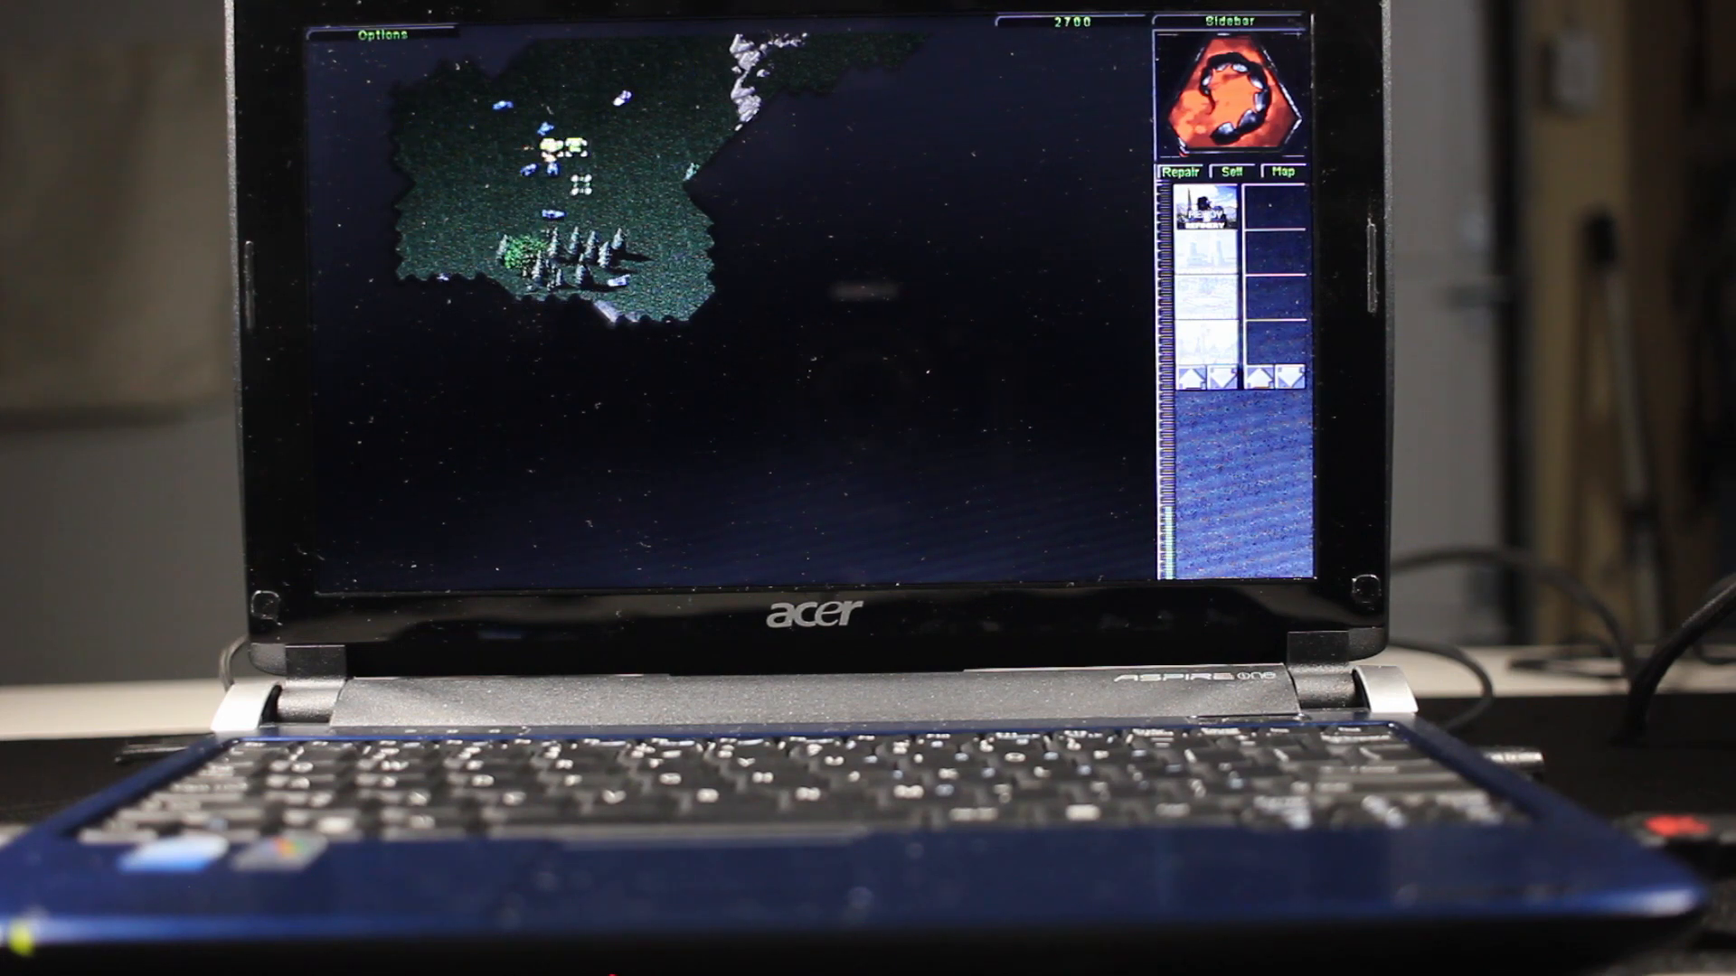
Abort the C&C mission, exit to Windows, and launch Warcraft III from the desktop.
click(382, 35)
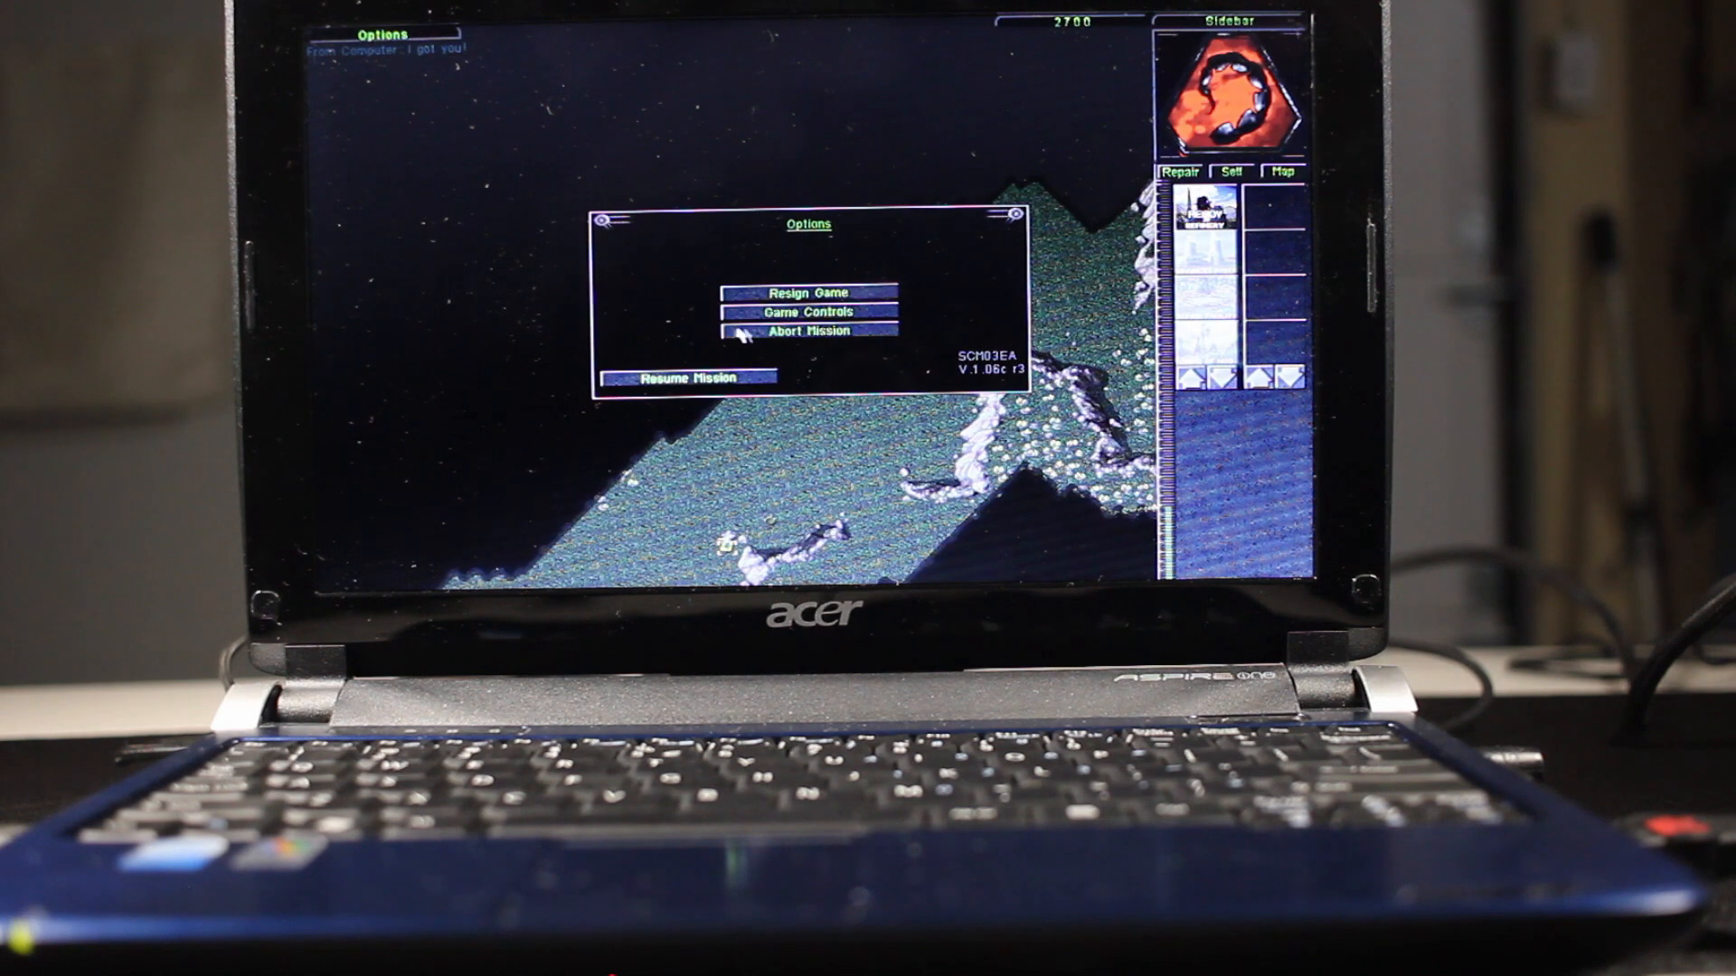
click(810, 332)
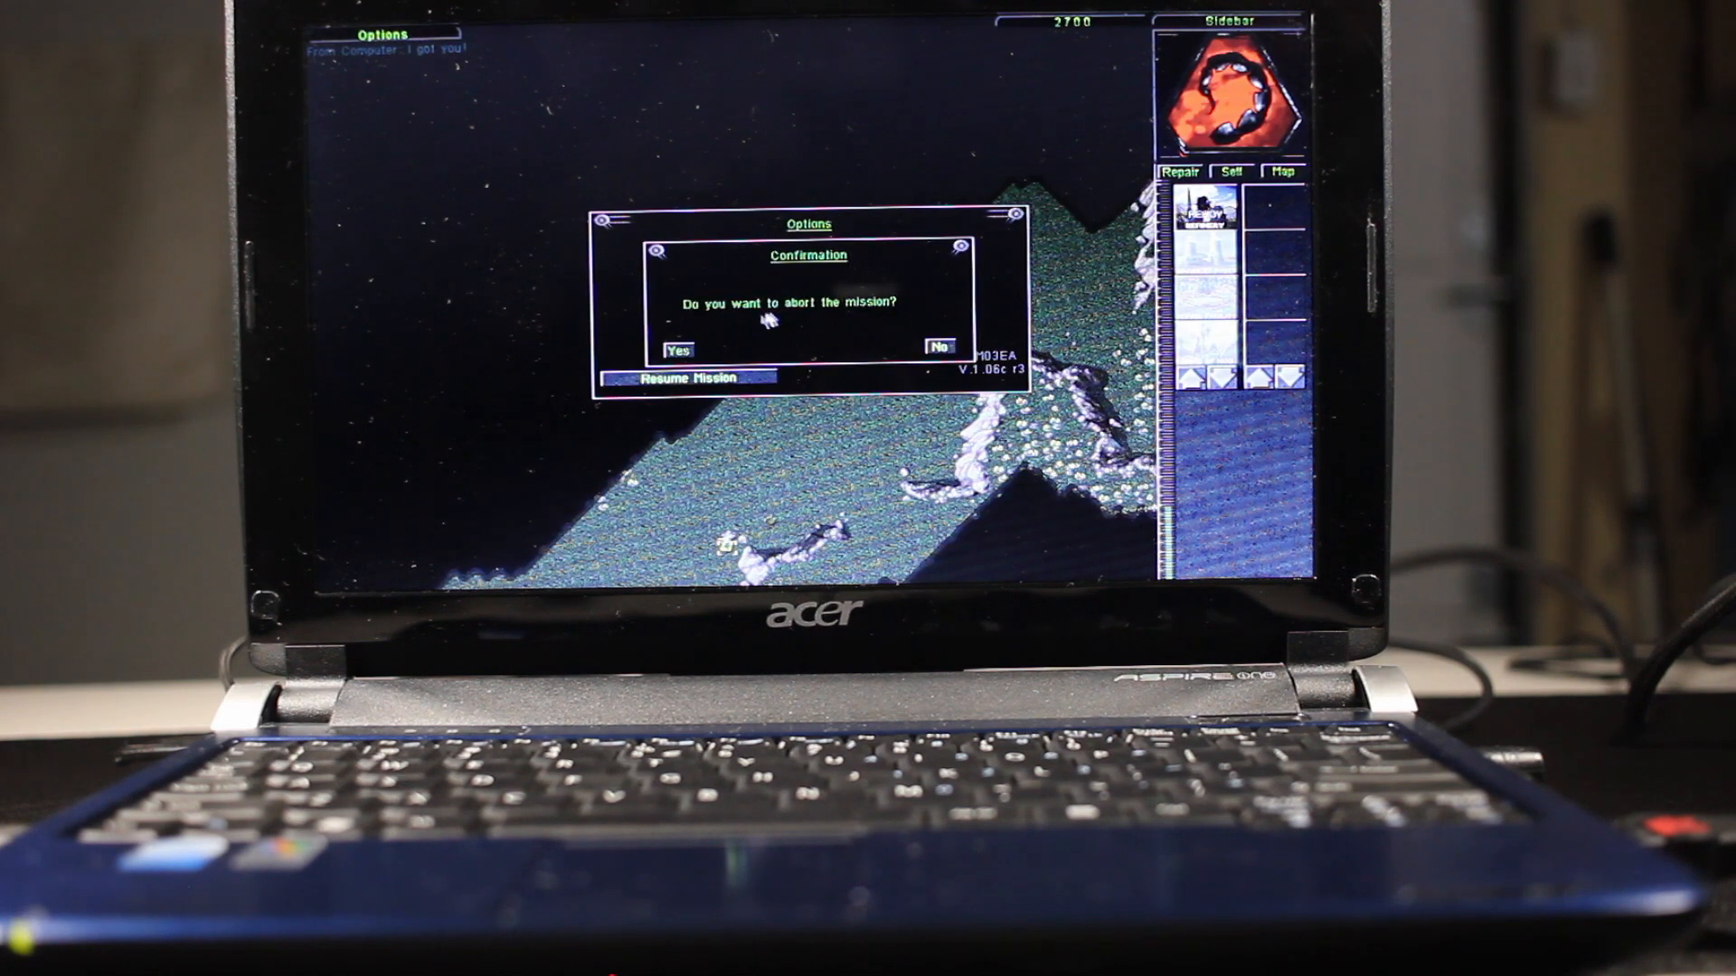
click(938, 348)
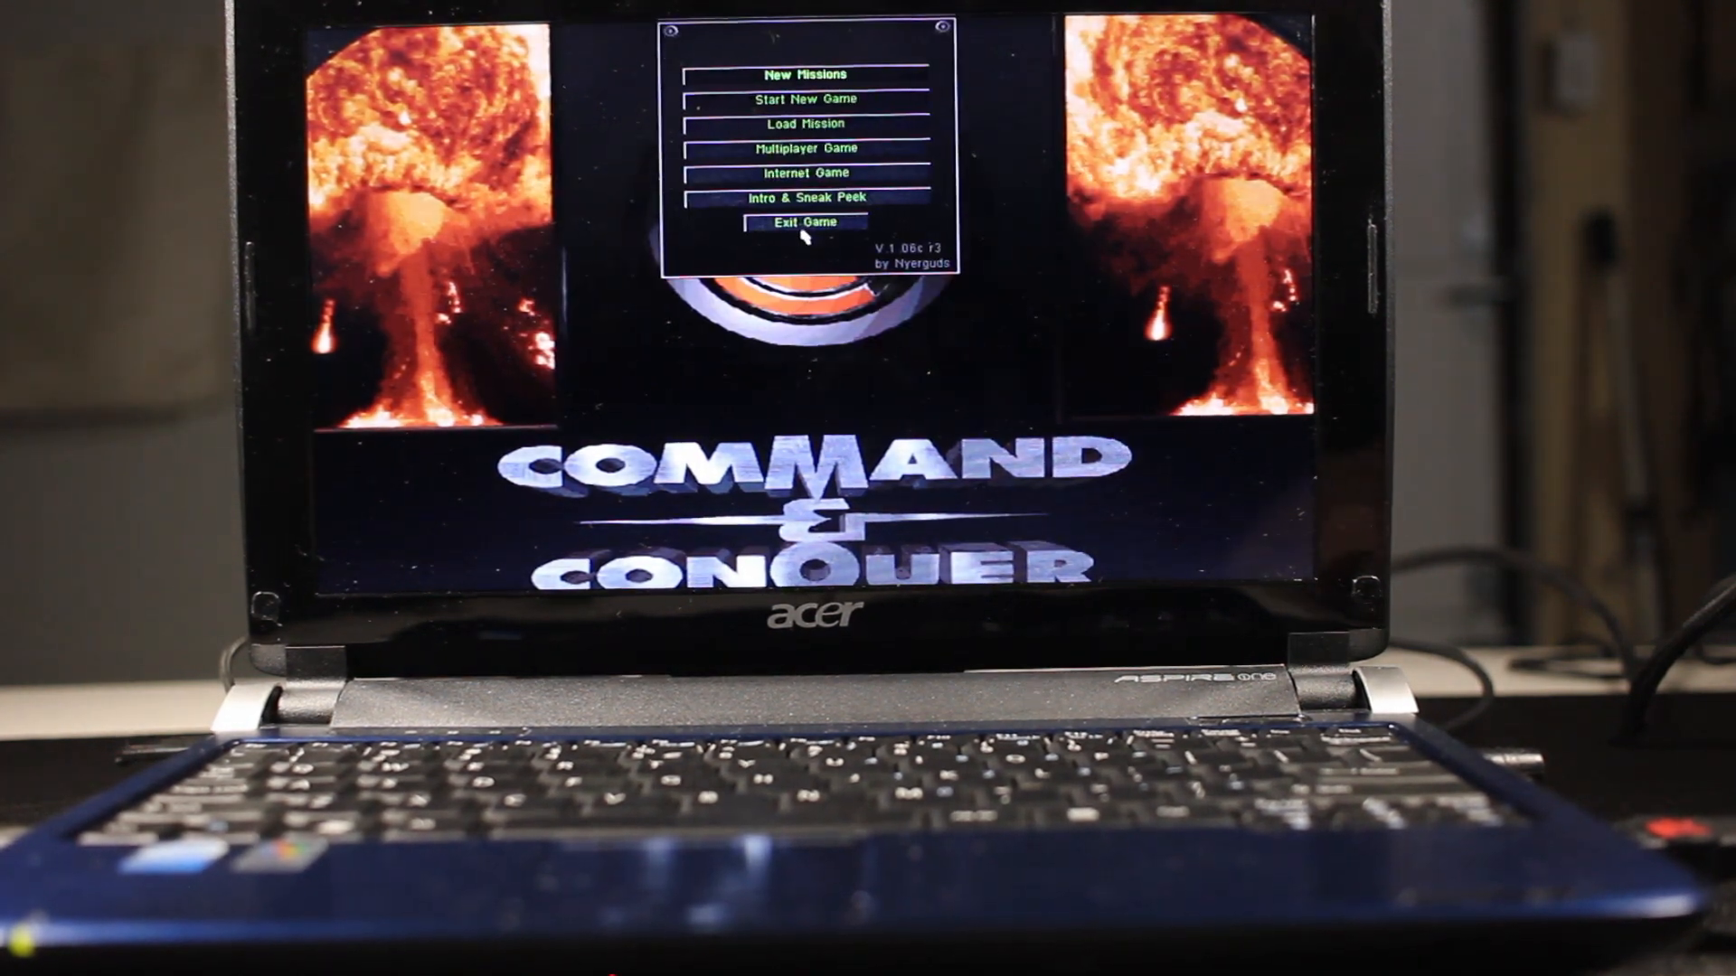
click(804, 220)
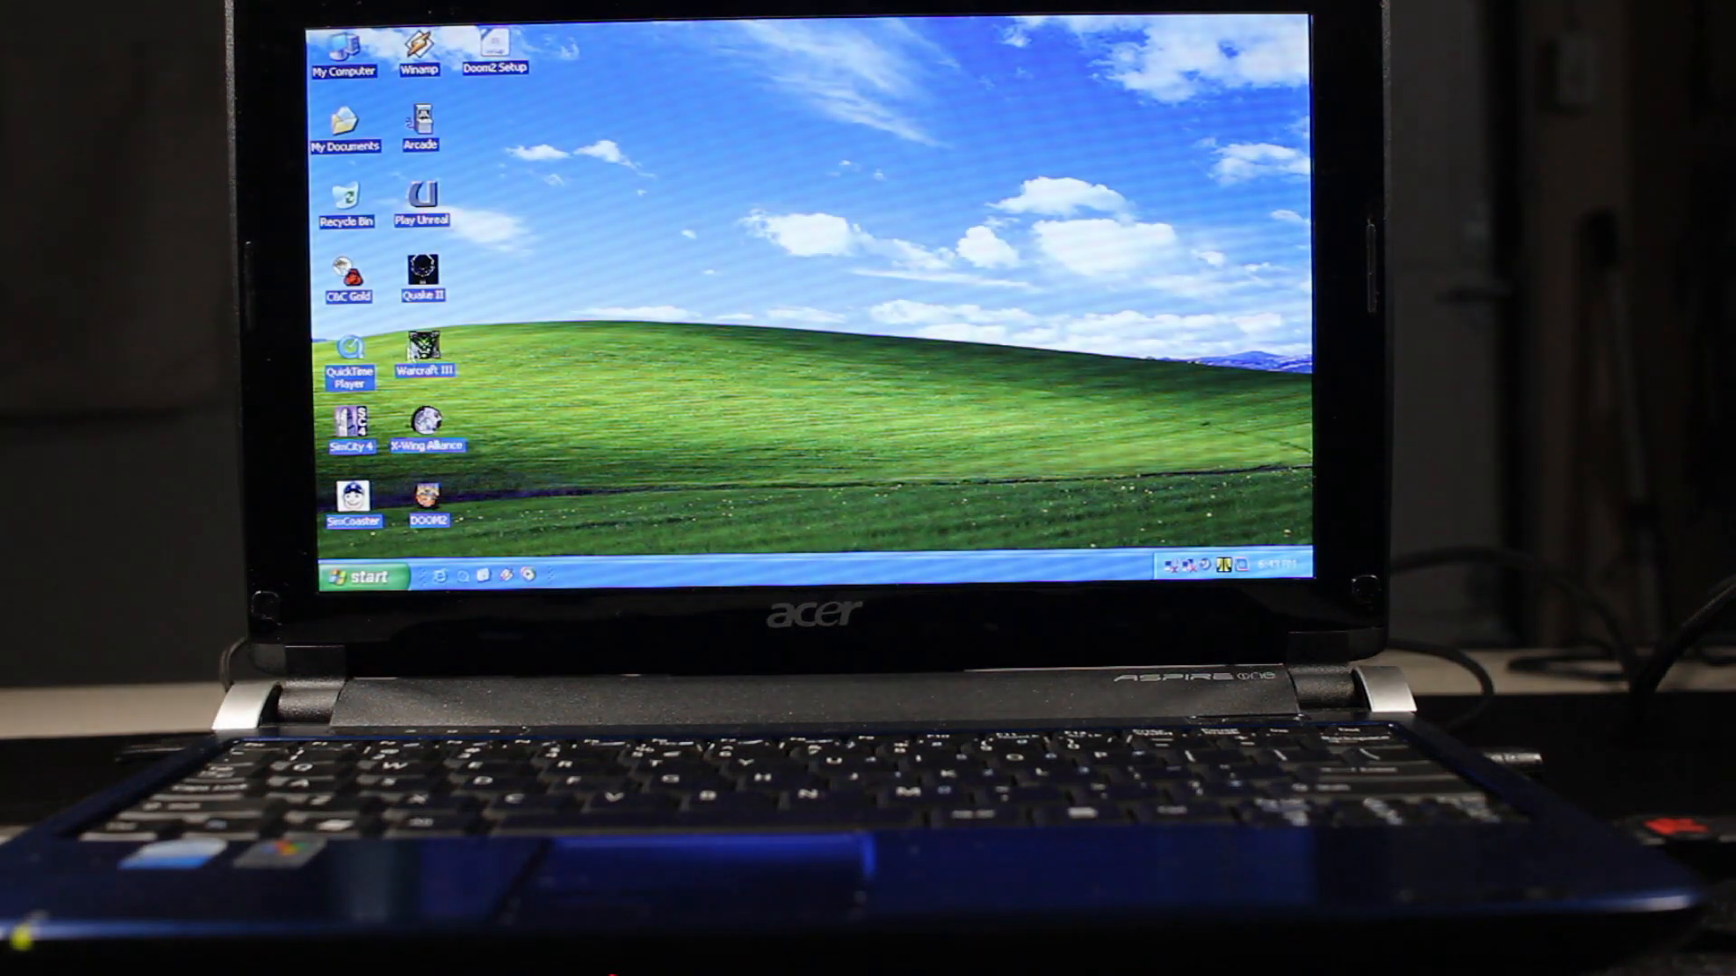
double_click(423, 349)
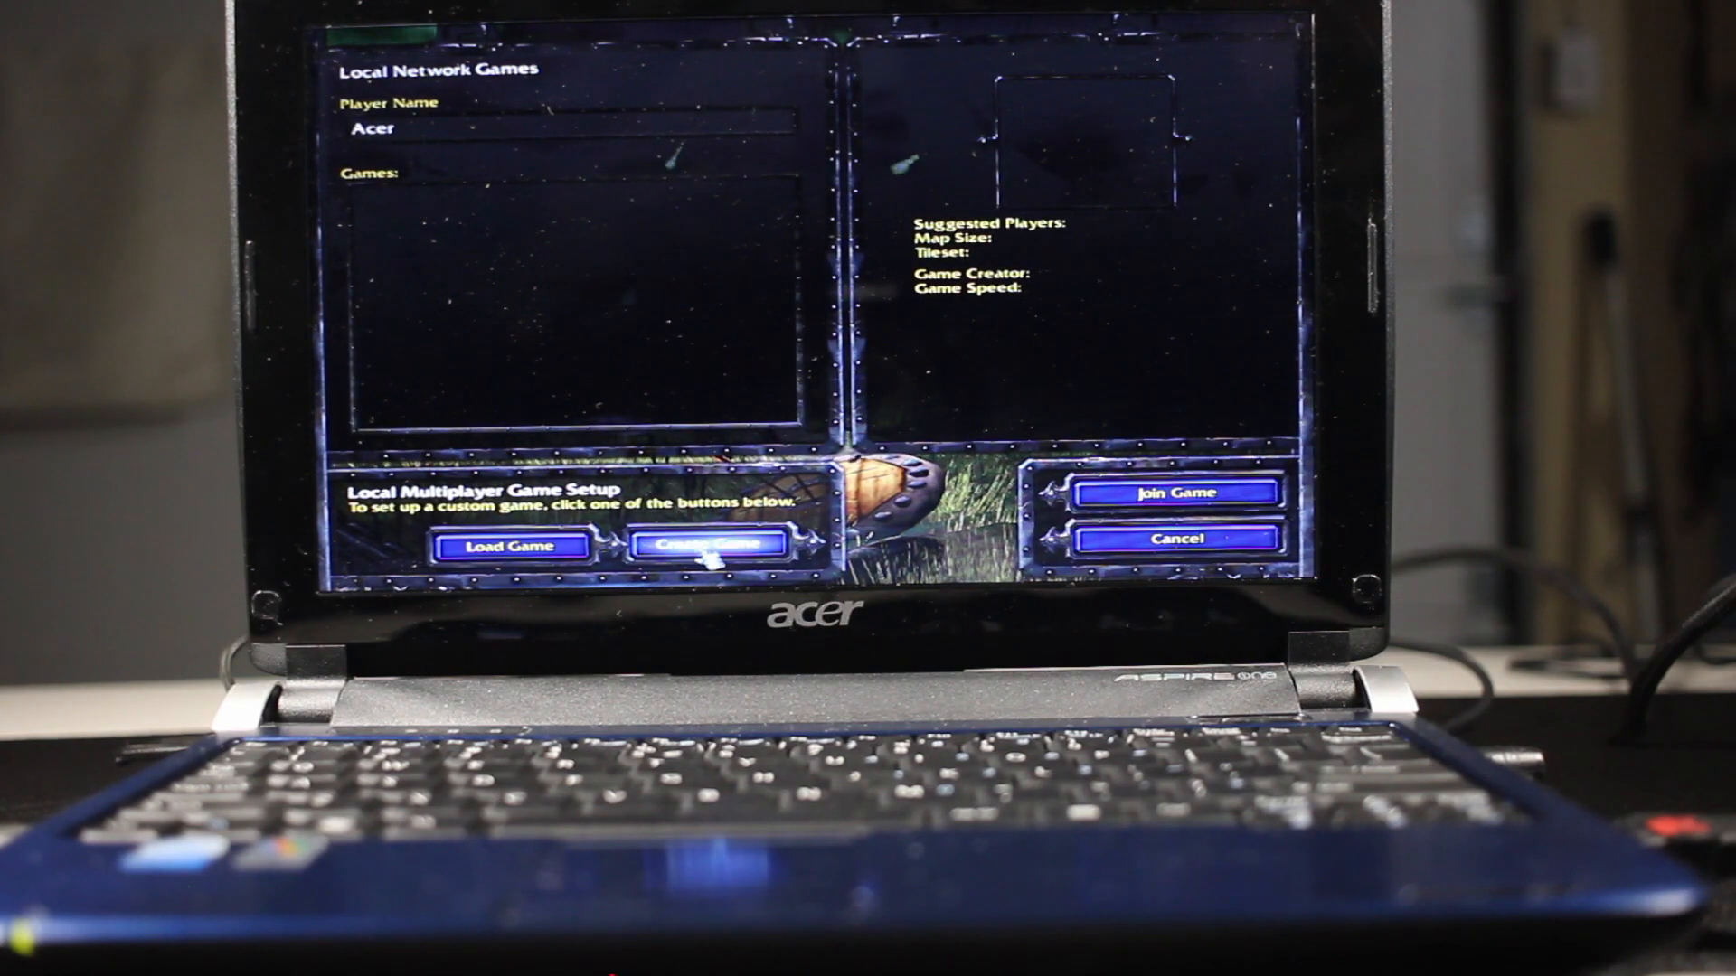
Create a LAN game on Harrow with a Computer (Normal) in slot 2 and start it.
click(707, 544)
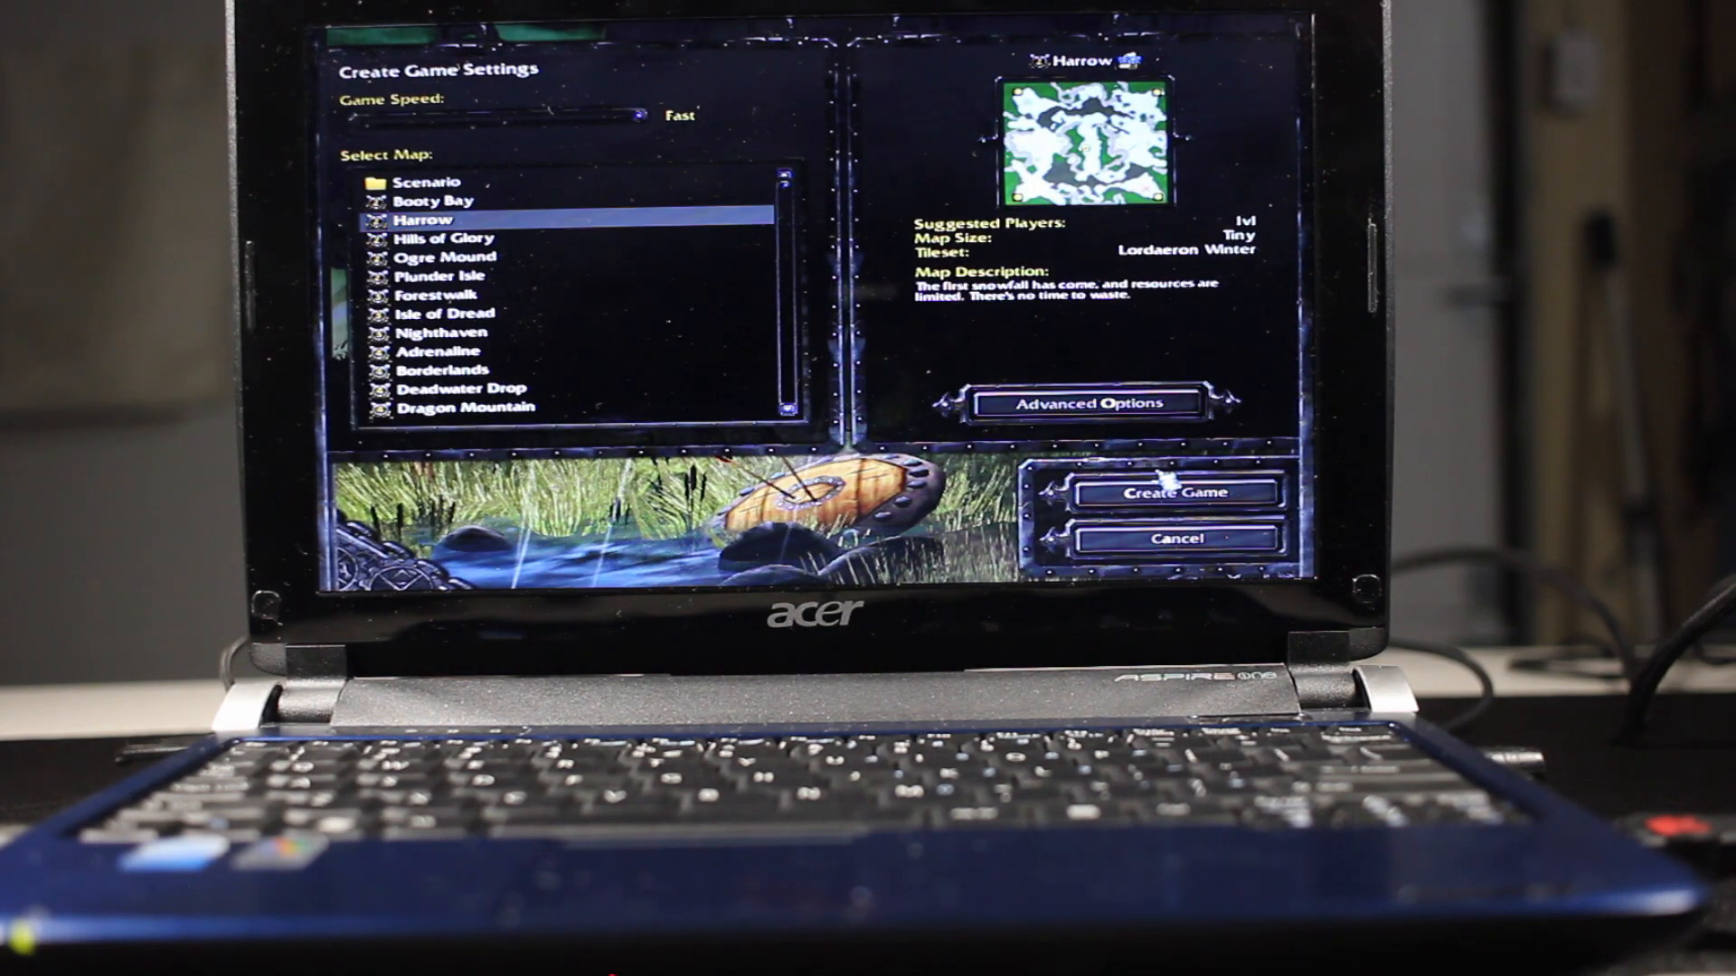
click(1175, 491)
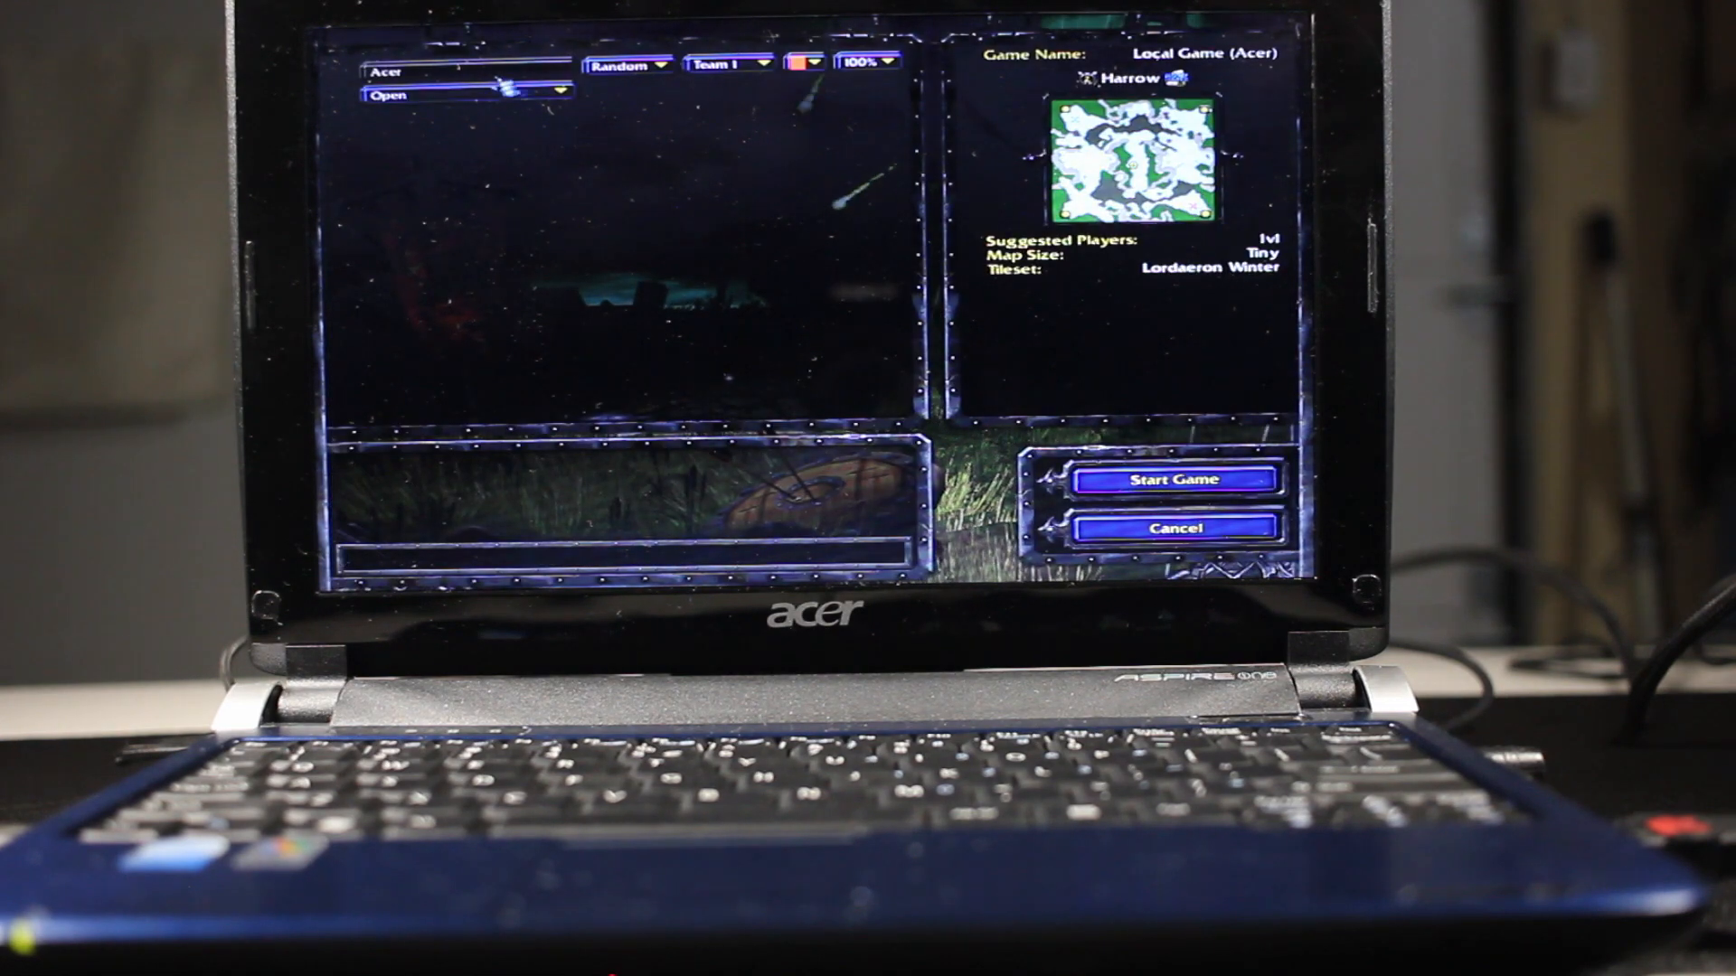
click(465, 93)
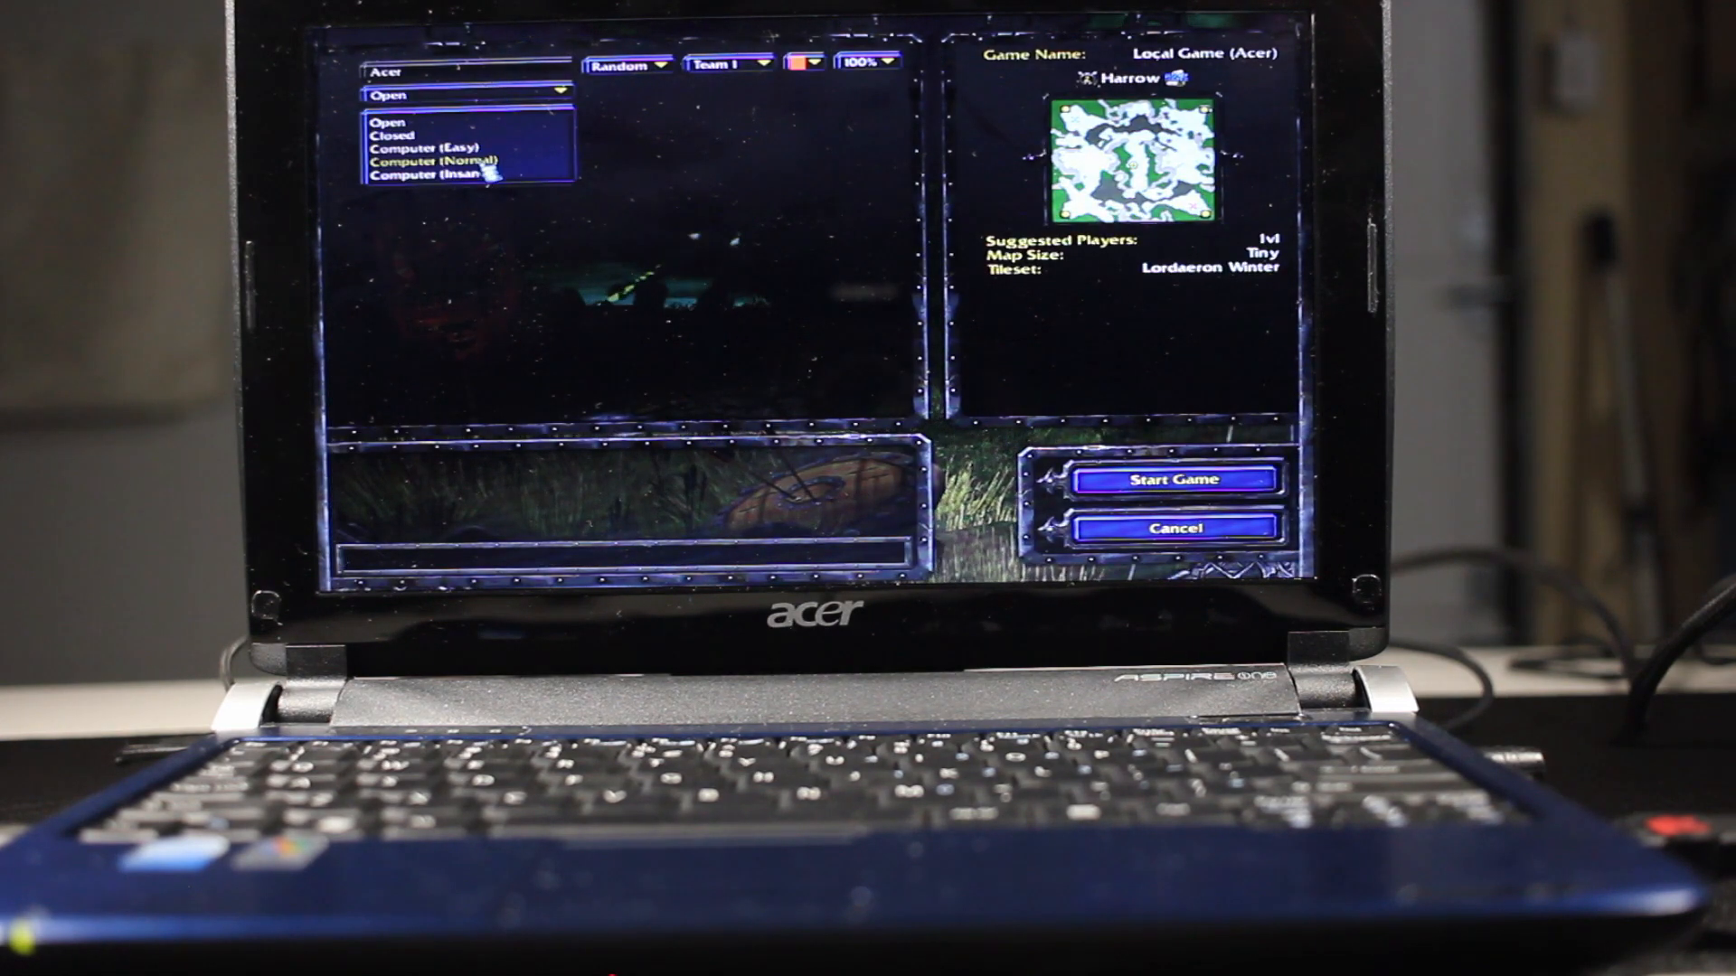
click(448, 161)
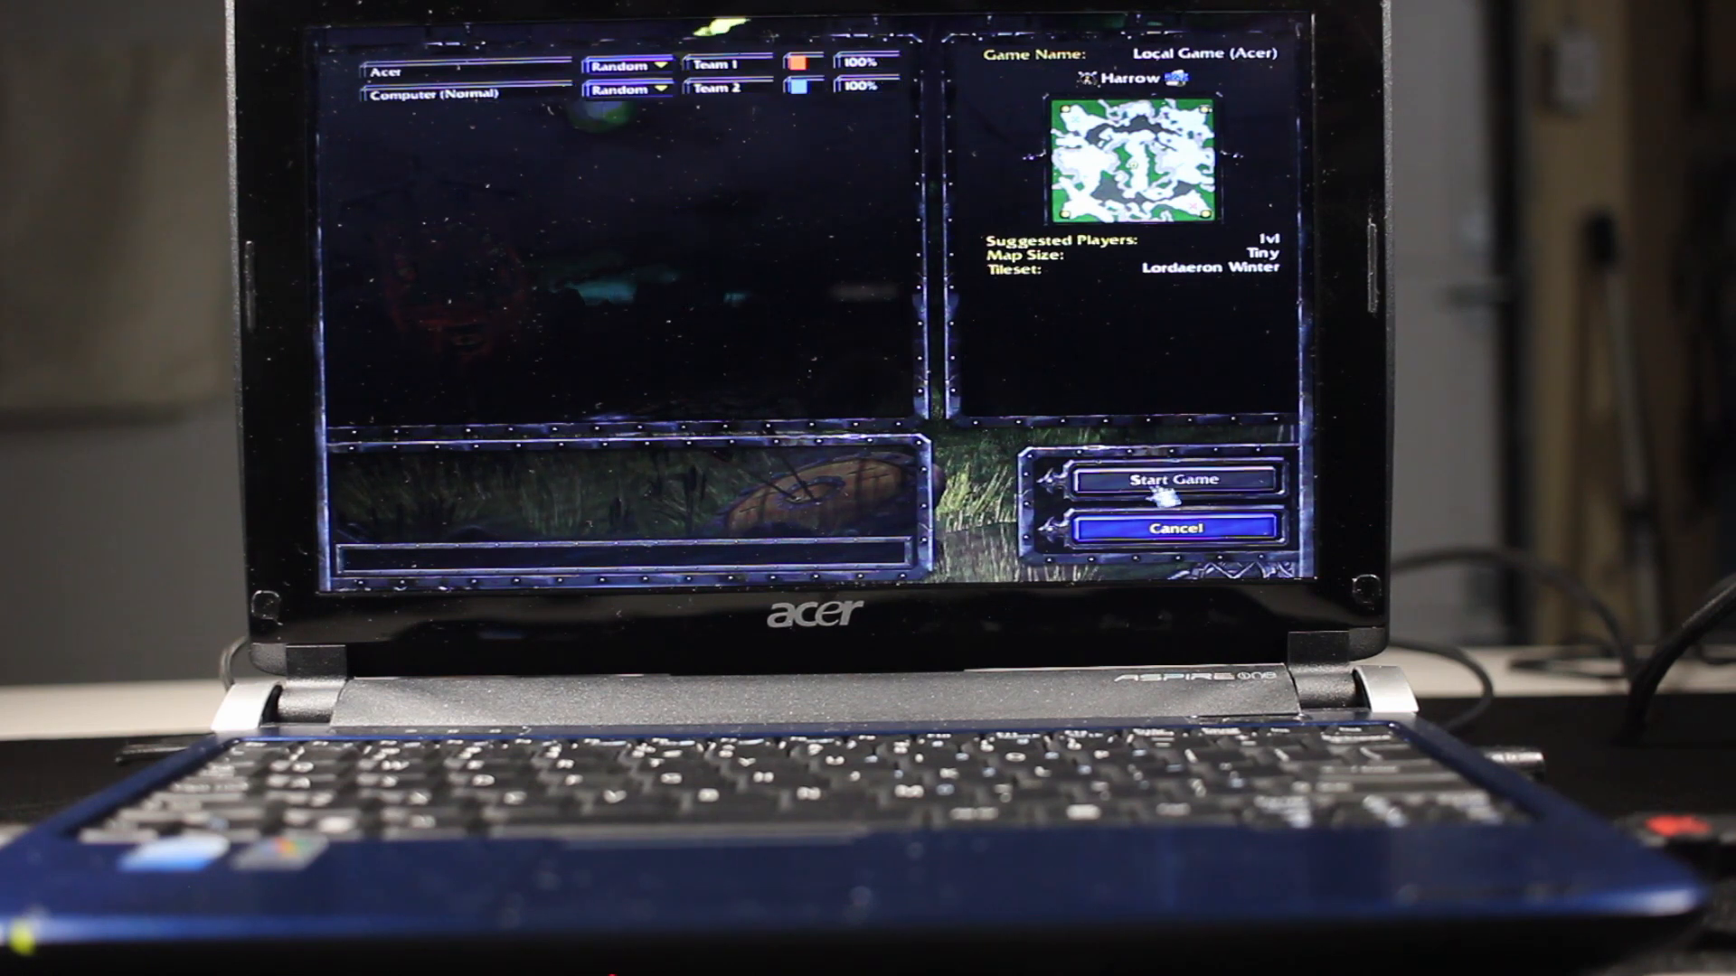
click(1168, 479)
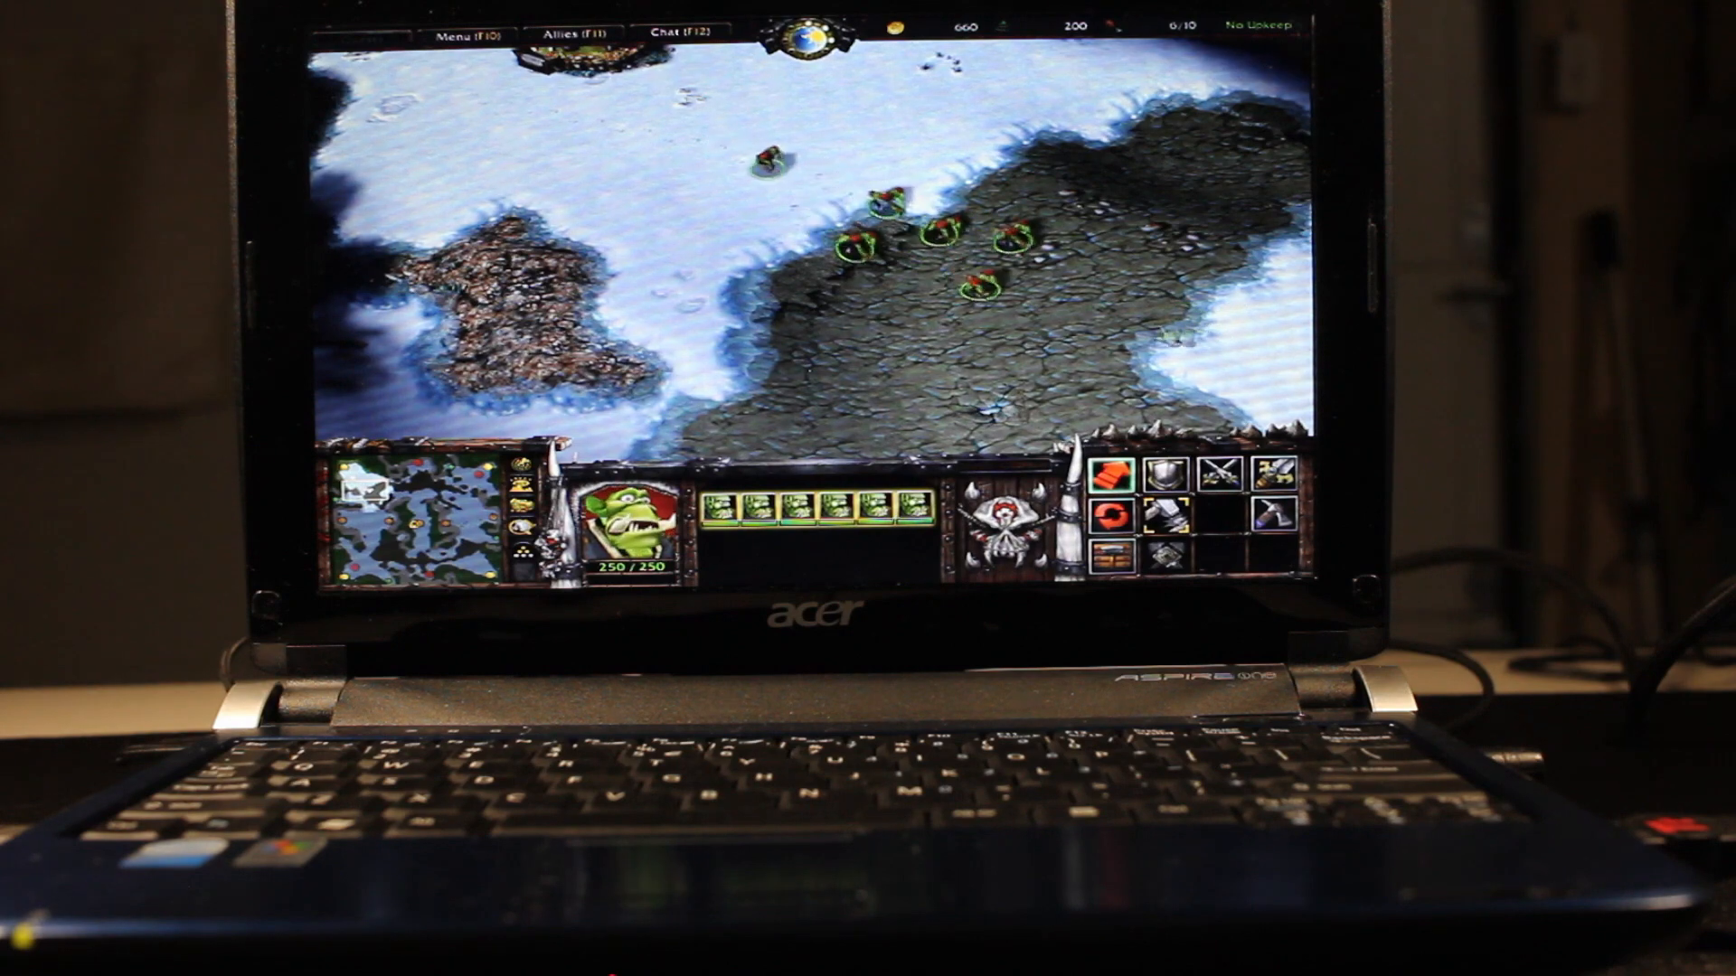
Bring up the in-game Game Menu during the Harrow match.
click(470, 36)
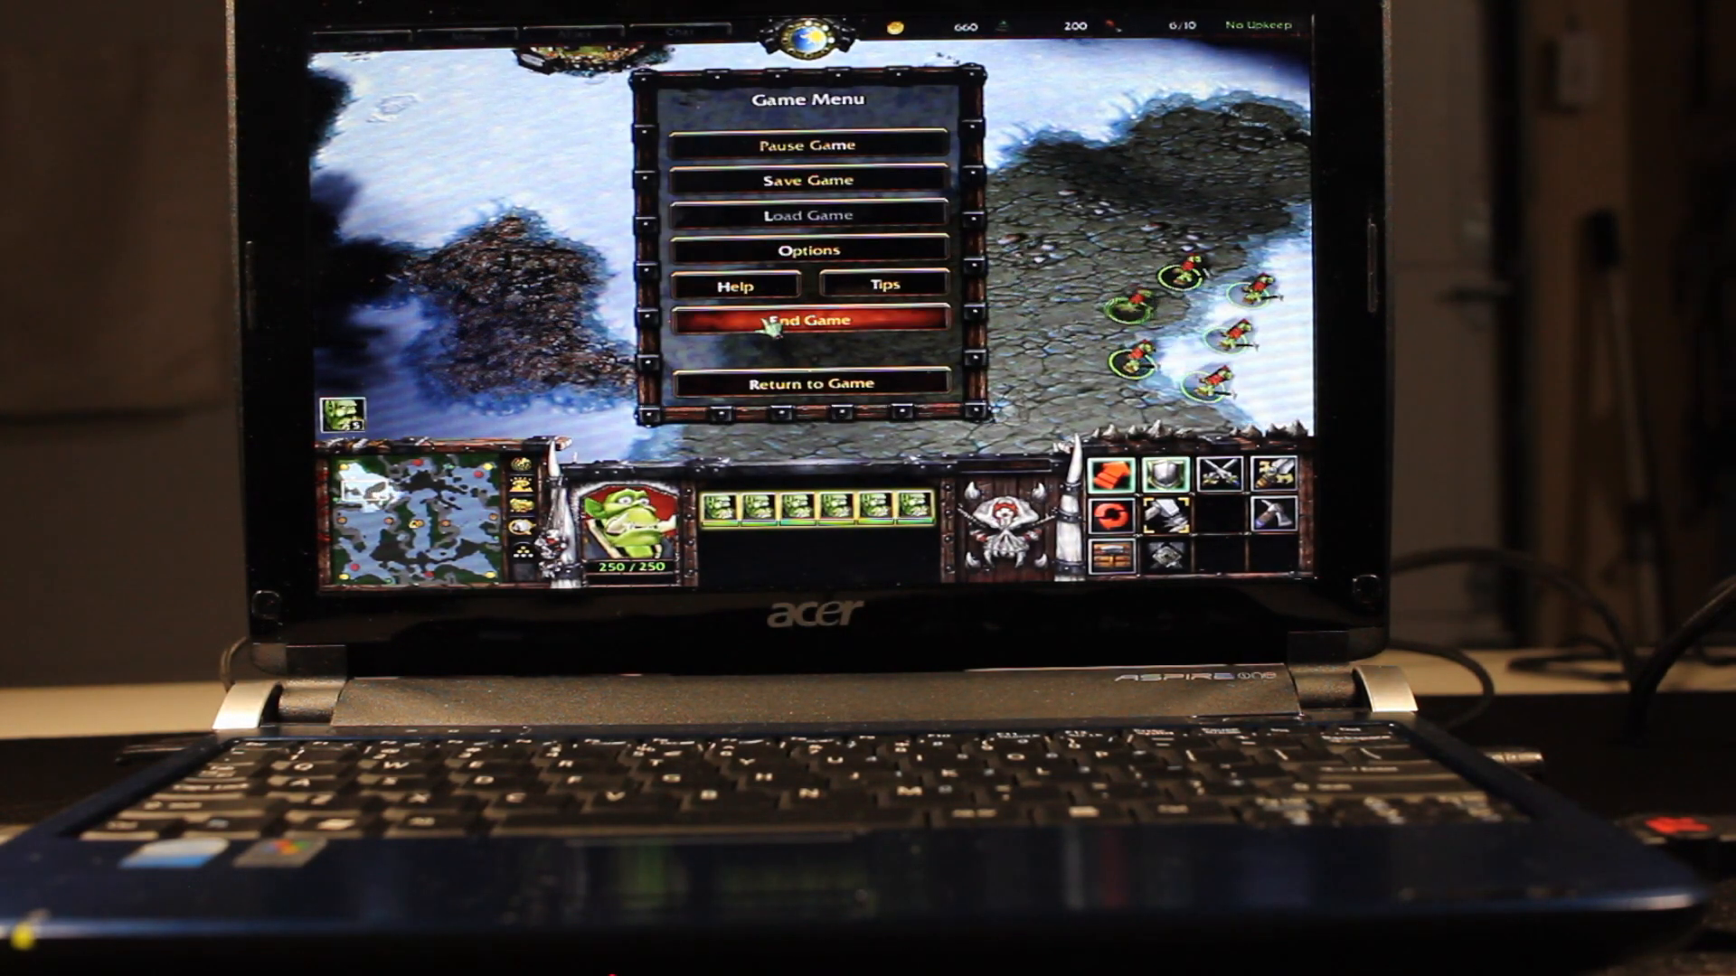
End the Warcraft III game, exit the program, and confirm the exit to the desktop.
click(810, 318)
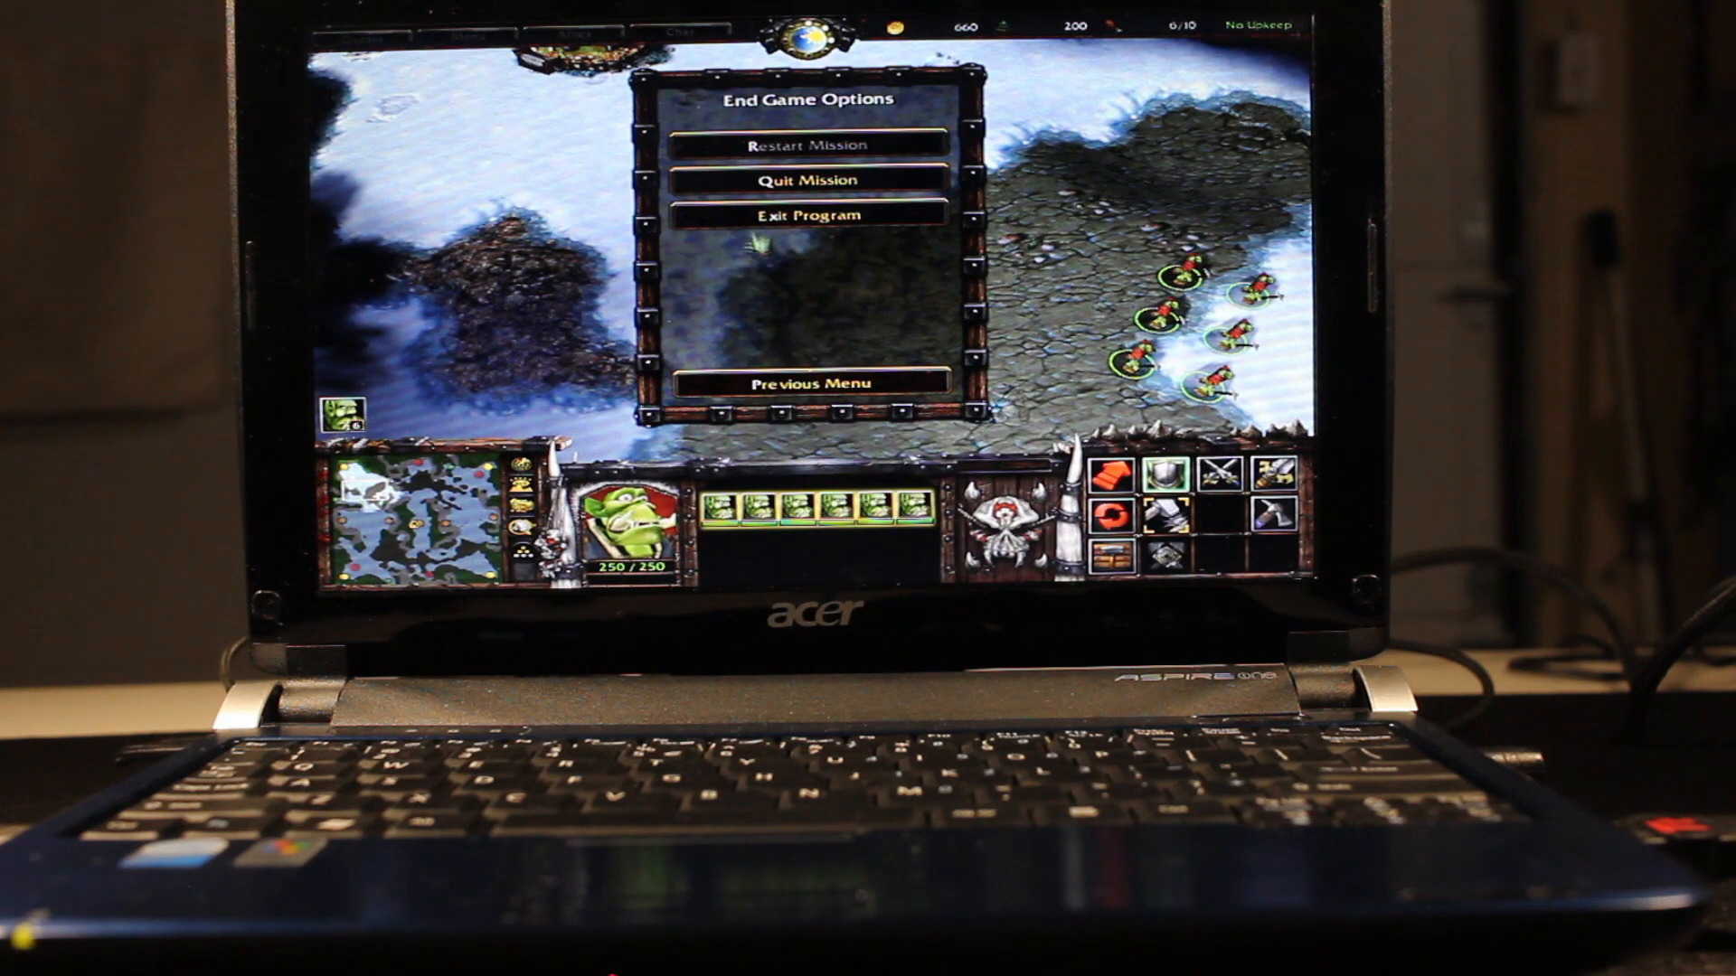
click(810, 215)
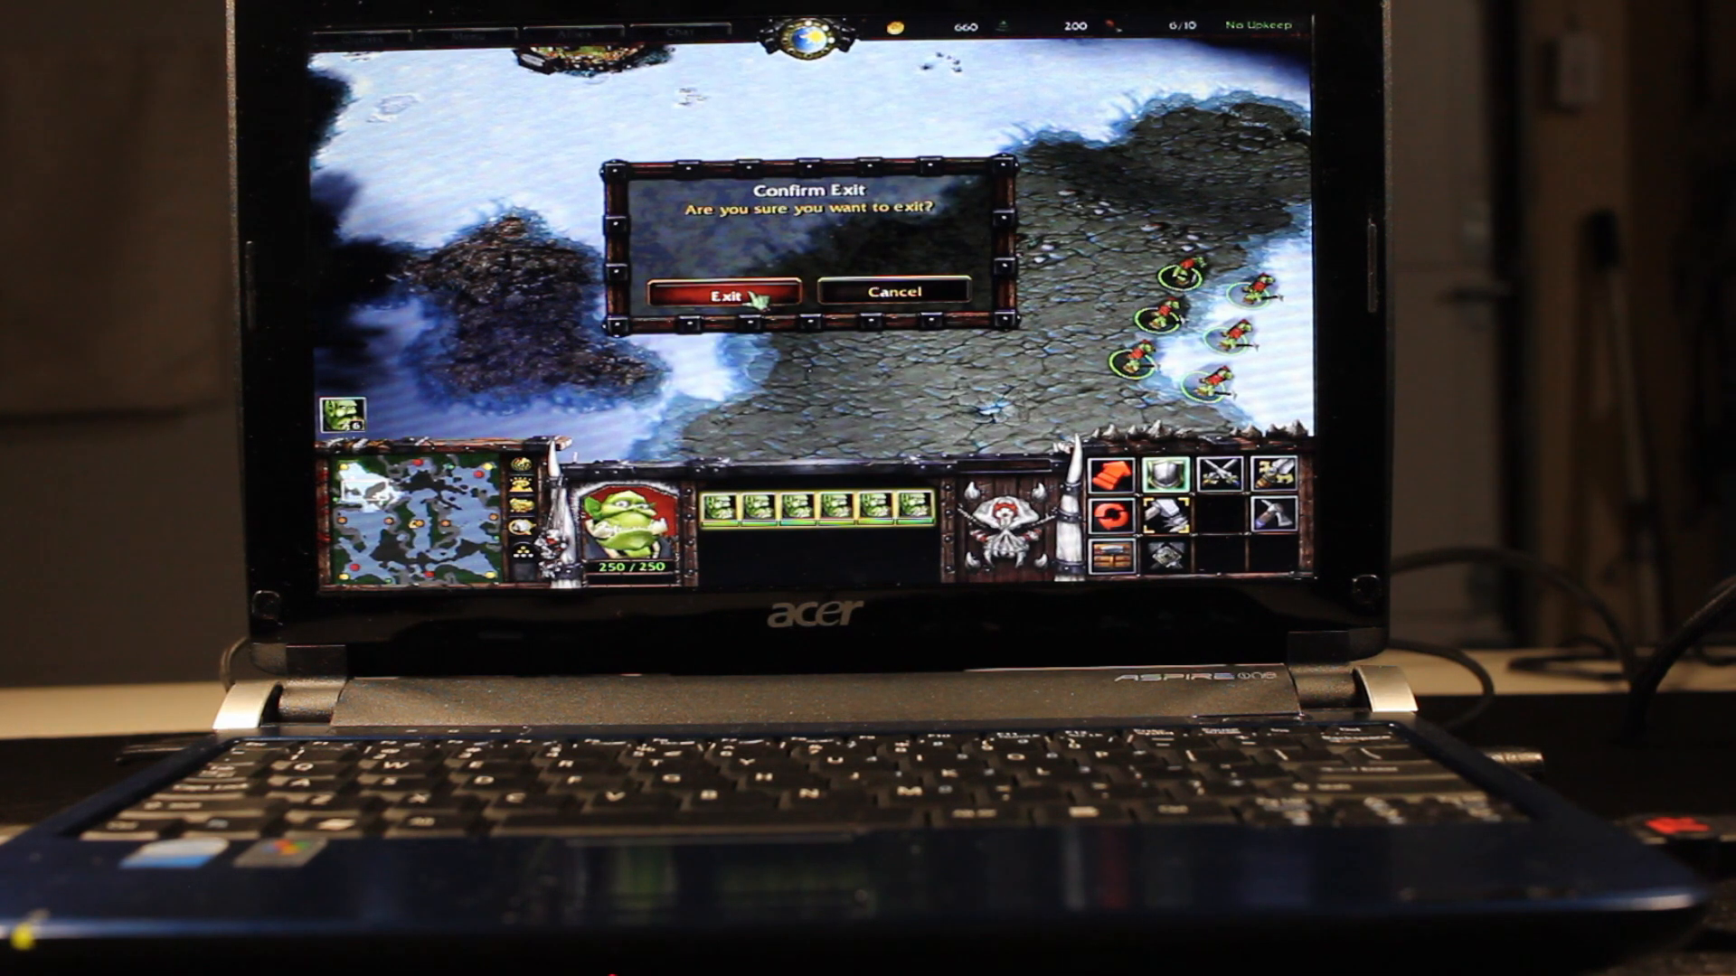
click(723, 289)
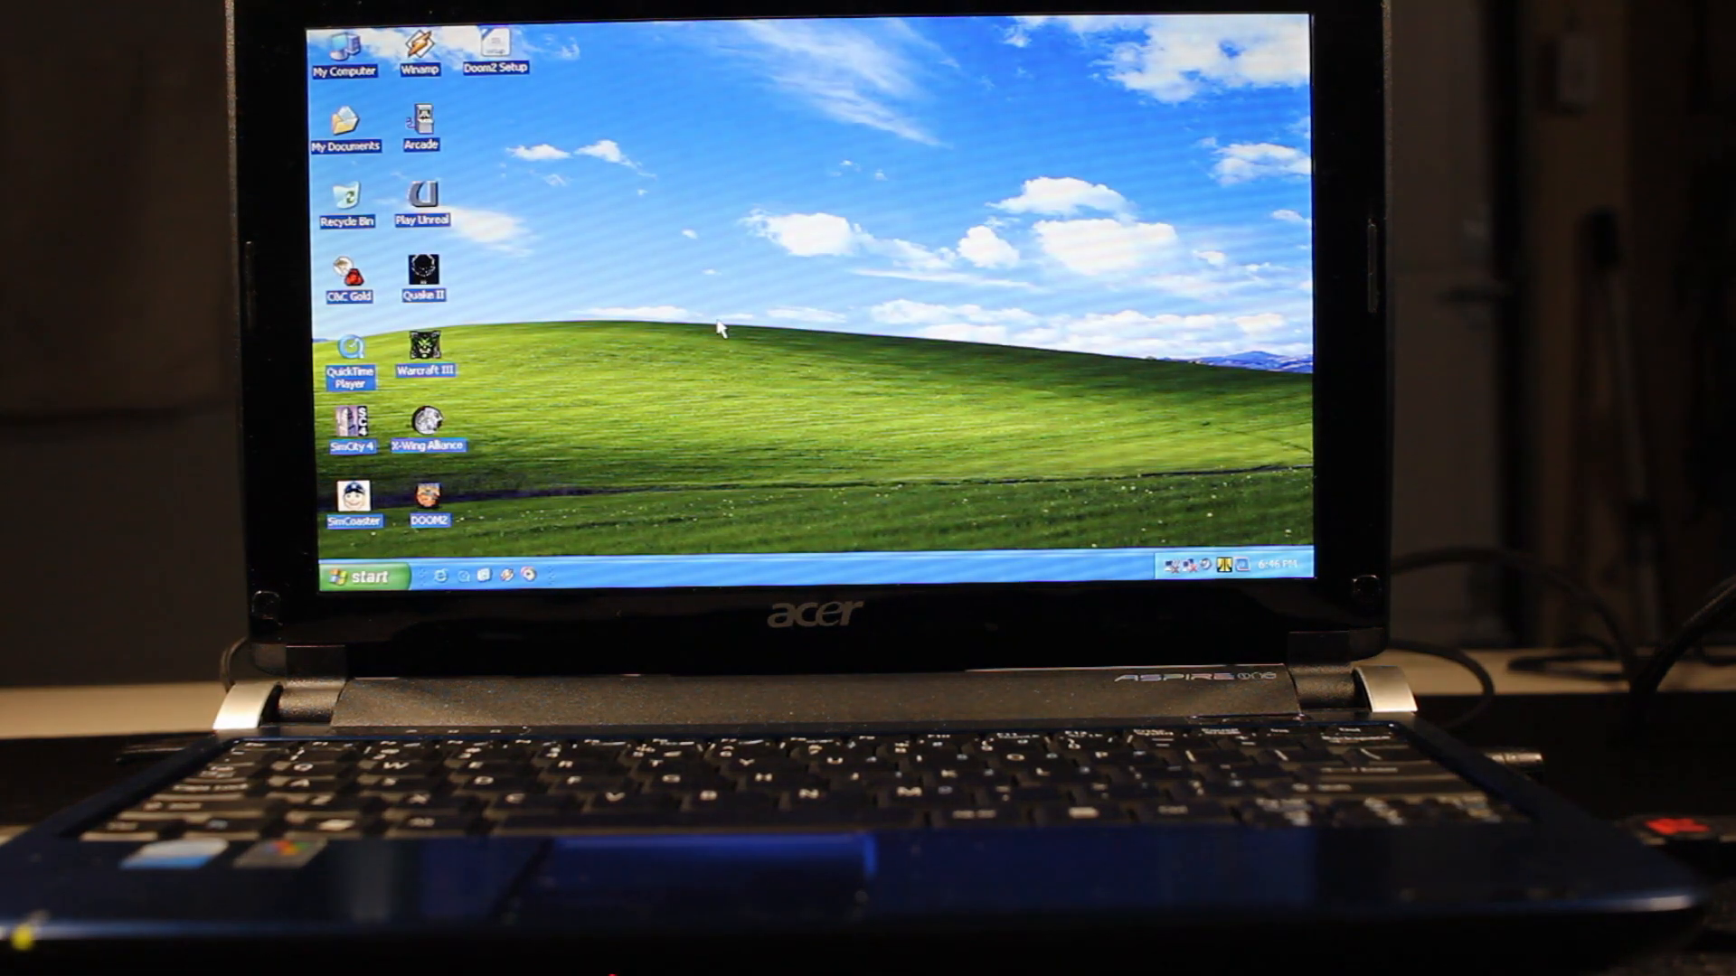
mouse_move(557, 273)
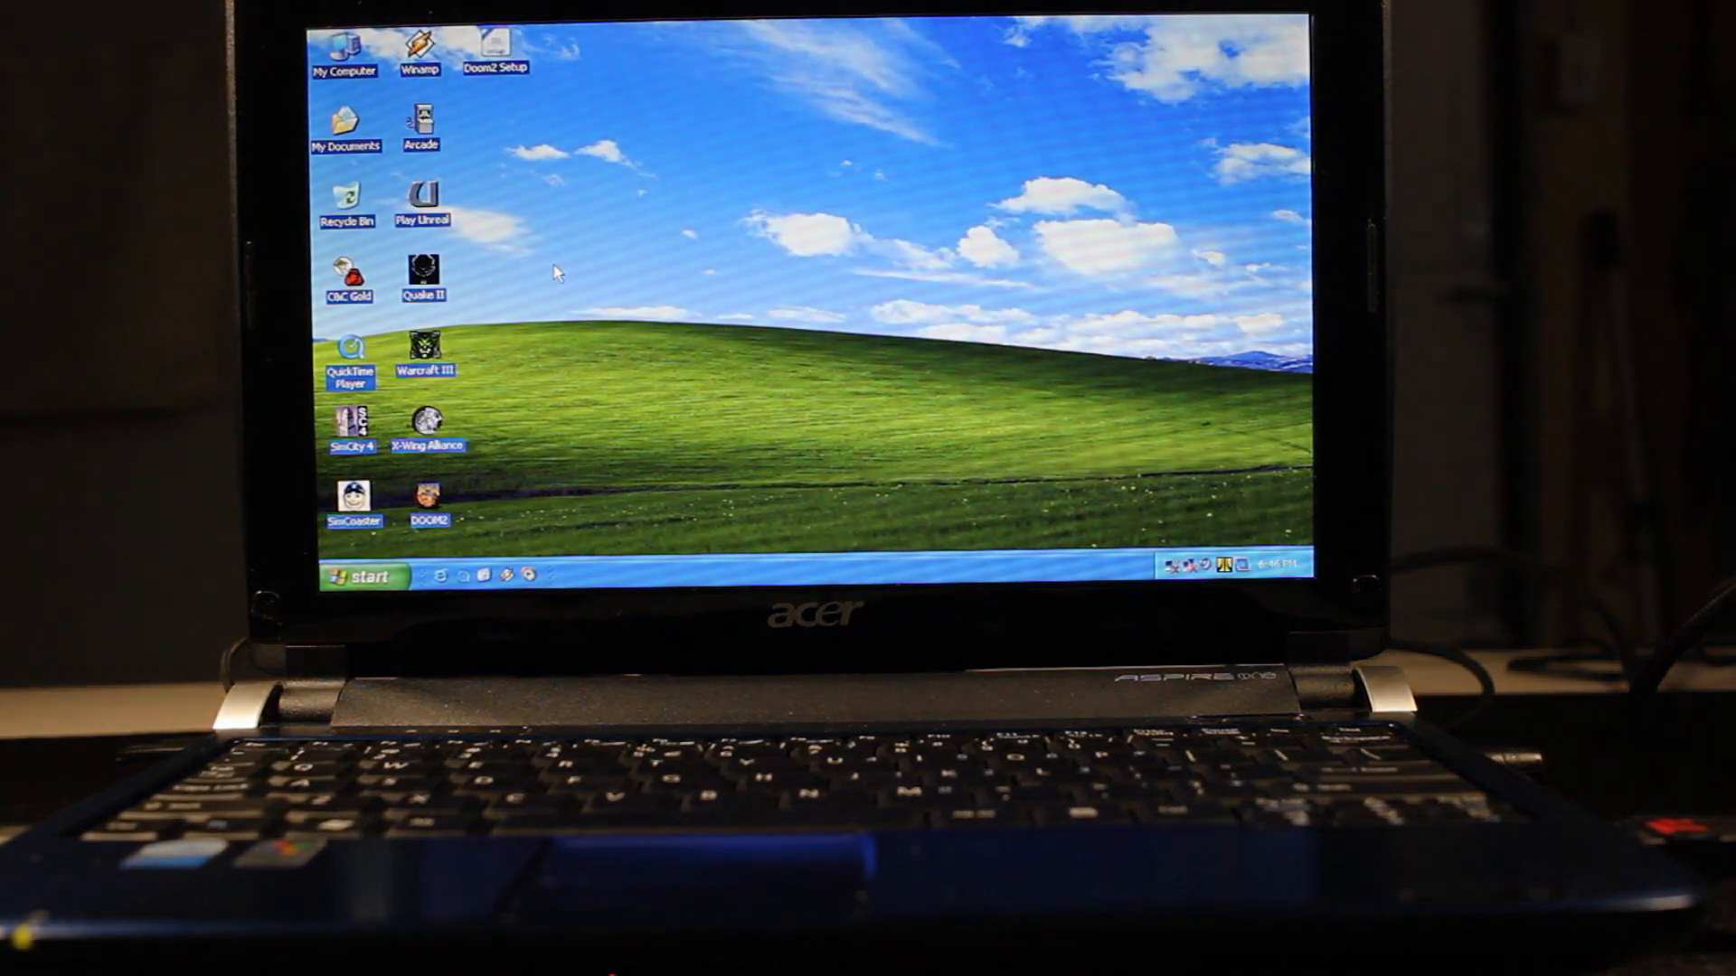
mouse_move(492, 199)
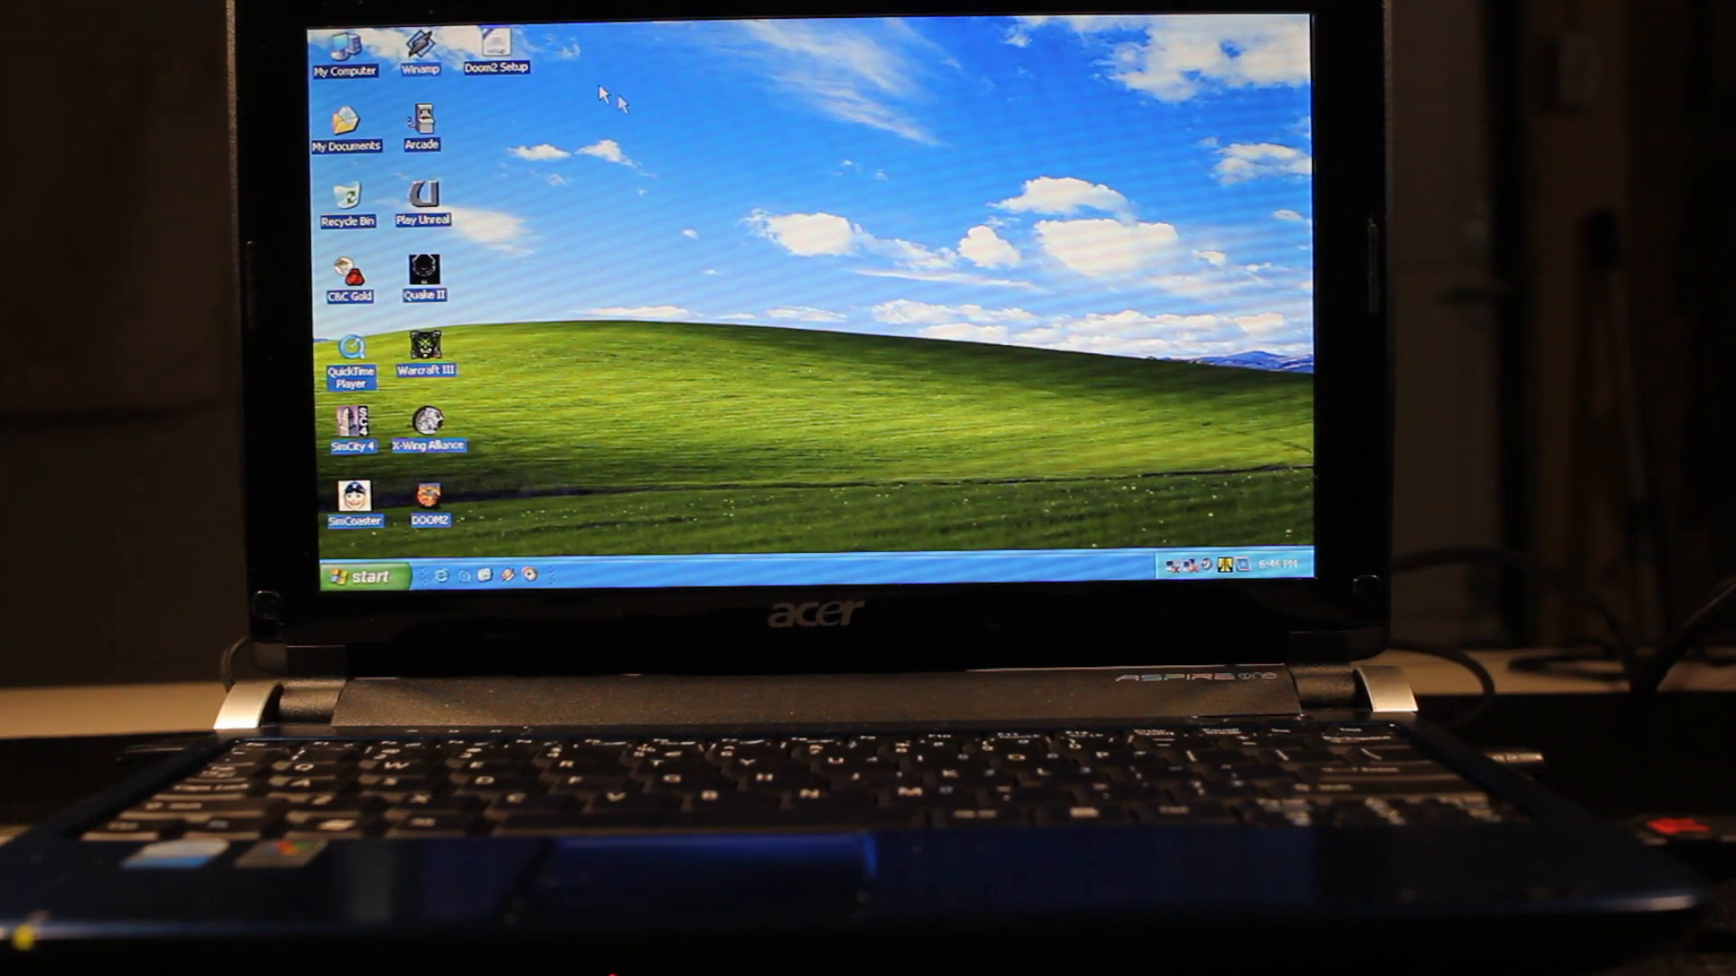
mouse_move(704, 150)
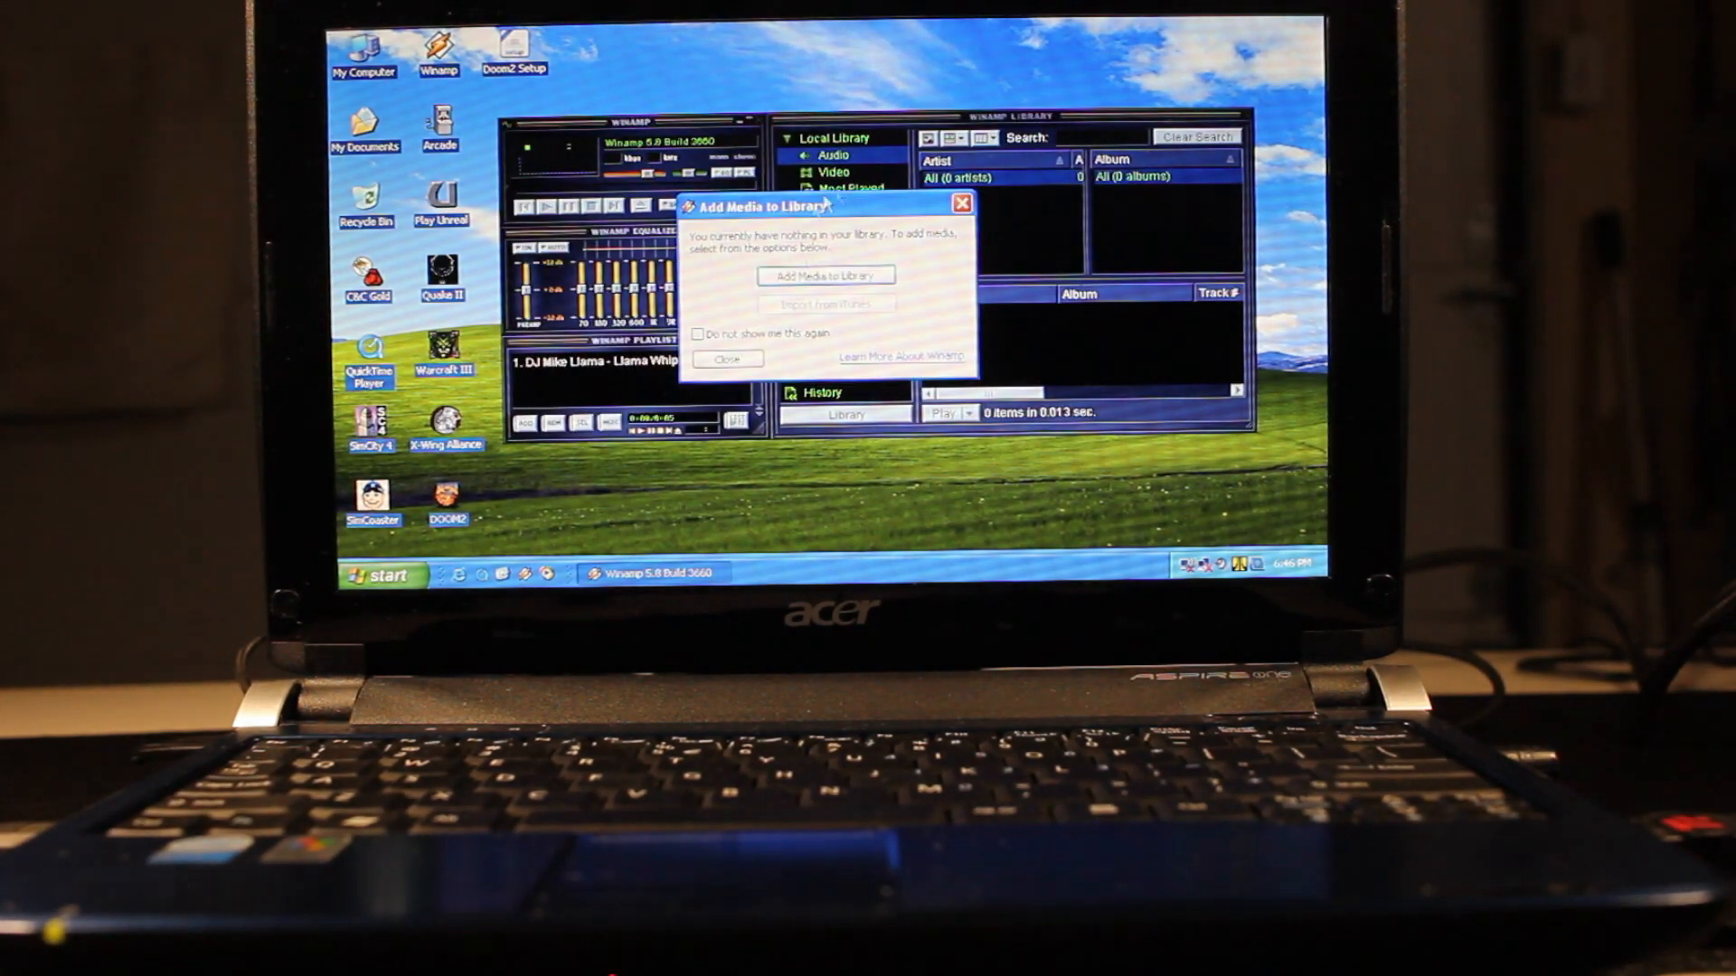
Dismiss the Add Media prompt and play the DJ Mike Llama intro track in Winamp.
click(727, 358)
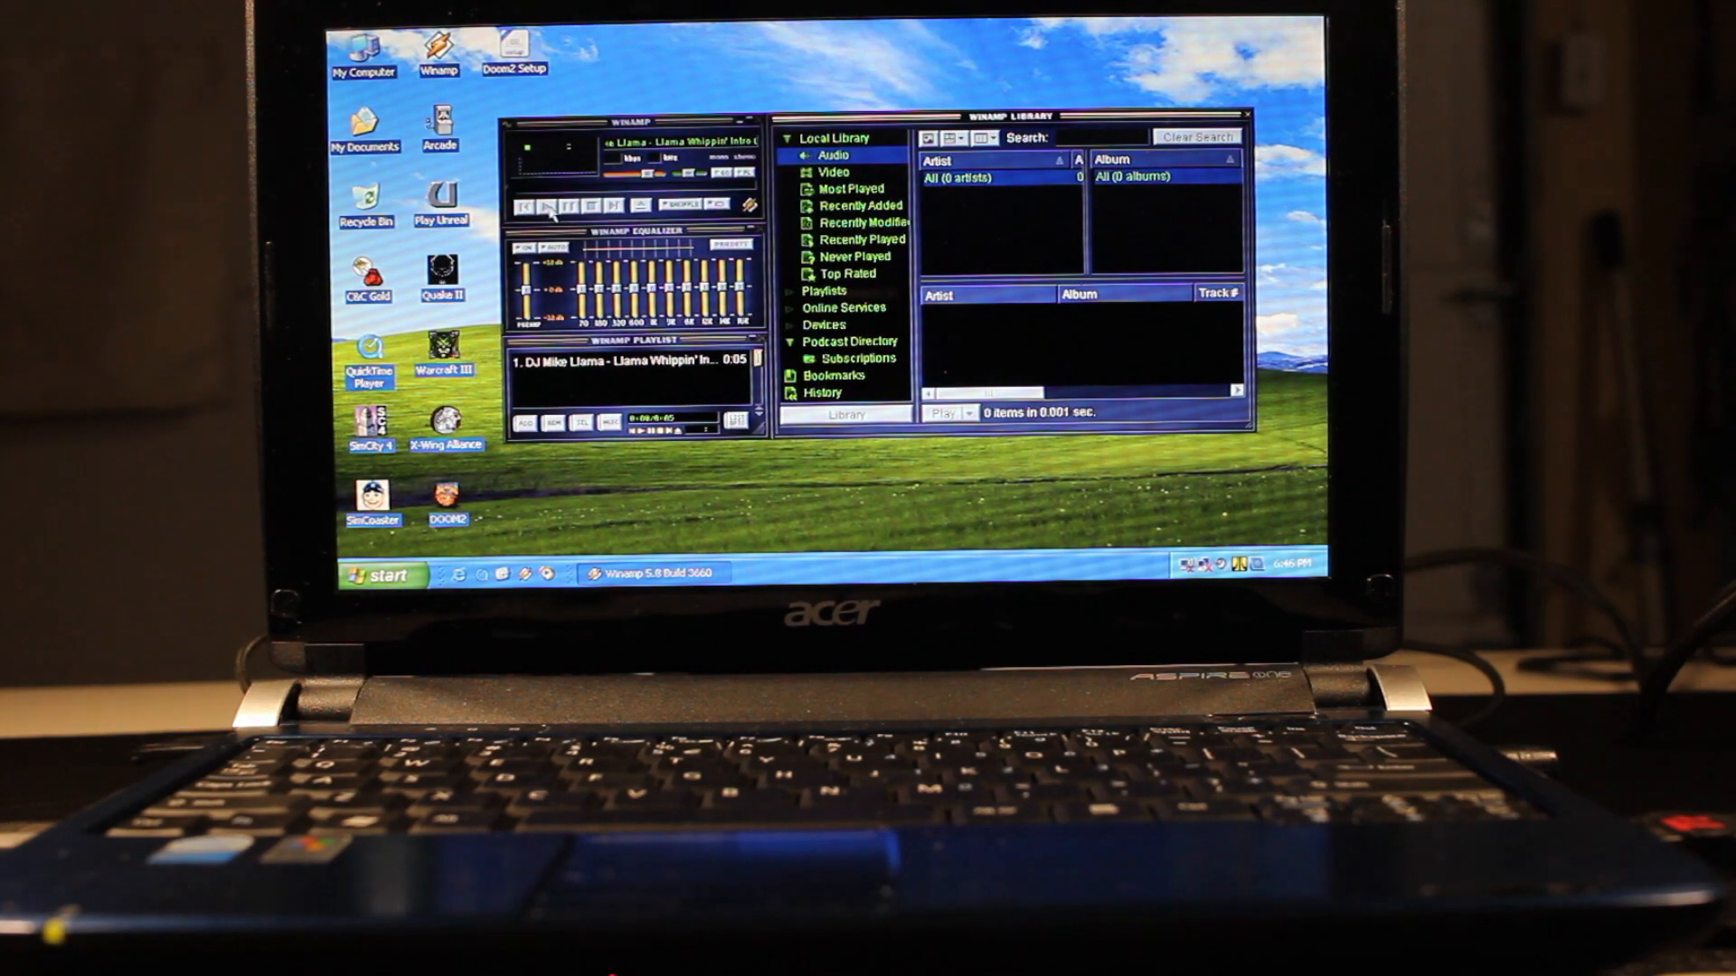
click(525, 206)
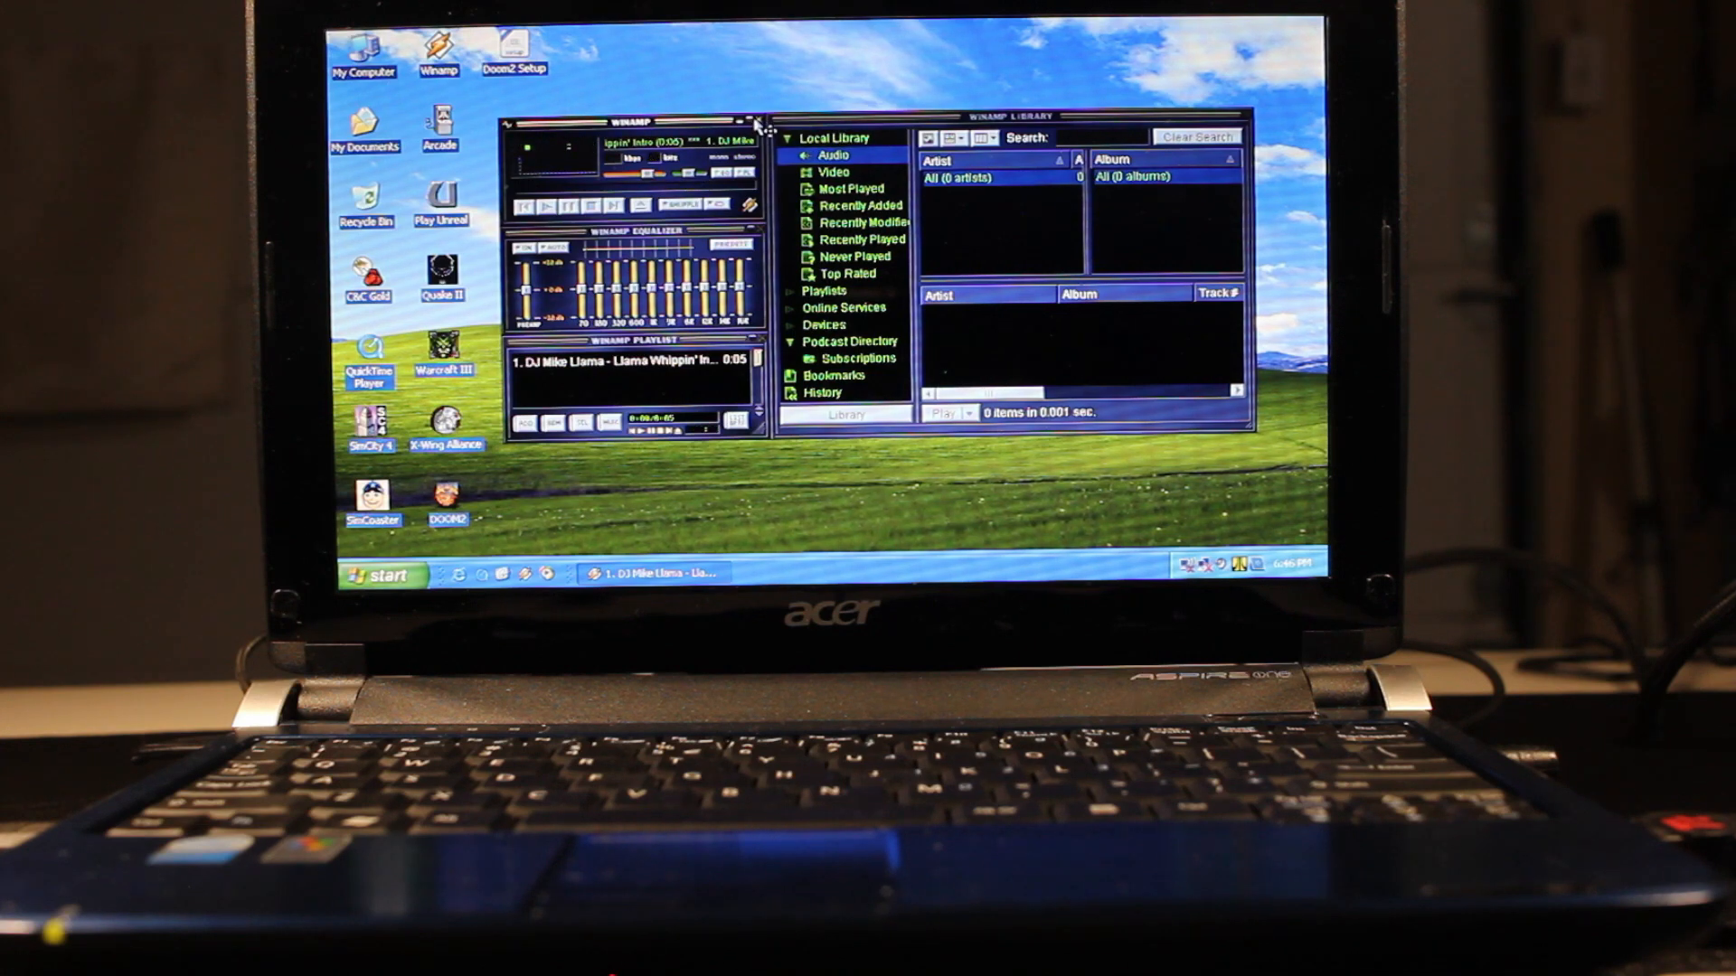
click(756, 121)
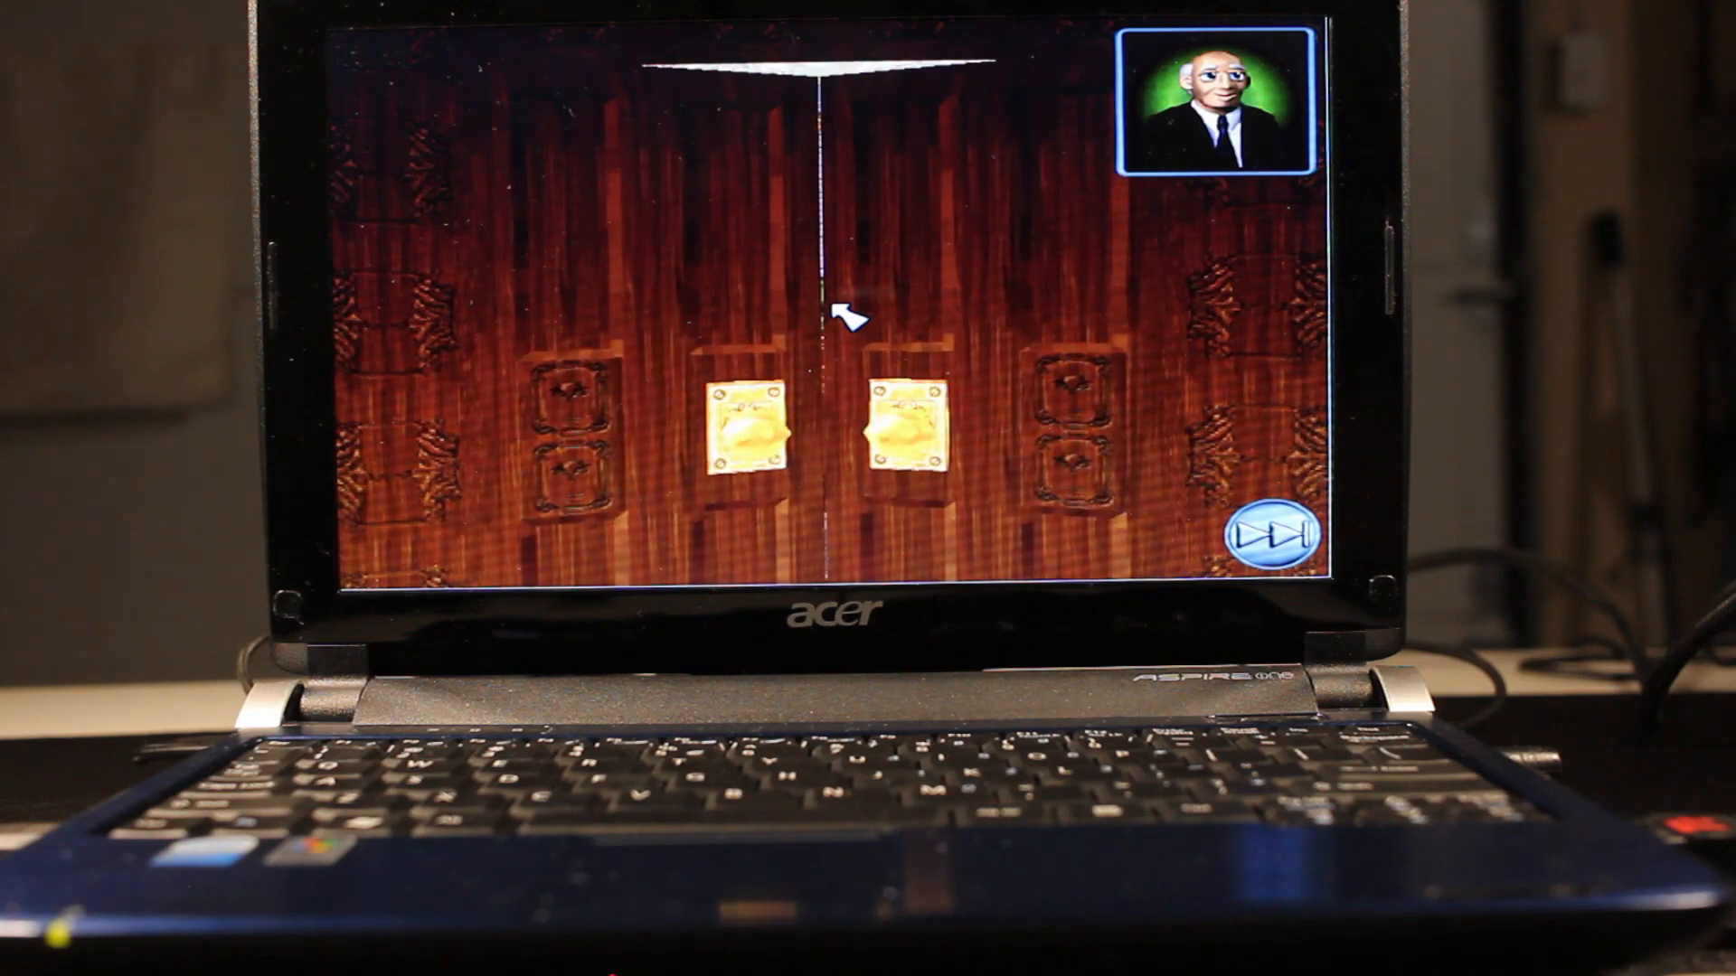
Skip SimCoaster's elevator intro, then quit the game from the personnel file and confirm.
click(846, 315)
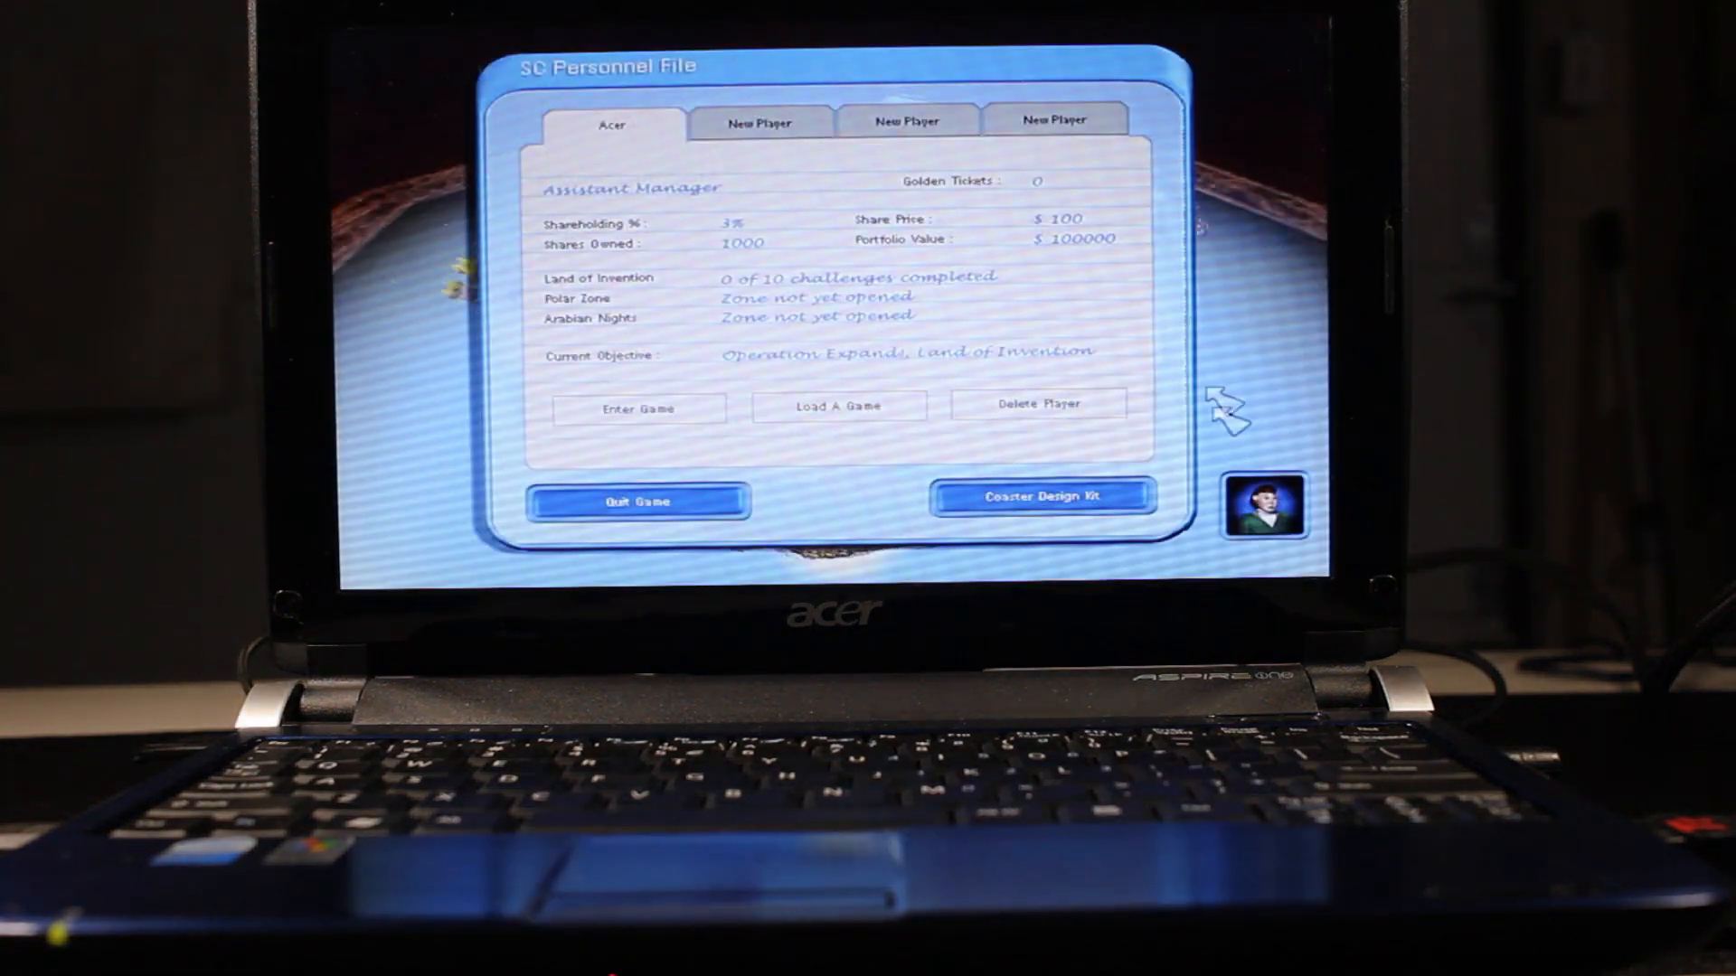
click(638, 501)
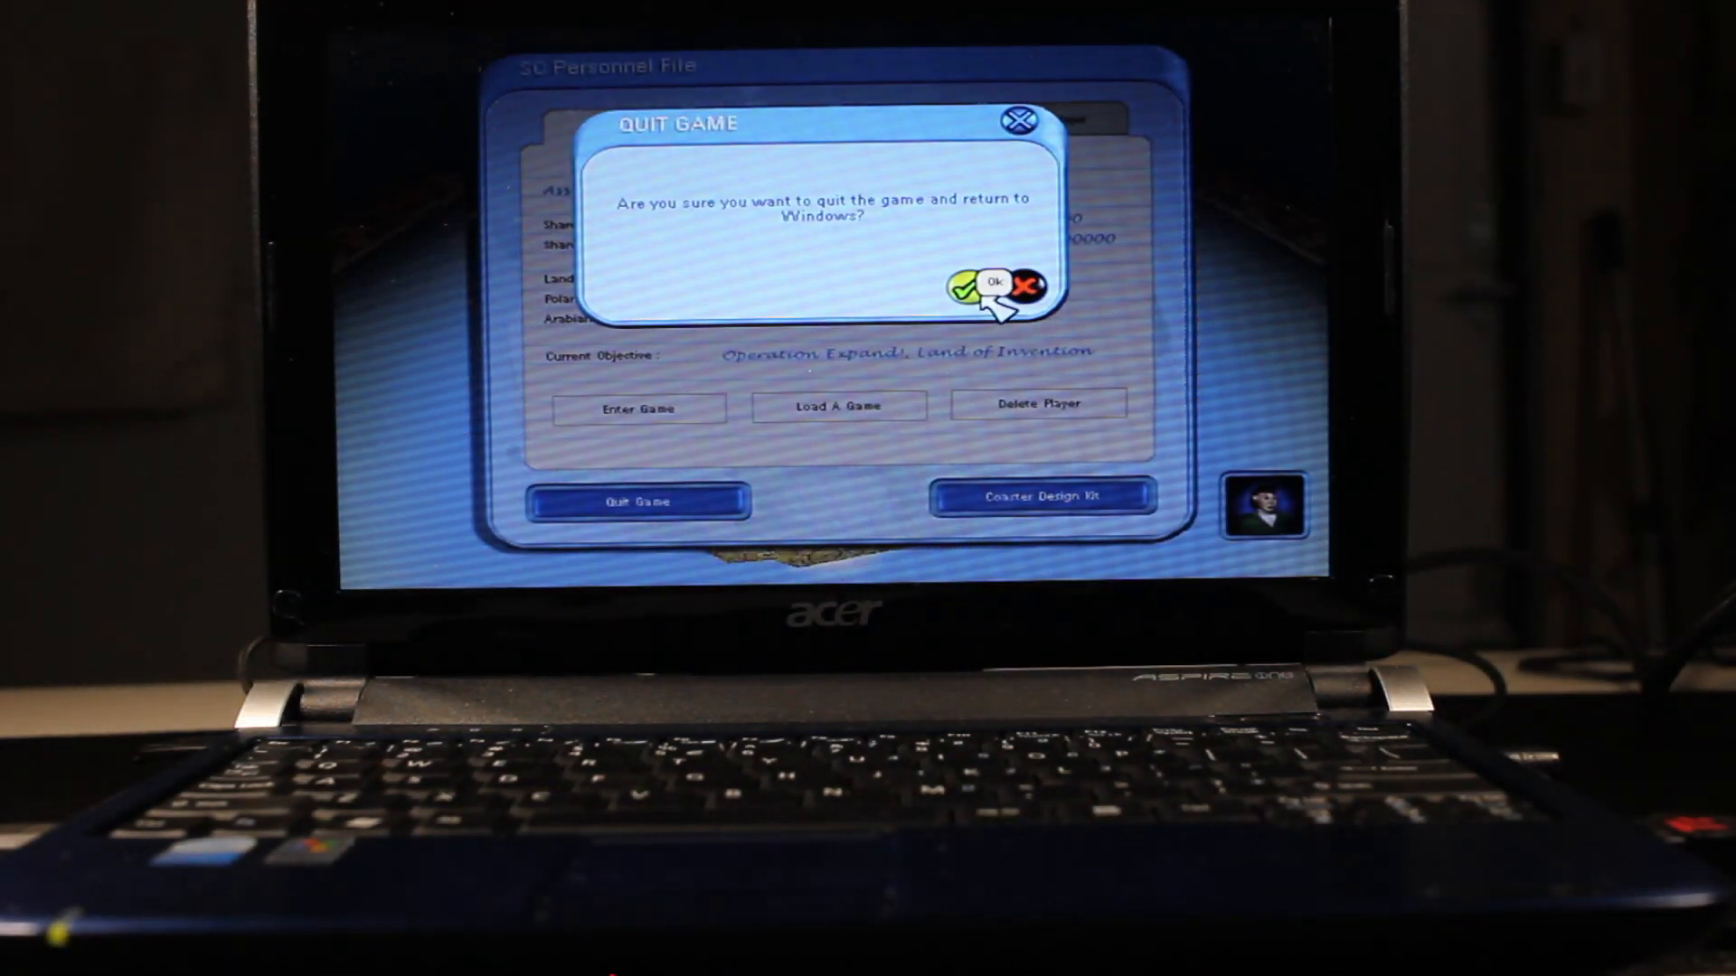
click(973, 284)
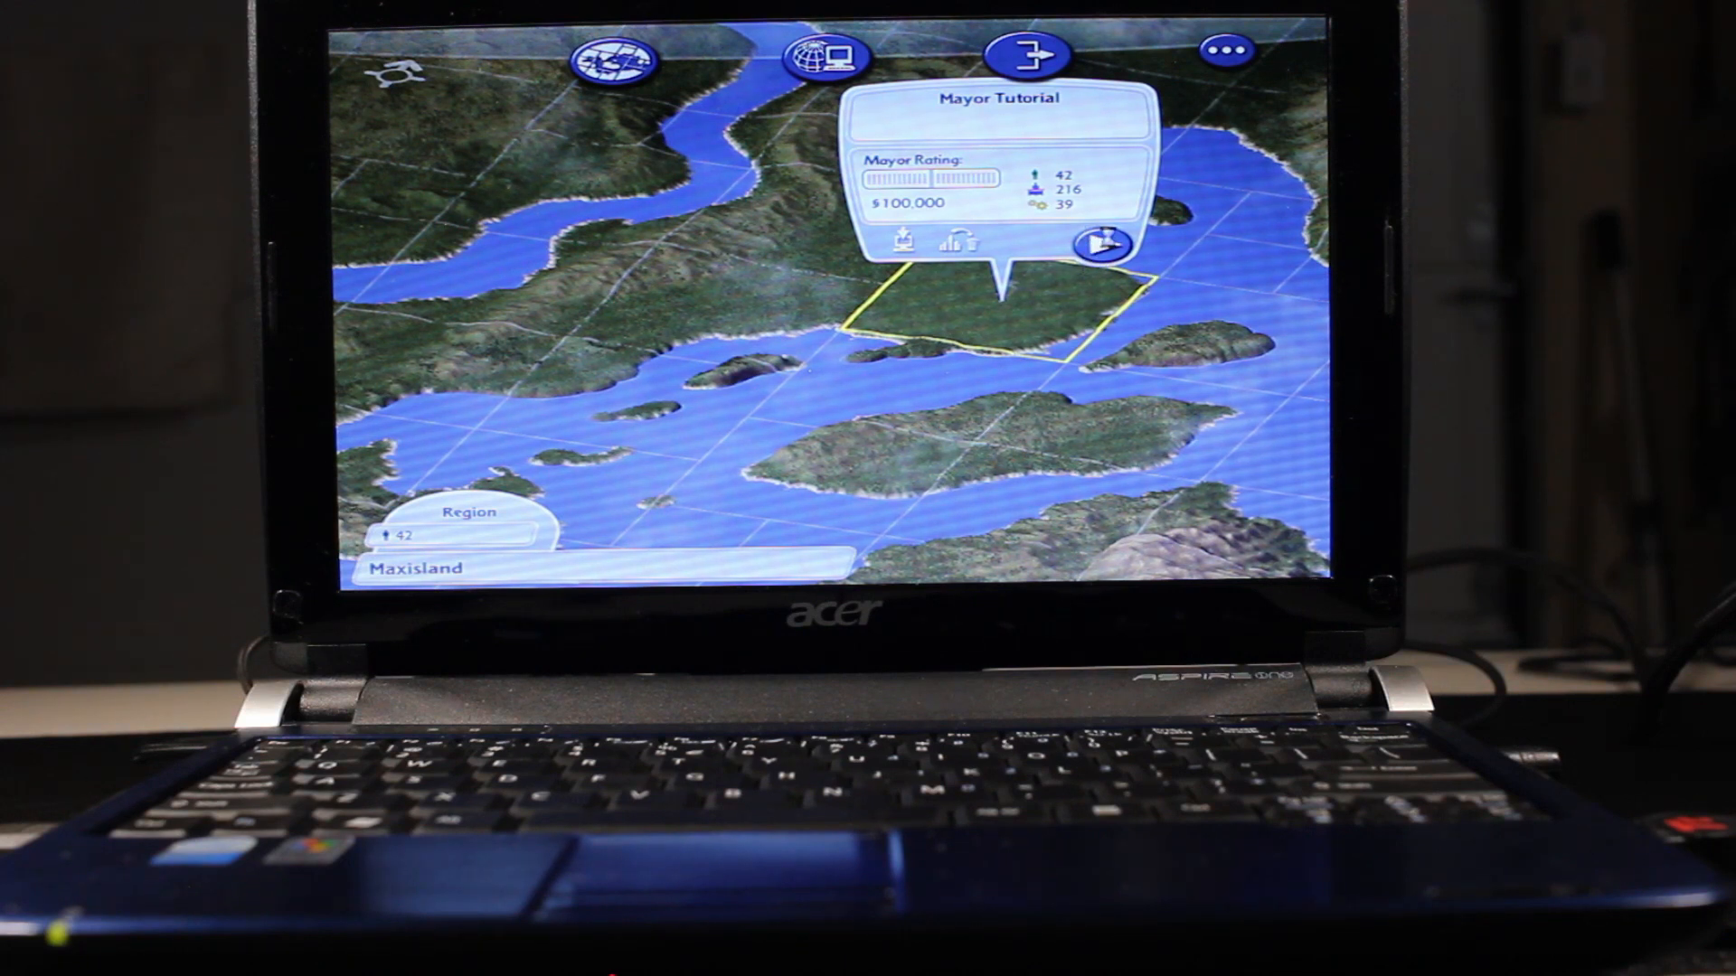
Enter the Mayor Tutorial city, pan across the town, then choose Exit and Play City.
click(1098, 246)
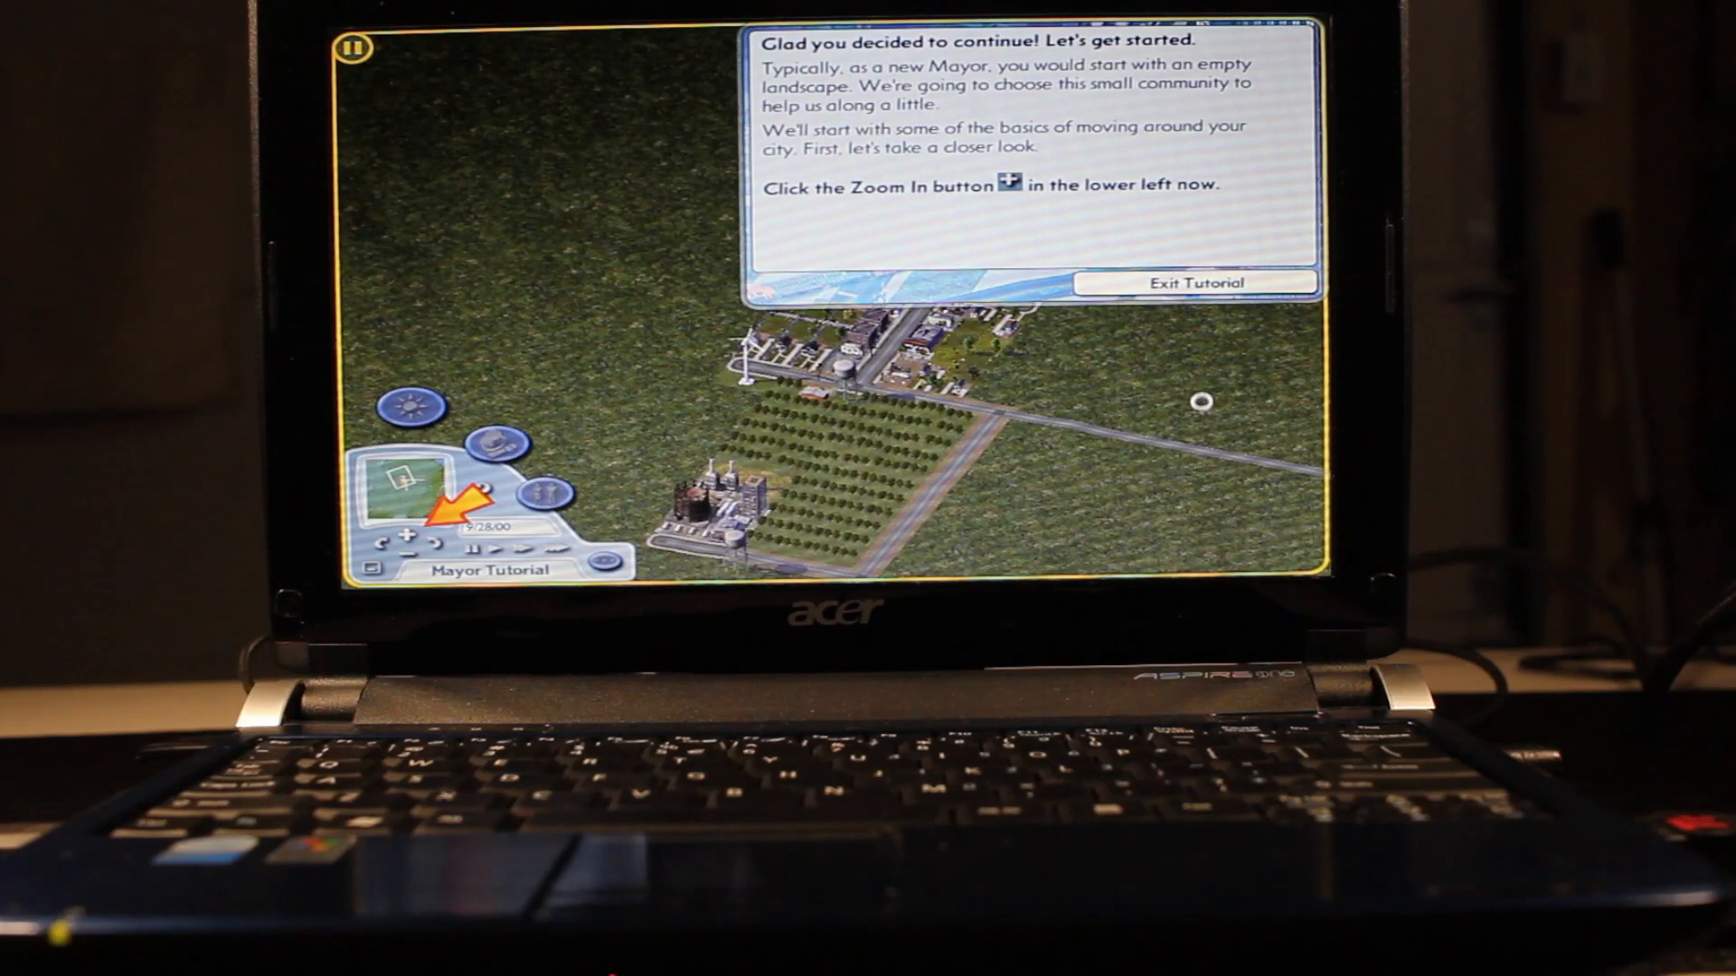
click(412, 541)
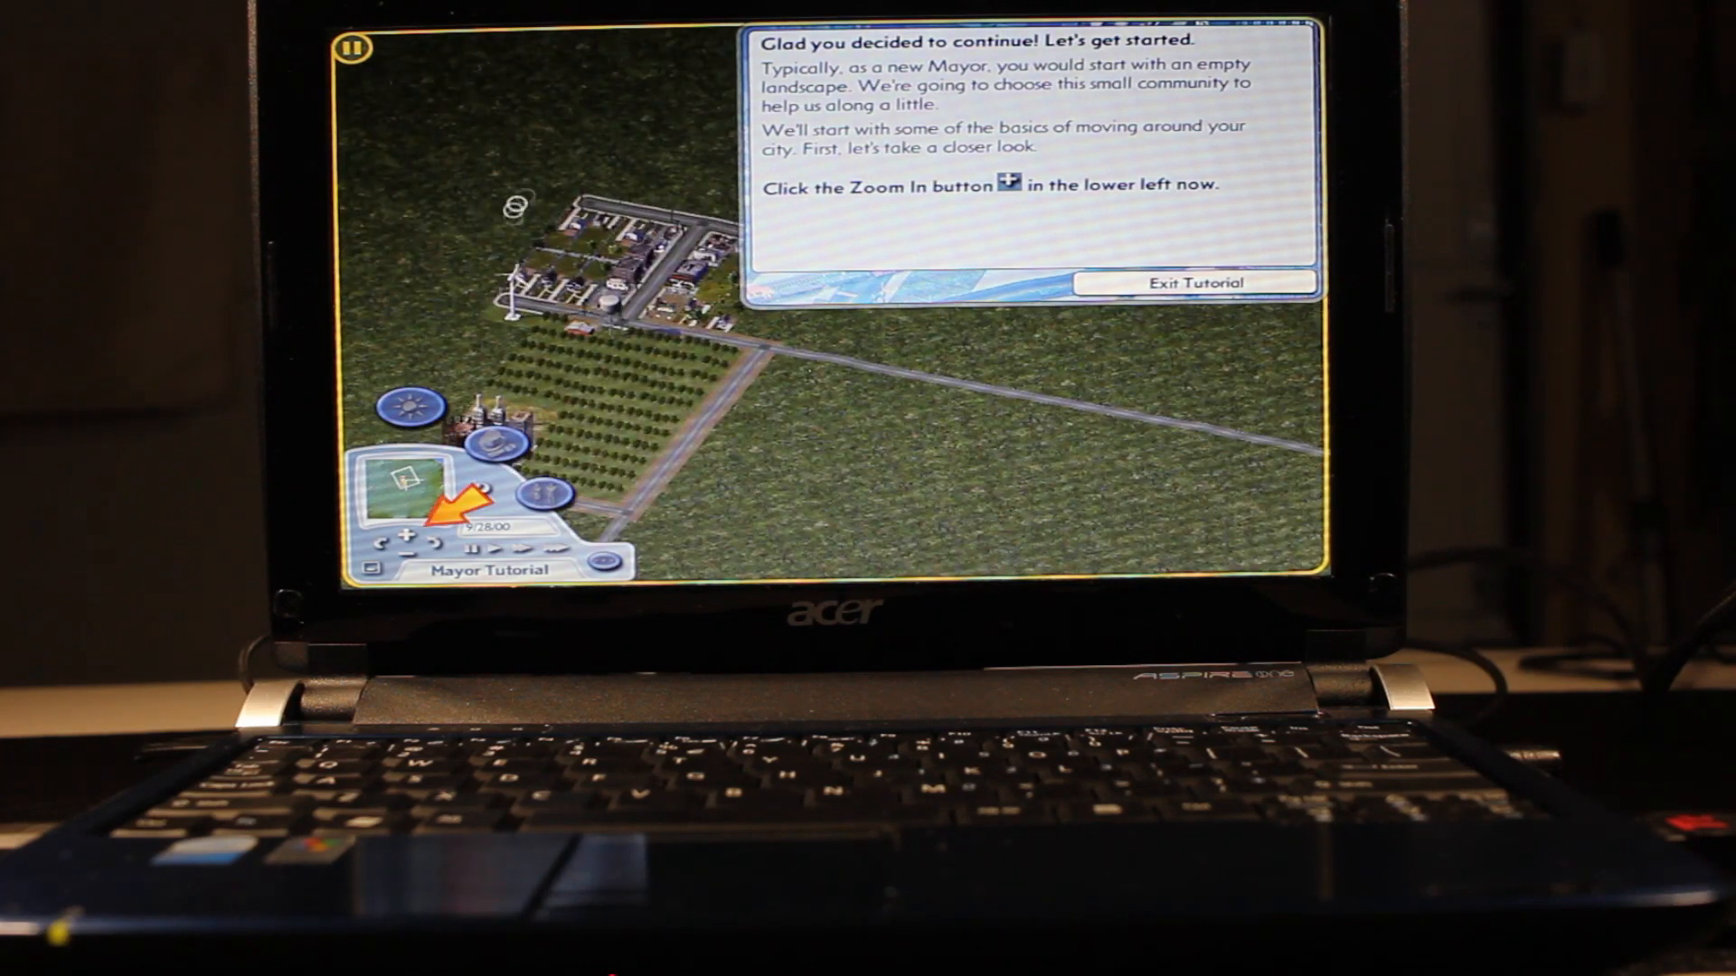
click(410, 535)
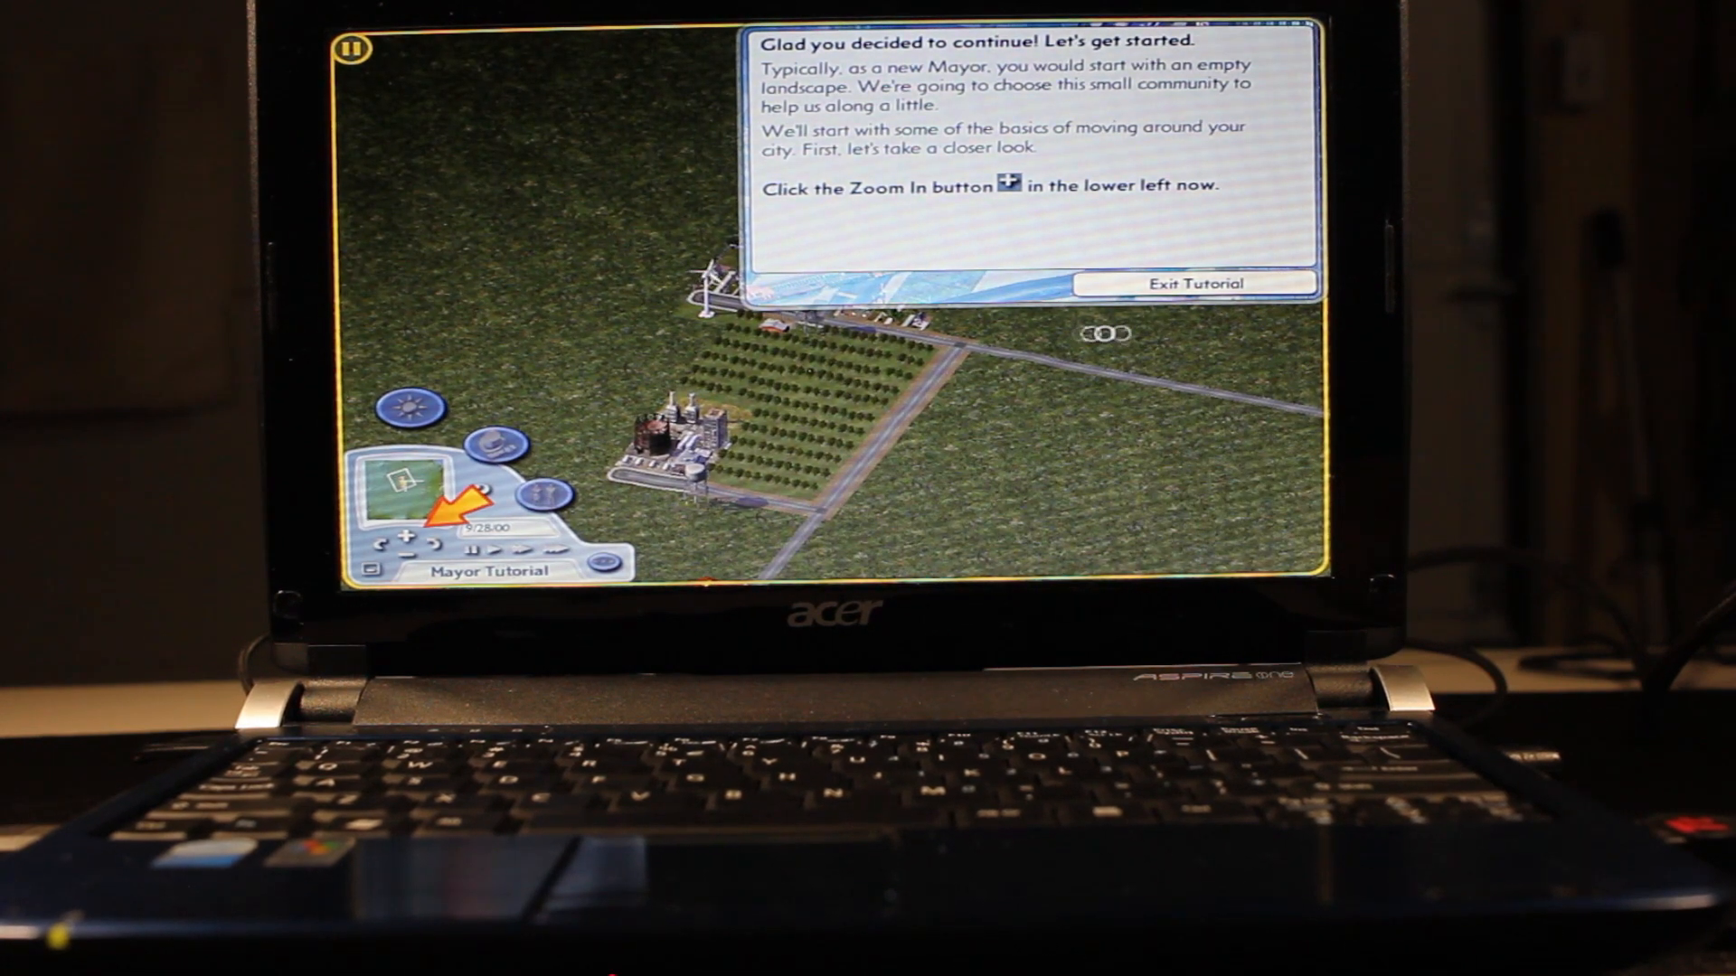
click(1190, 284)
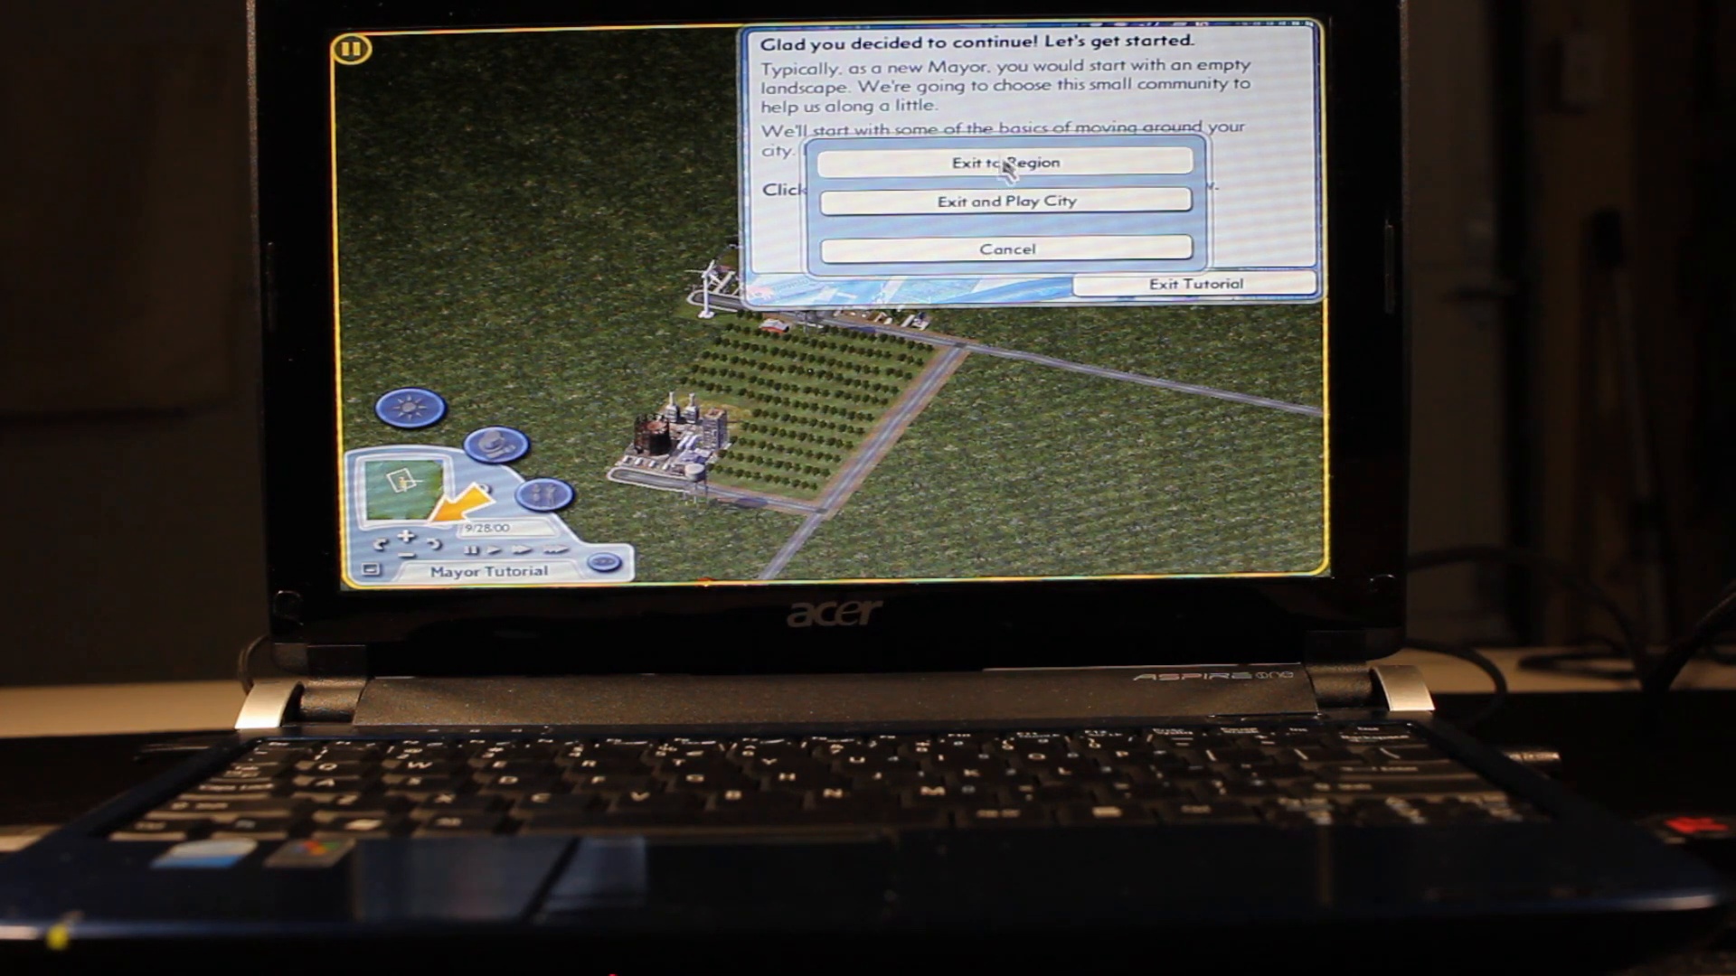
mouse_move(1005, 210)
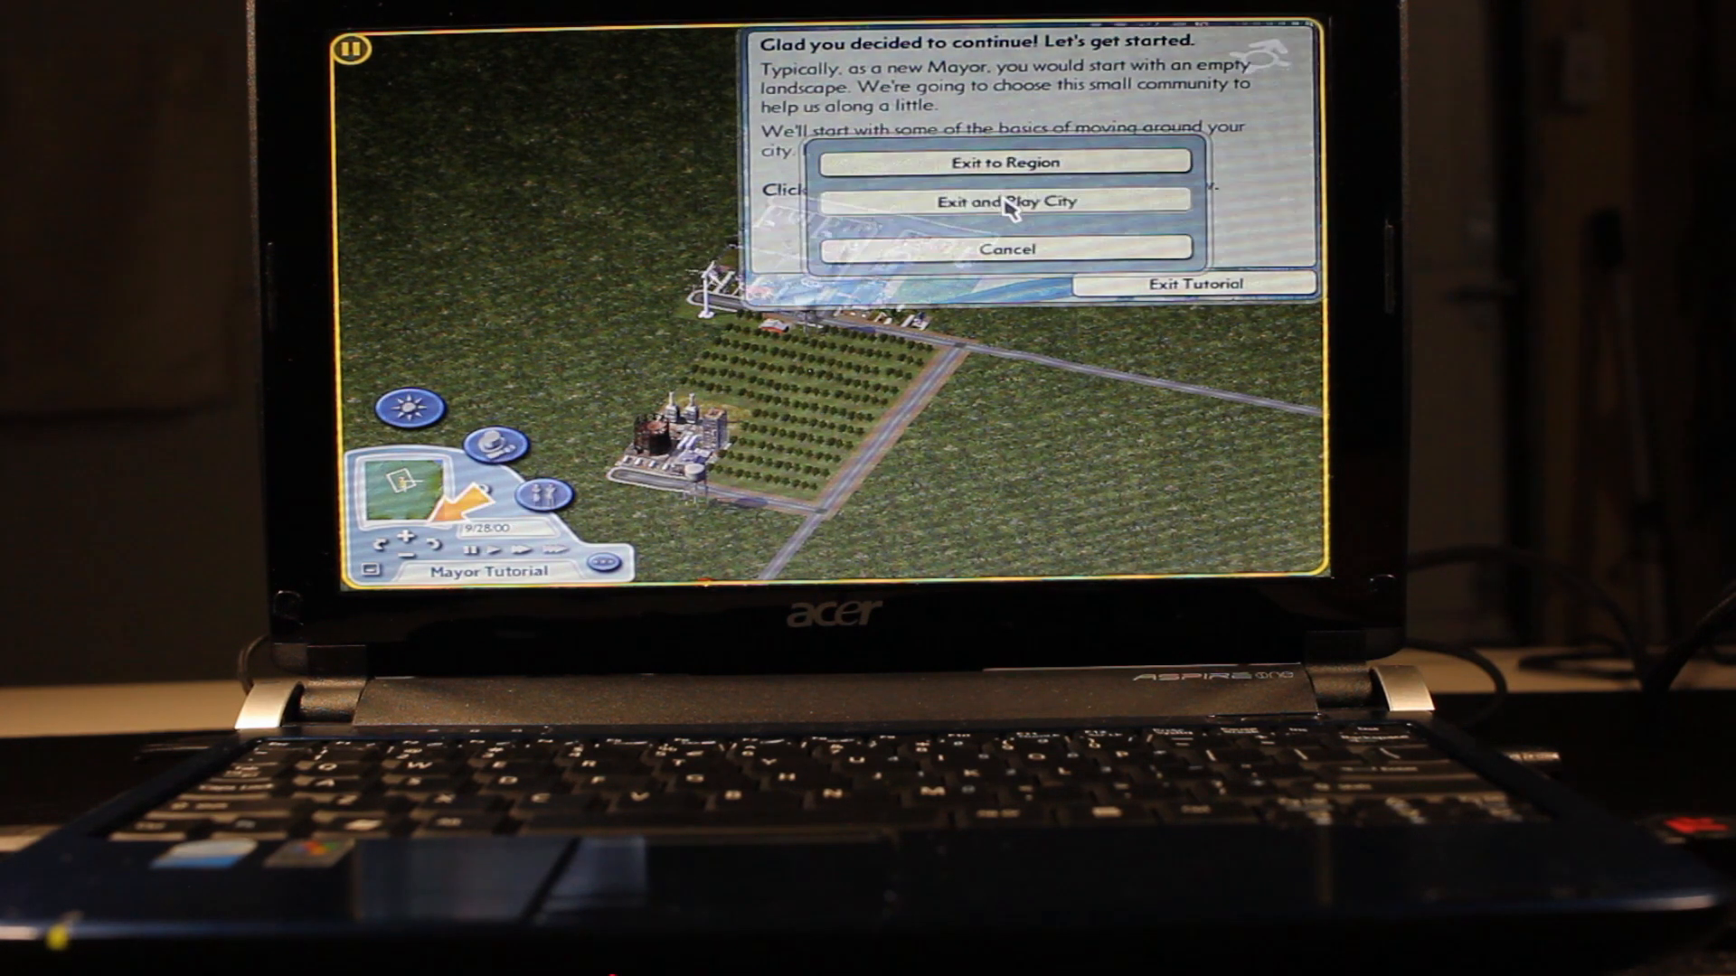
click(1006, 201)
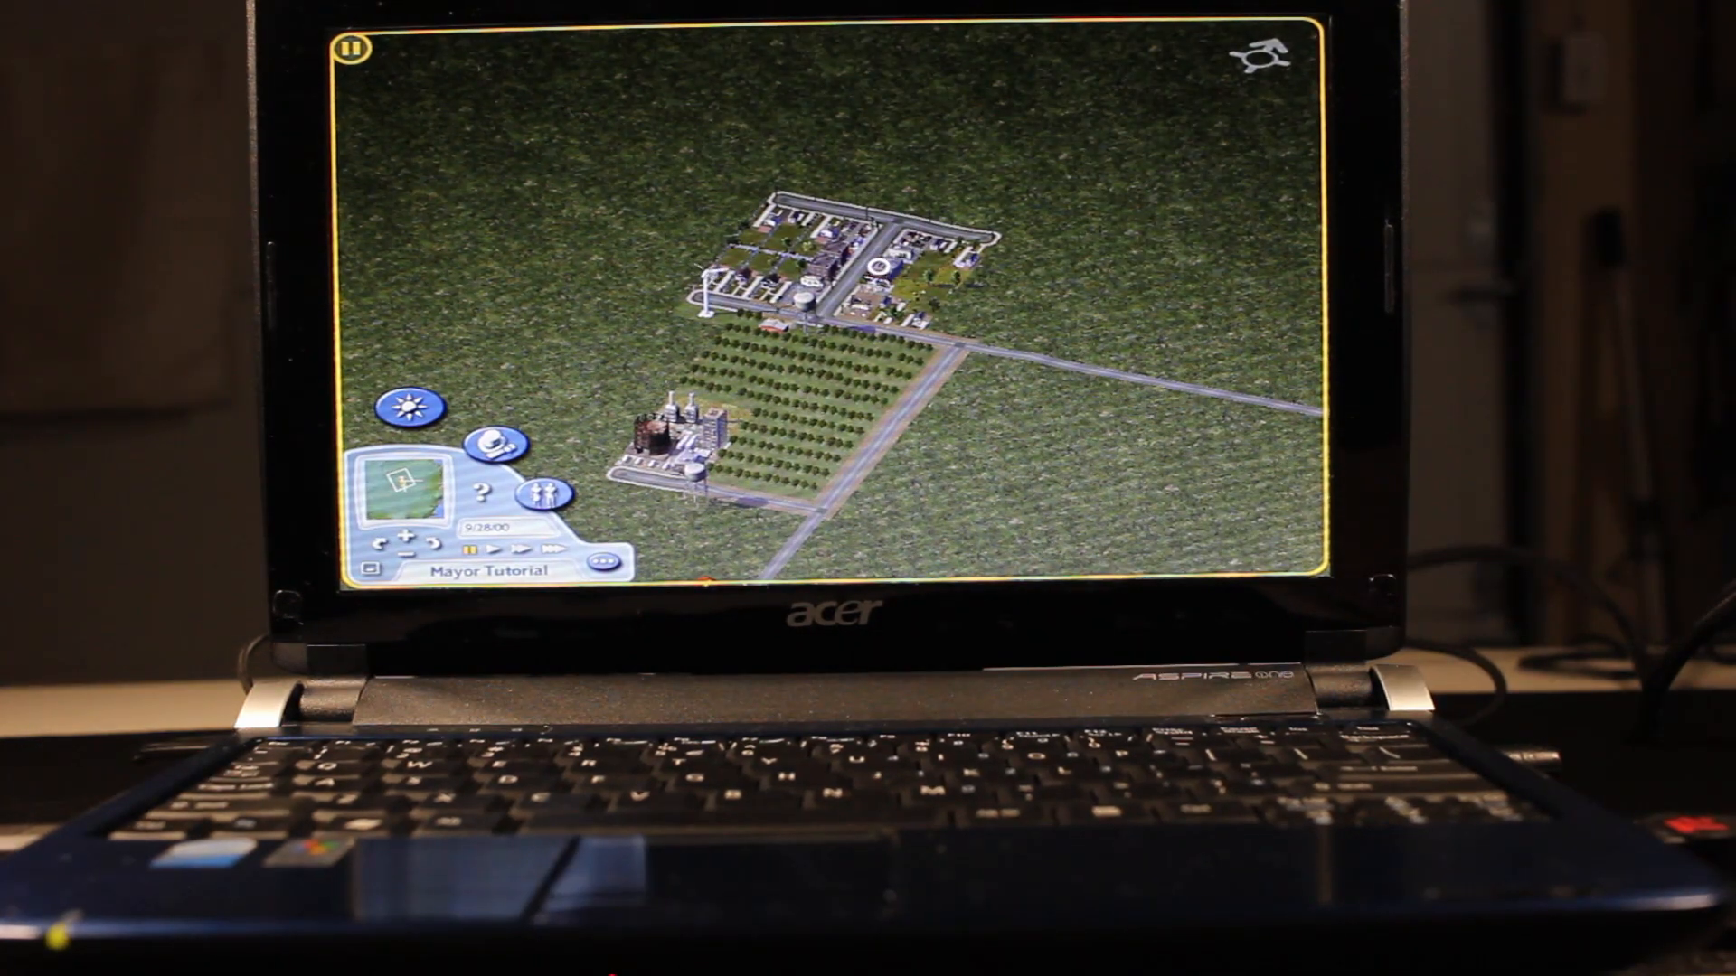